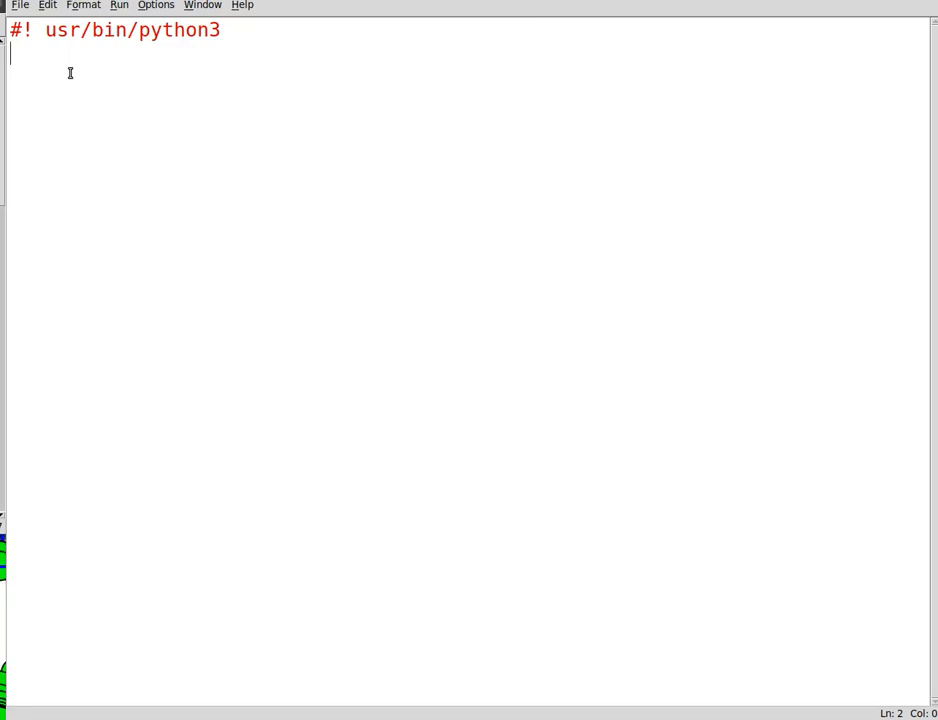
# Step: Write the comment '# GC content in DNA , plotting them' under the shebang line
pyautogui.write('#')
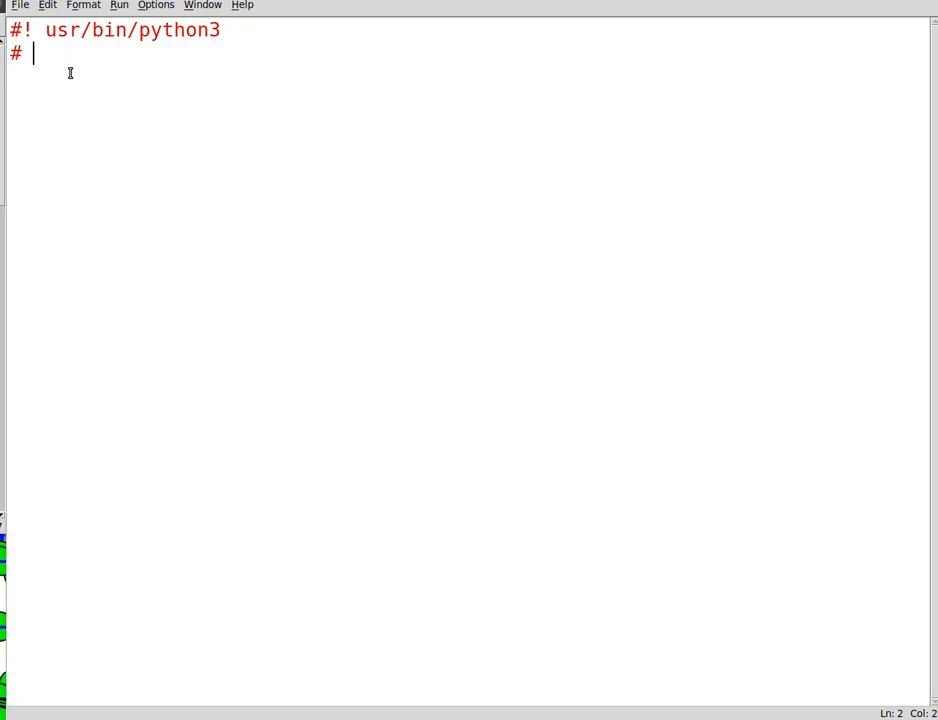
pyautogui.write('GC')
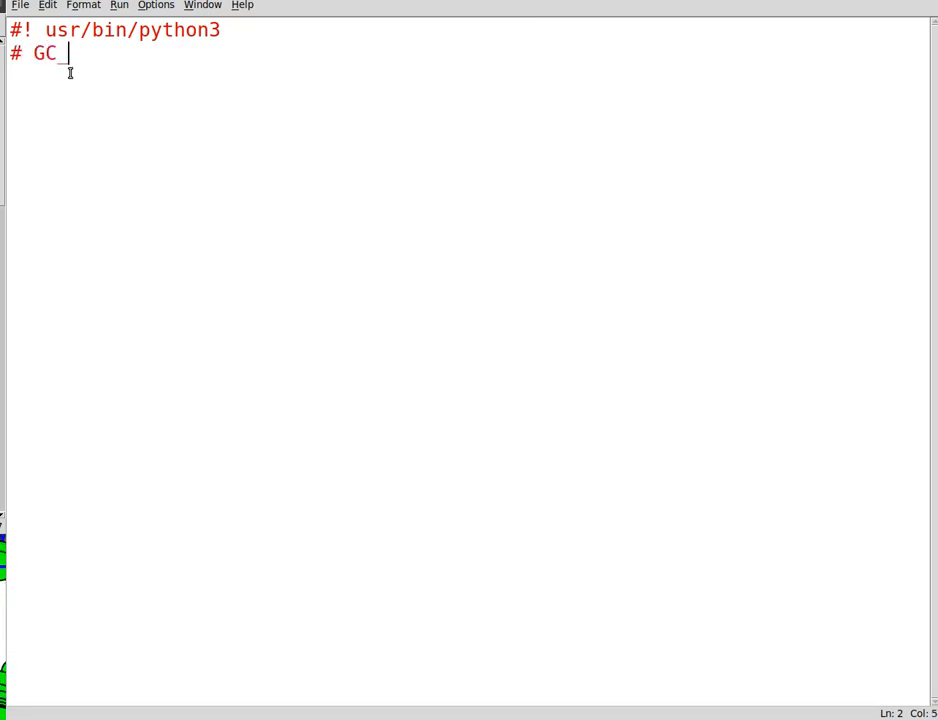
pyautogui.write('content i')
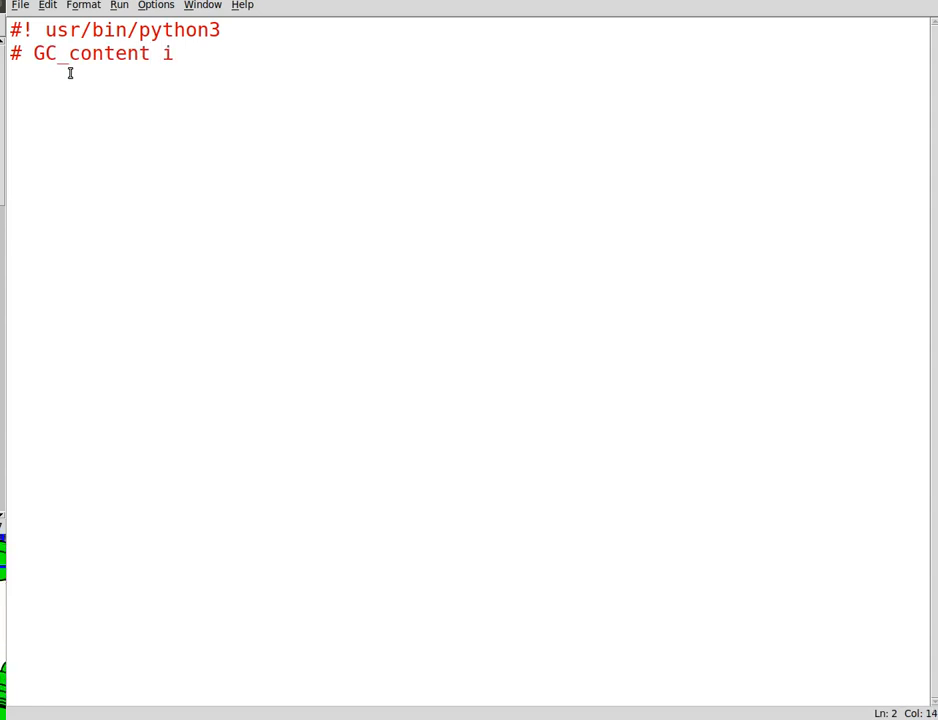
pyautogui.write('n DNA , pl')
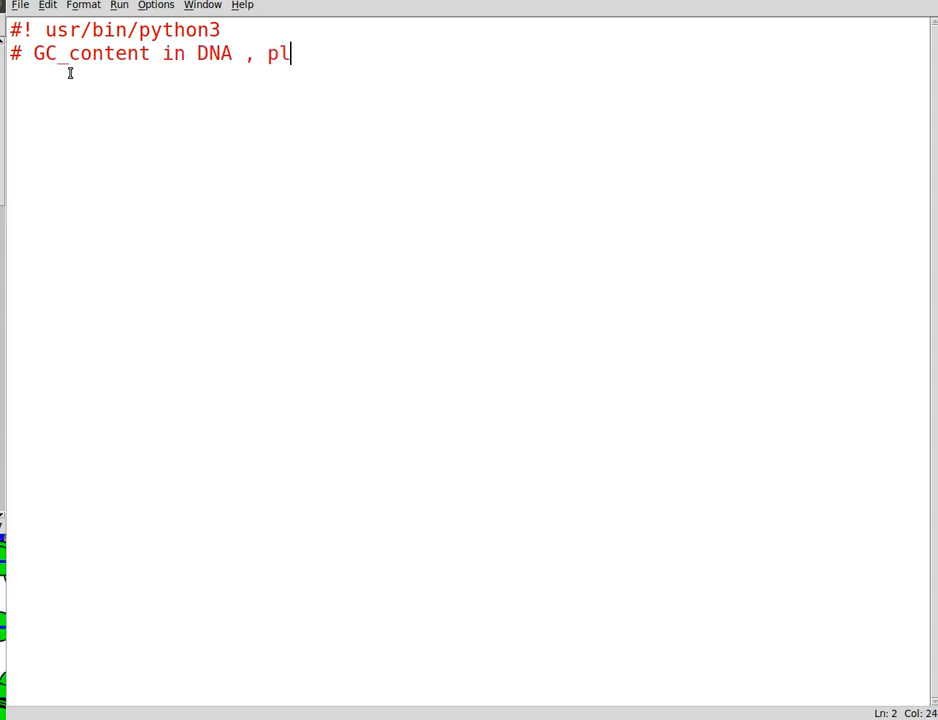
pyautogui.write('otting them')
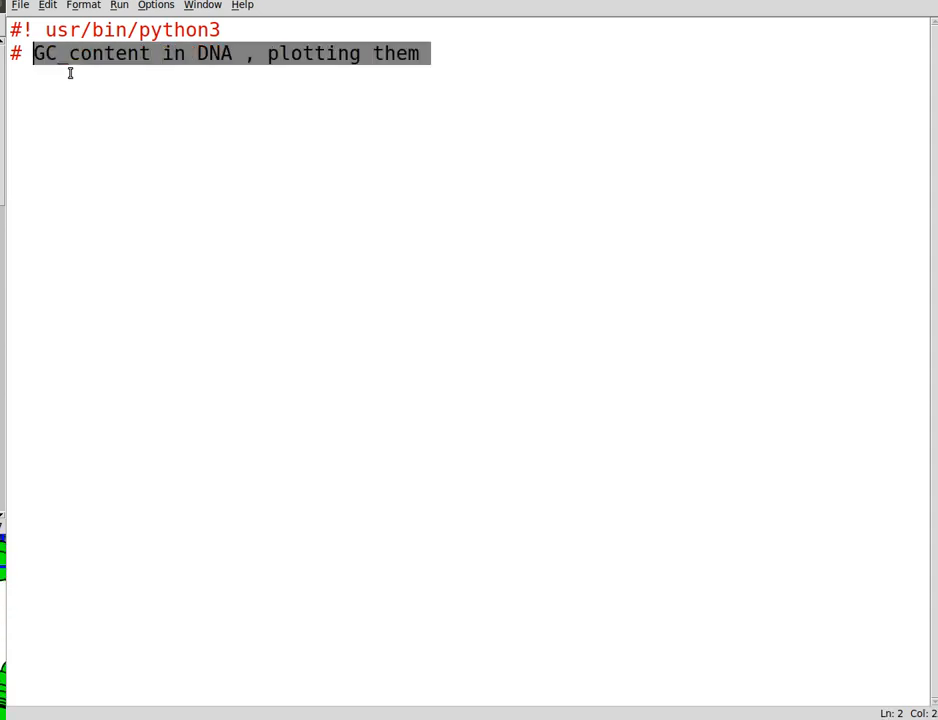
pyautogui.press('Home')
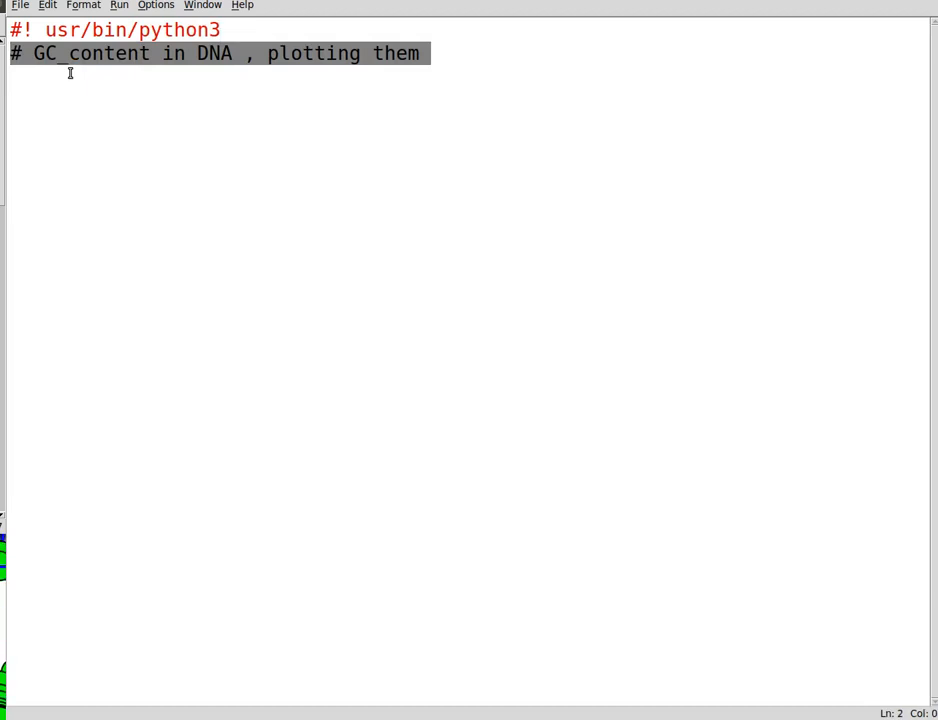
# Step: Replace the comment with the start of DNA_Seq = str(input(...))
pyautogui.press('Delete')
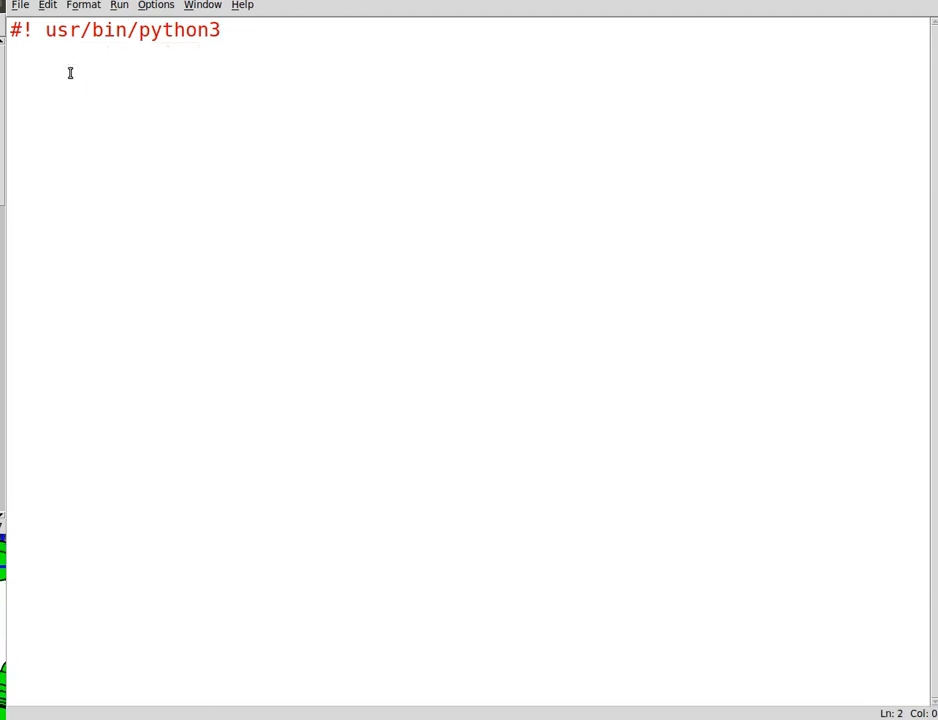
pyautogui.write('DNA')
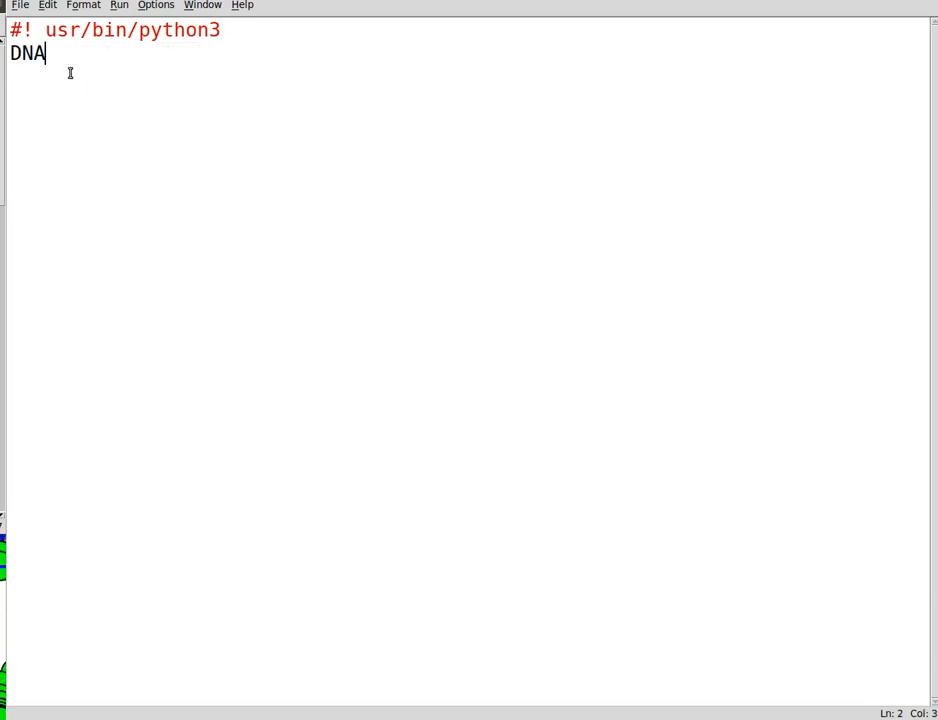
pyautogui.write('_')
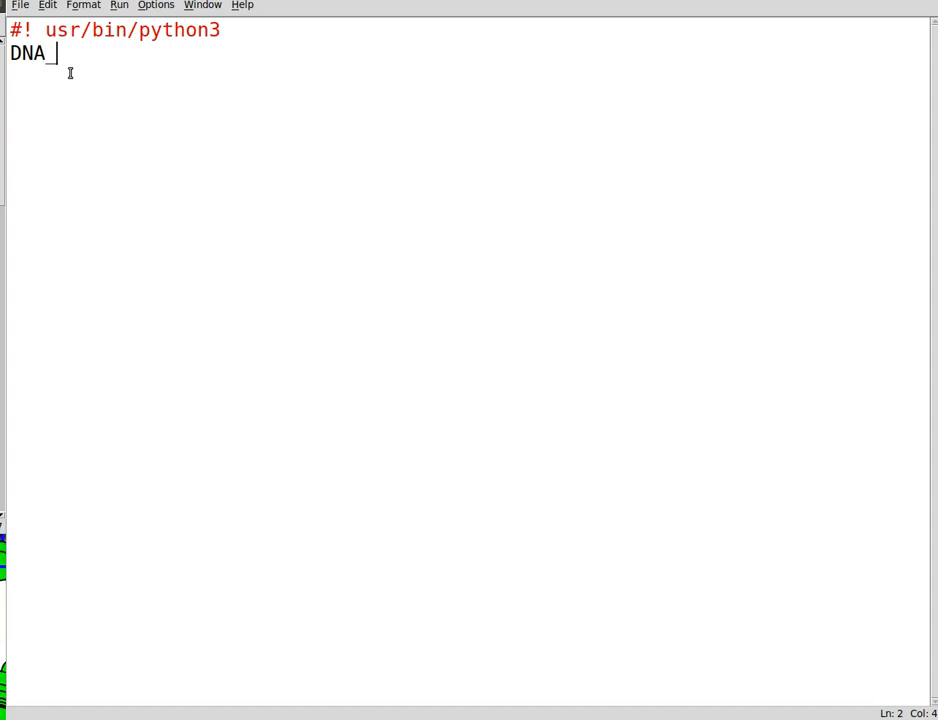
pyautogui.write('Seq')
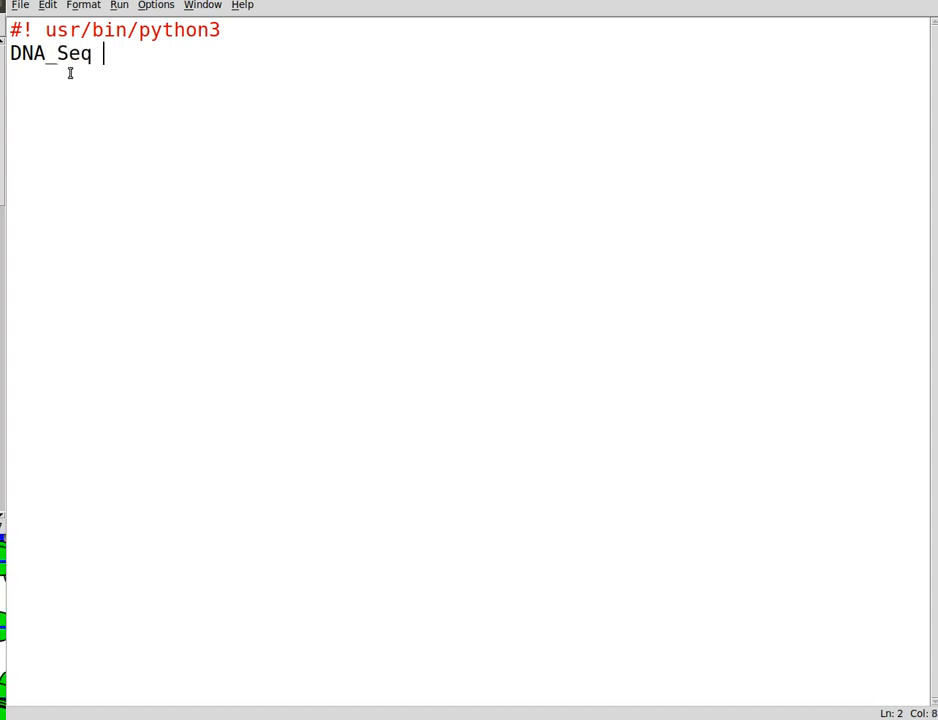
pyautogui.write('=')
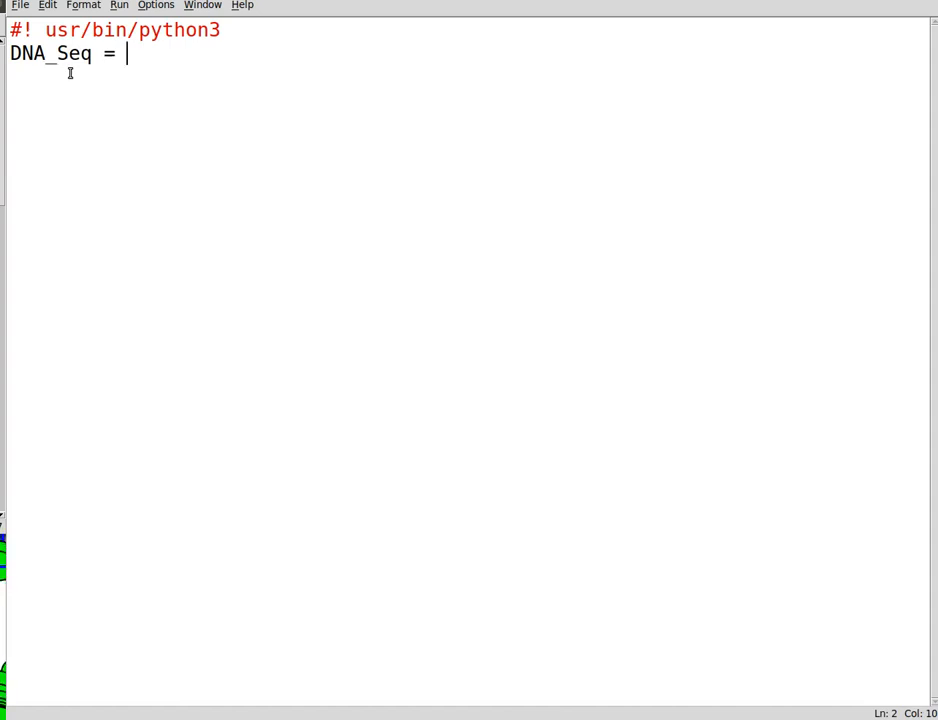
pyautogui.write('s')
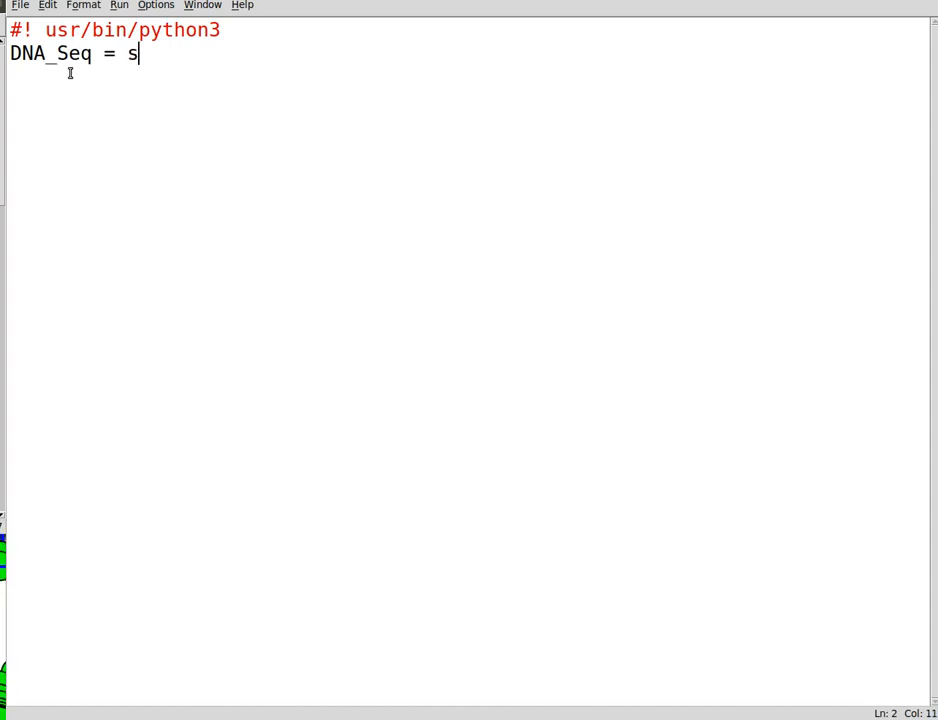
pyautogui.write('tr()')
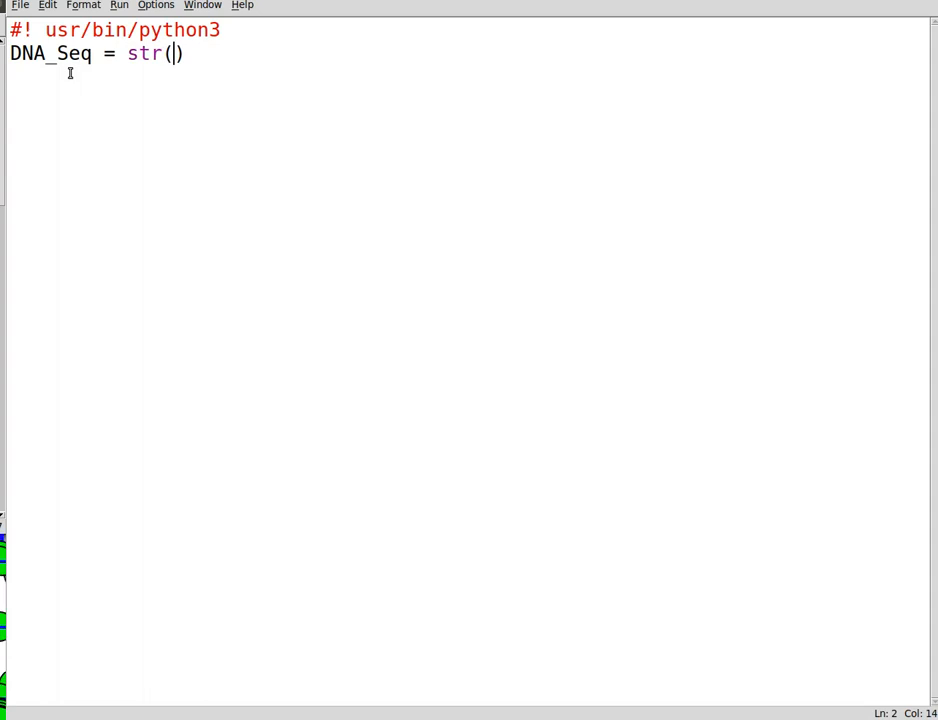
pyautogui.write('input(')
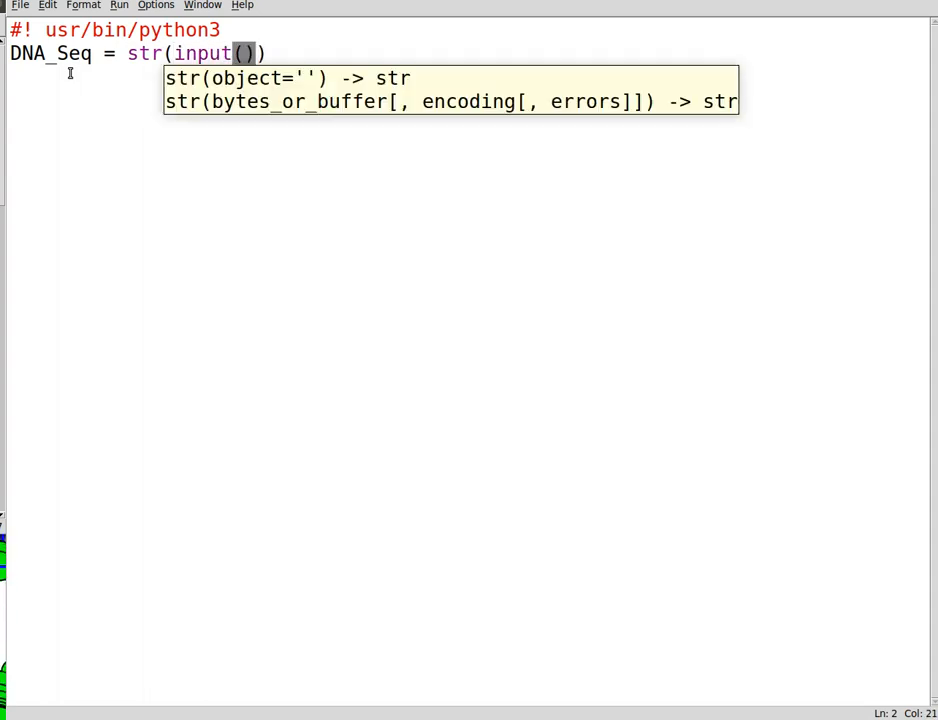
# Step: Give the input prompt "please enter your DNA sequence below: \n" and run the script
pyautogui.write('""')
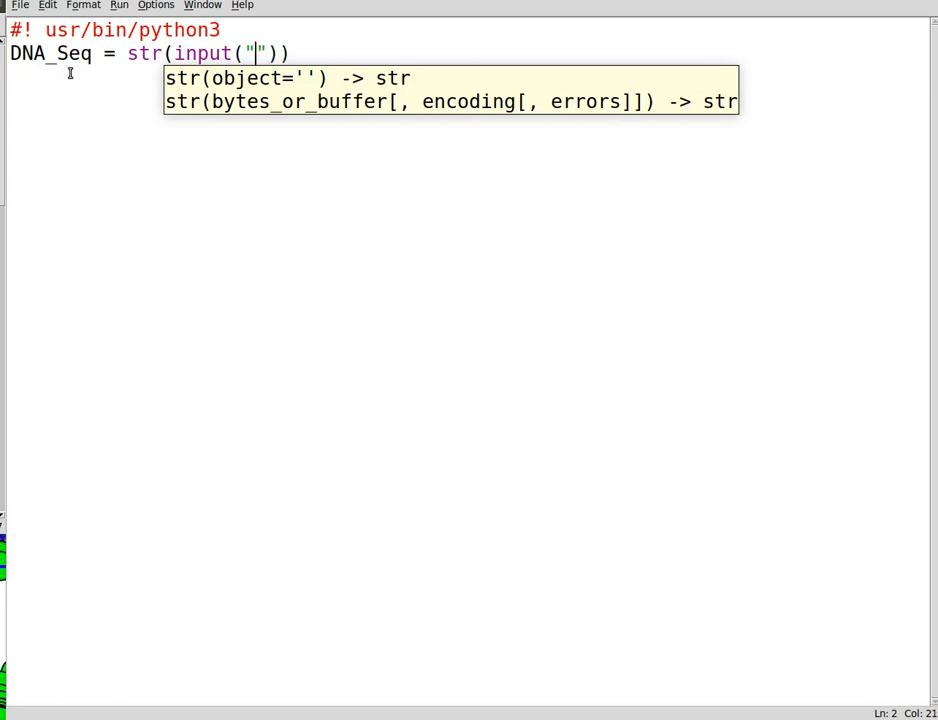
pyautogui.write('please enter')
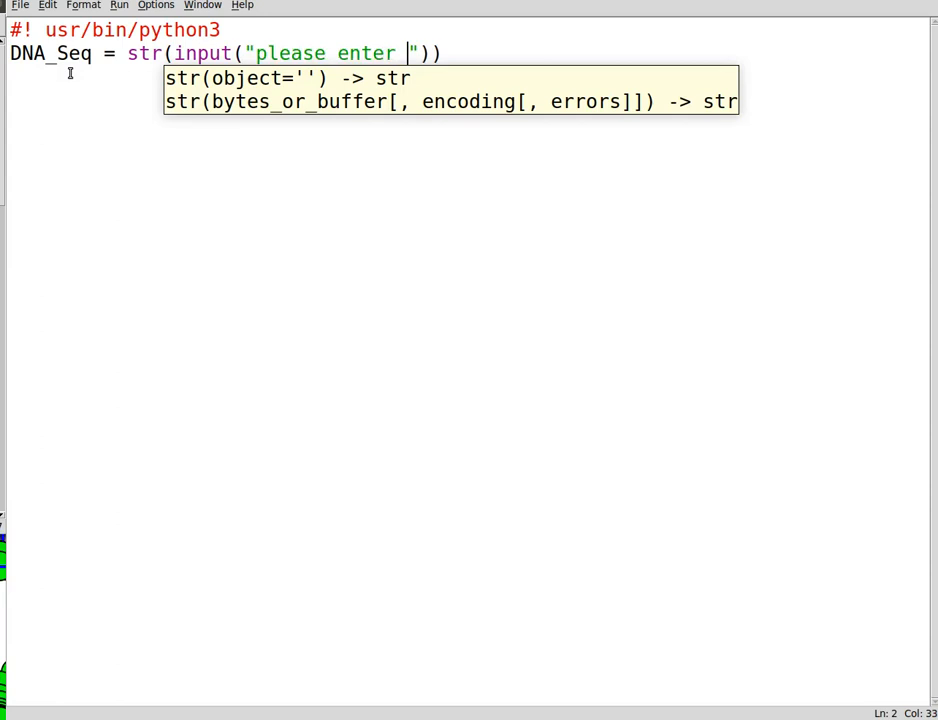
pyautogui.write('your DNA se')
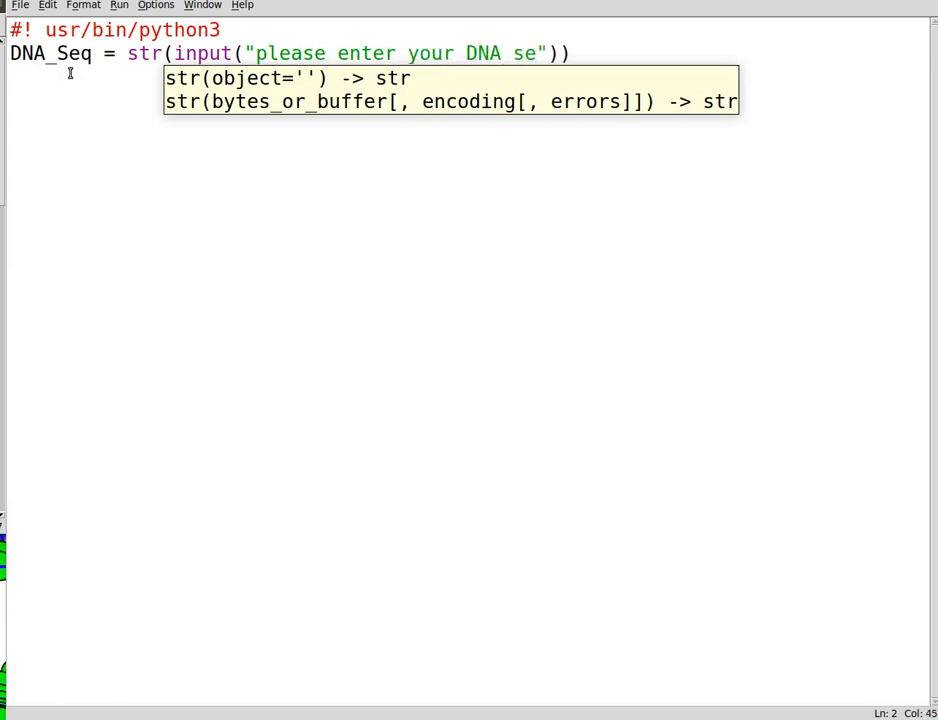
pyautogui.write('quence')
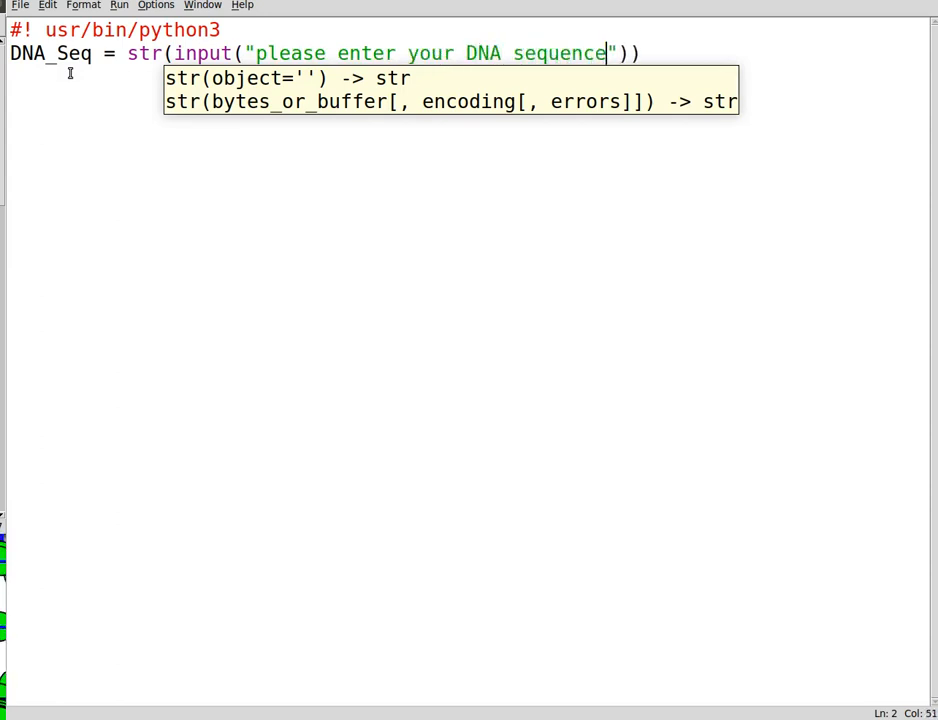
pyautogui.write('below:')
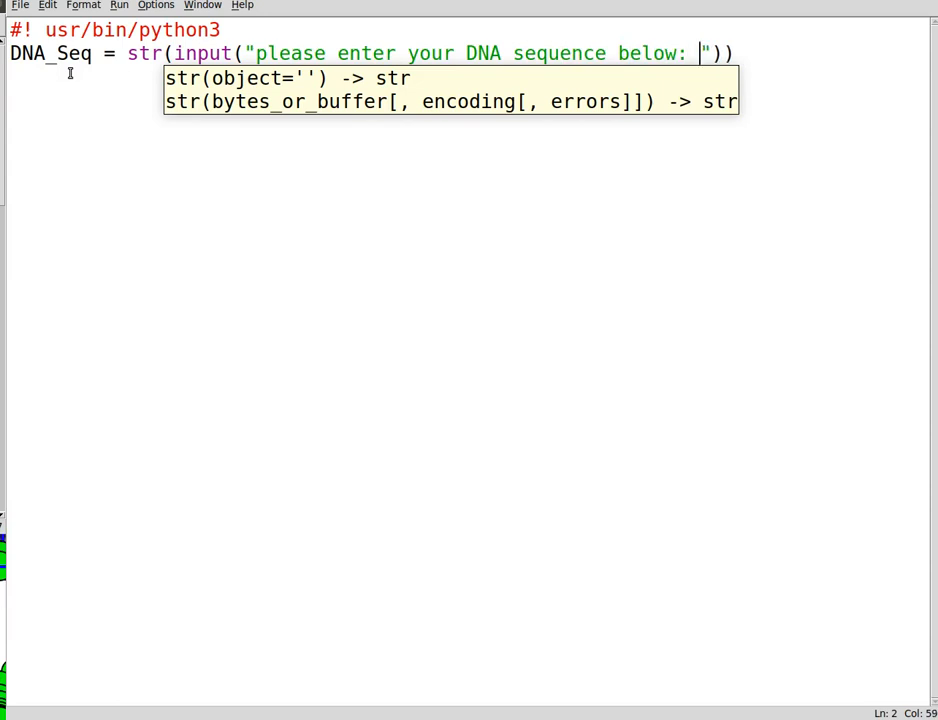
pyautogui.write('\\n")')
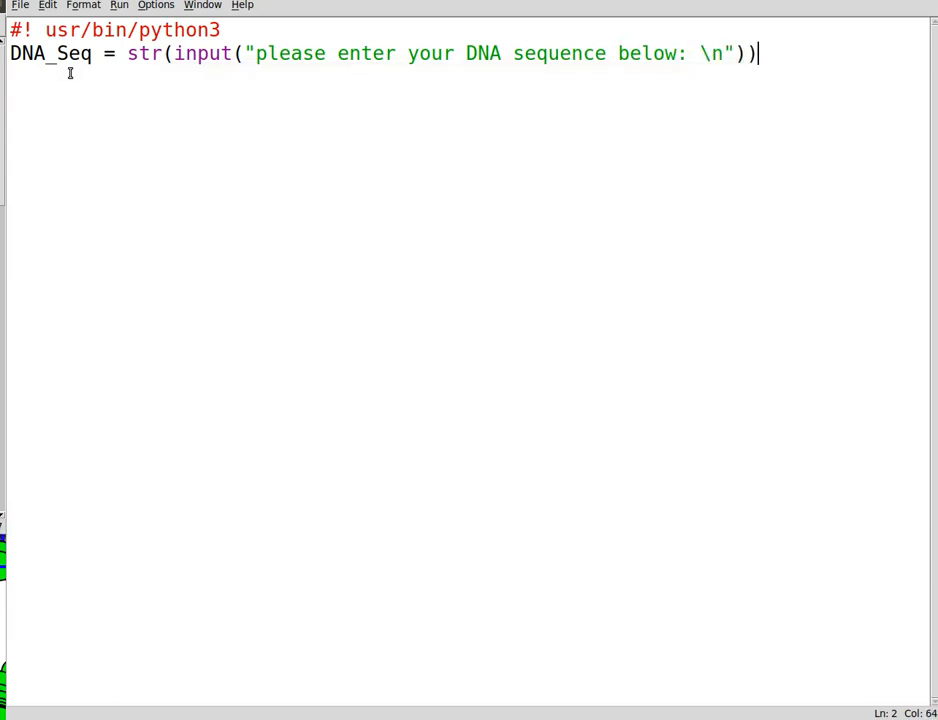
pyautogui.press('Return')
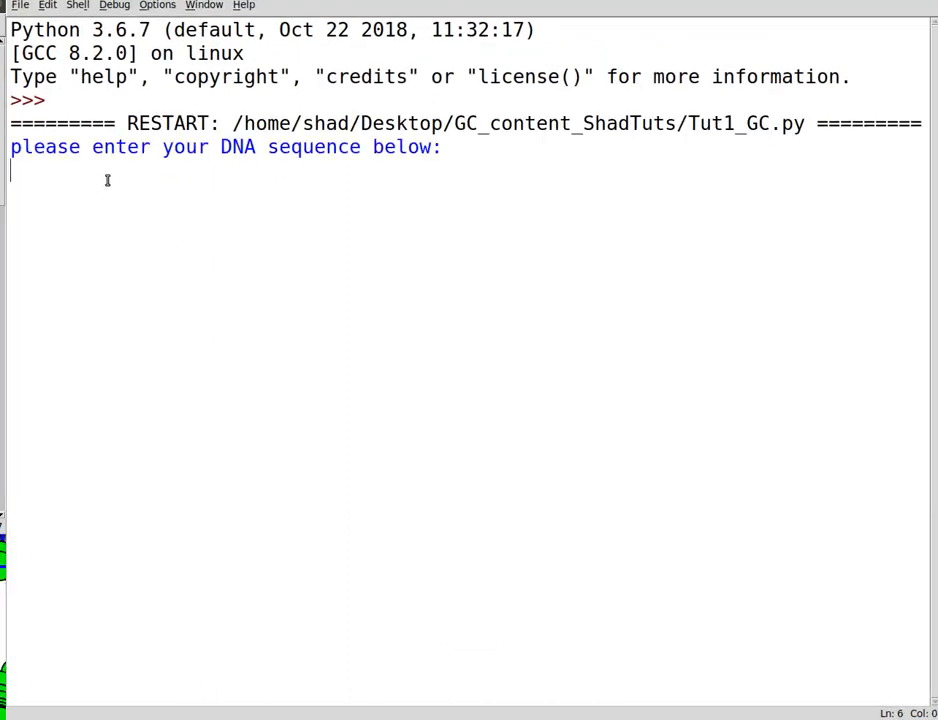
# Step: Enter the test sequence CTAGCTAgctgatcgacgta in the shell and return to the editor
pyautogui.write('CTAGCTAgctgatcgacgta')
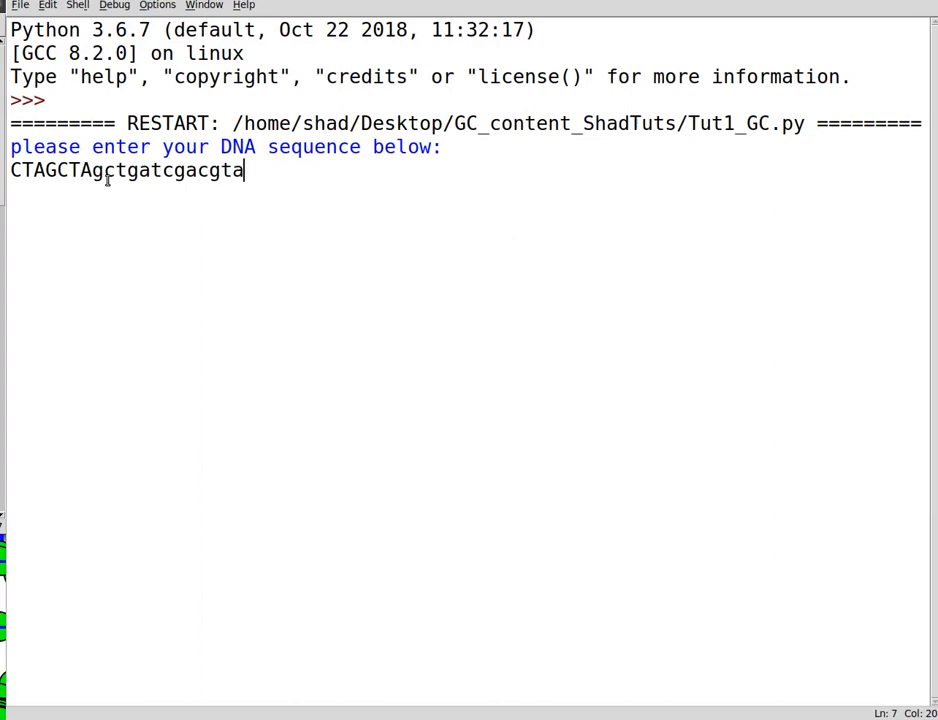
pyautogui.press('Return')
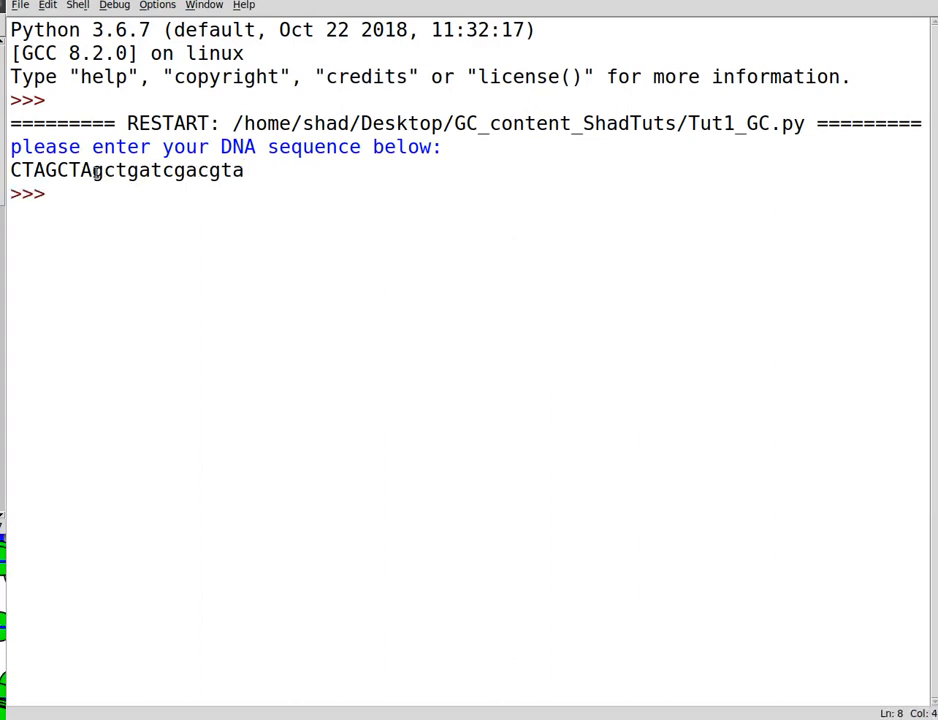
pyautogui.moveTo(88, 170); pyautogui.dragTo(236, 170)
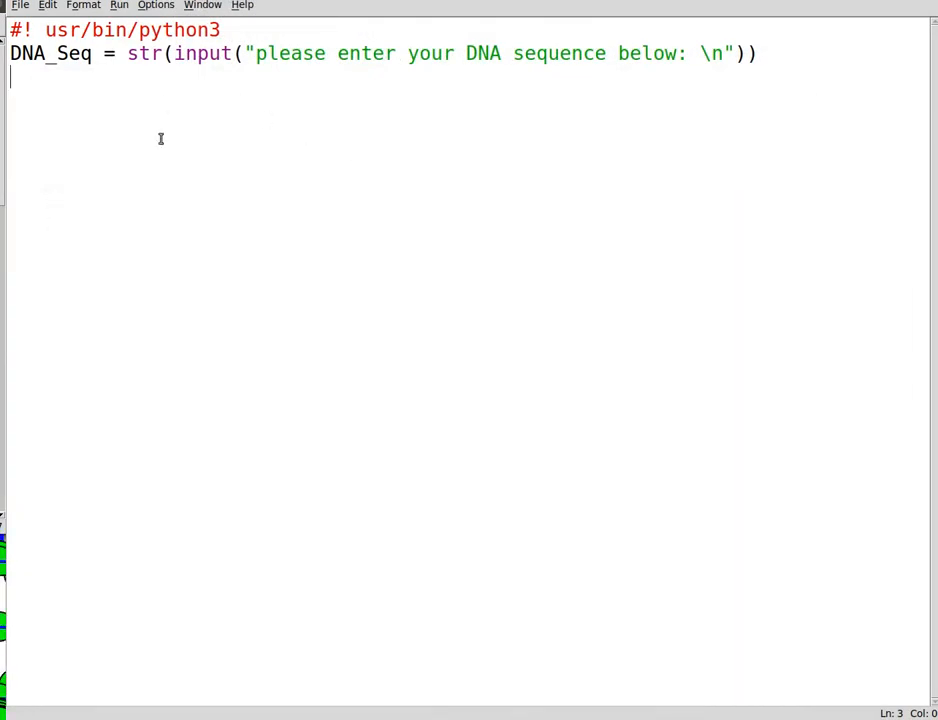
# Step: Add the line DNA_upper = DNA_Seq.upper() to store an uppercase copy
pyautogui.write('DNA')
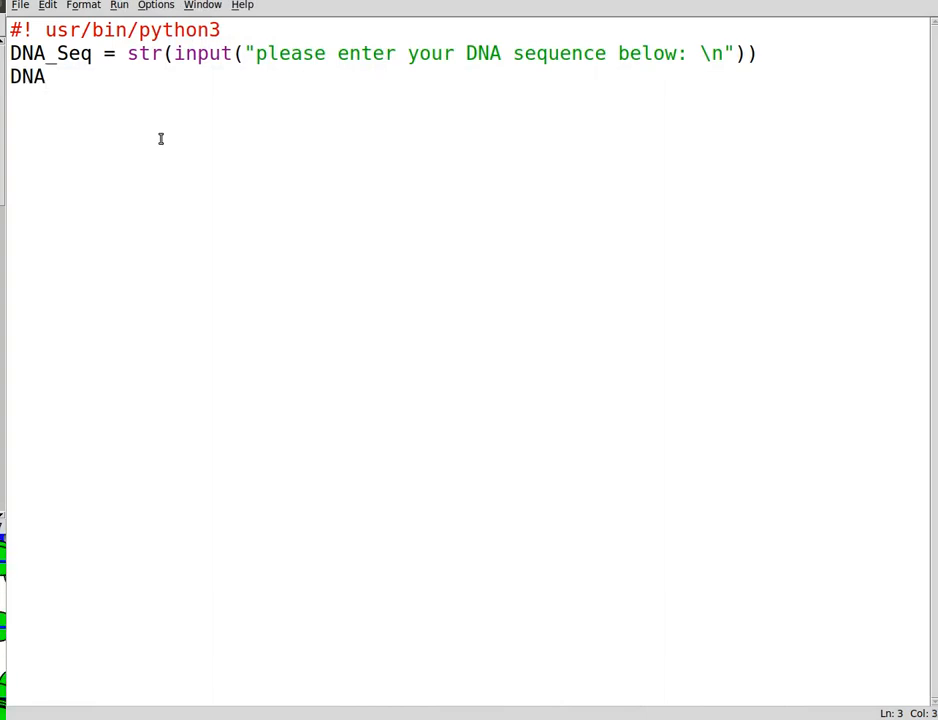
pyautogui.write('_upper')
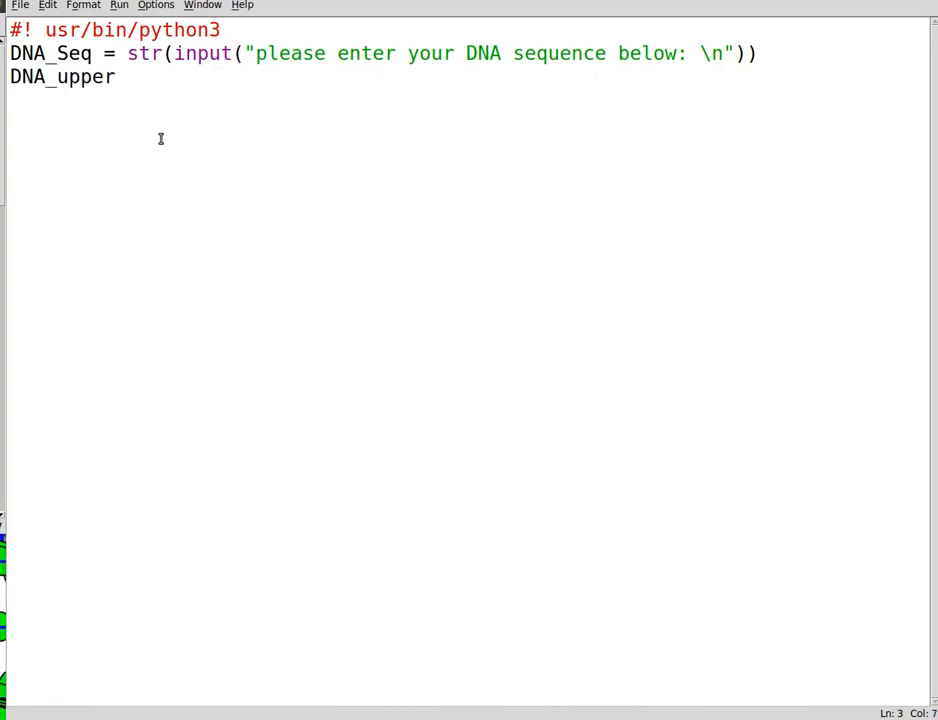
pyautogui.write('= DNA')
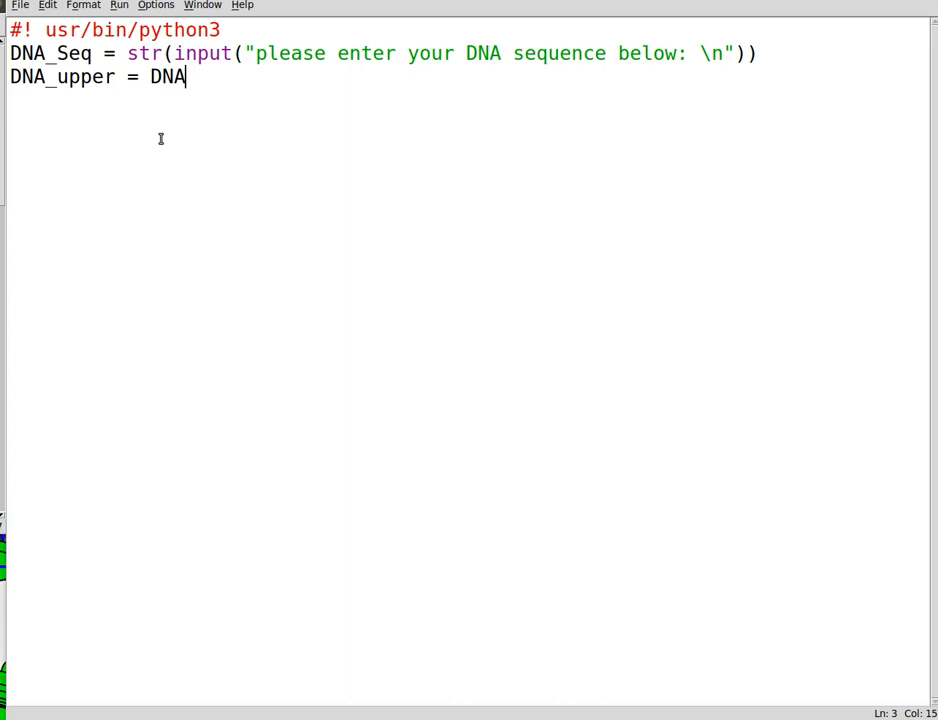
pyautogui.write('_Seq.u')
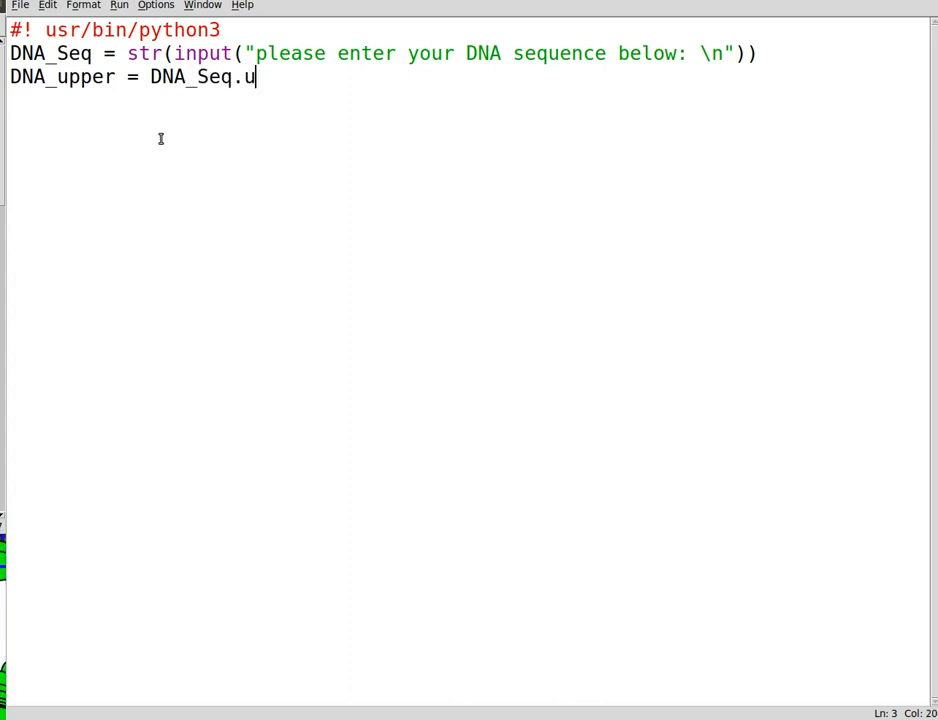
pyautogui.write('pper()')
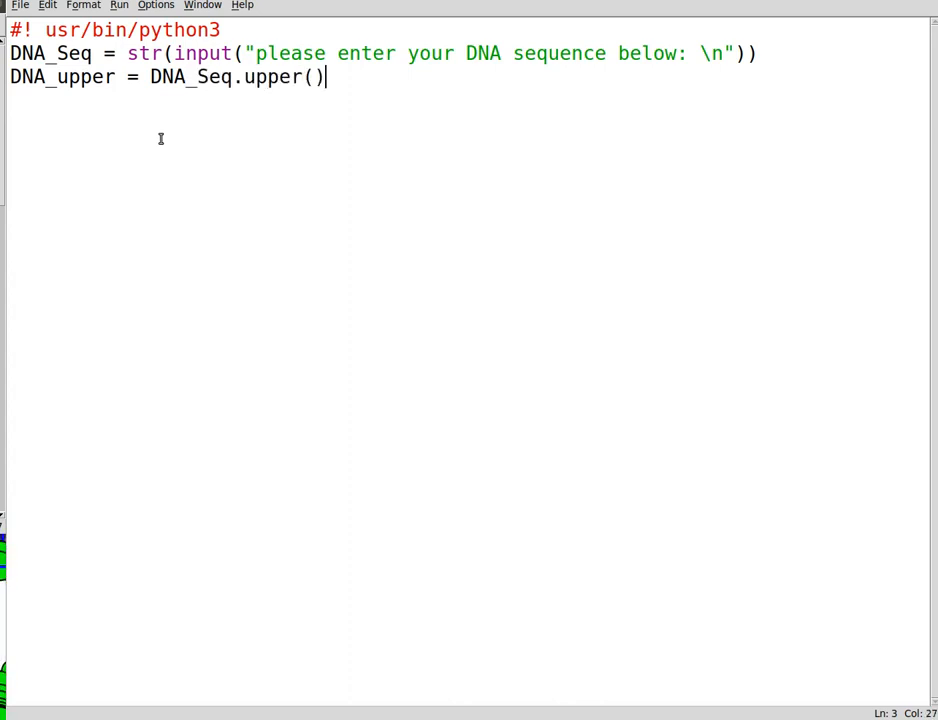
pyautogui.press('Return')
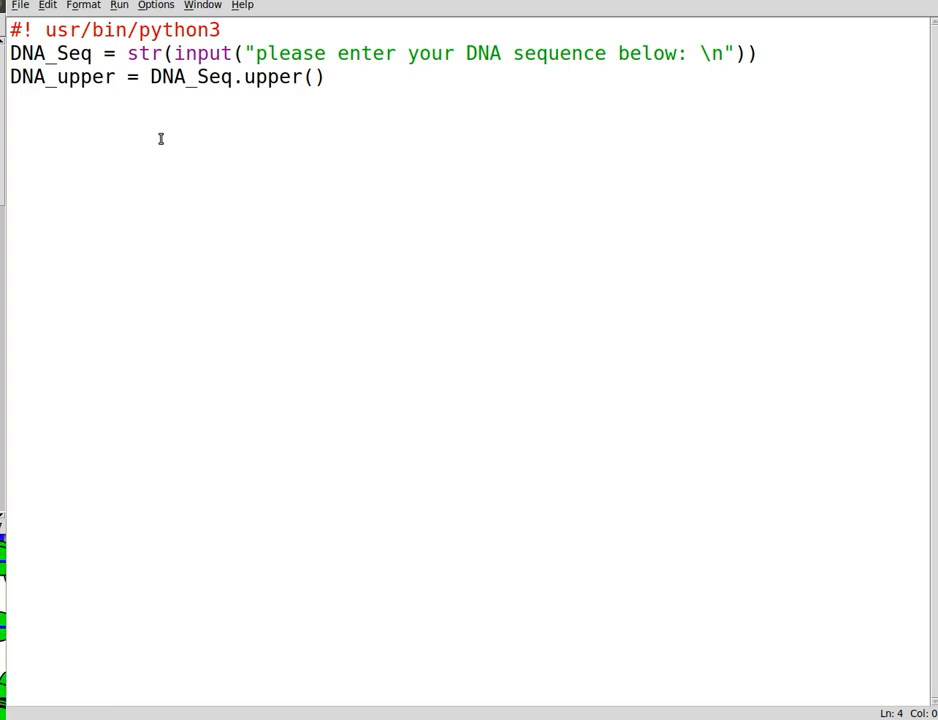
# Step: Add print(DNA_upper) on the next line
pyautogui.write('print(')
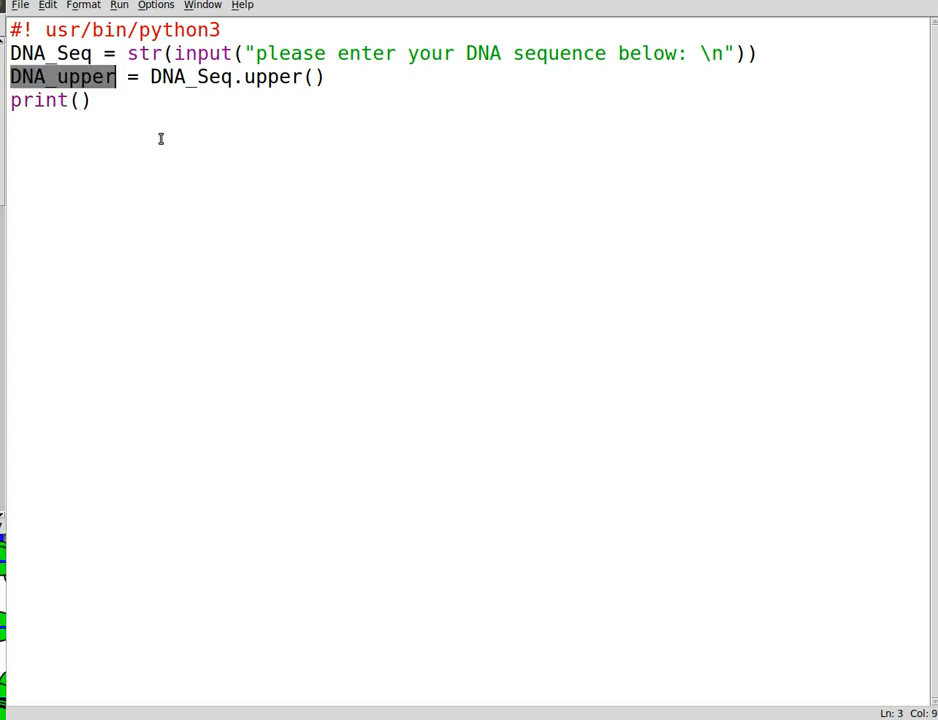
pyautogui.write('DNA_upper')
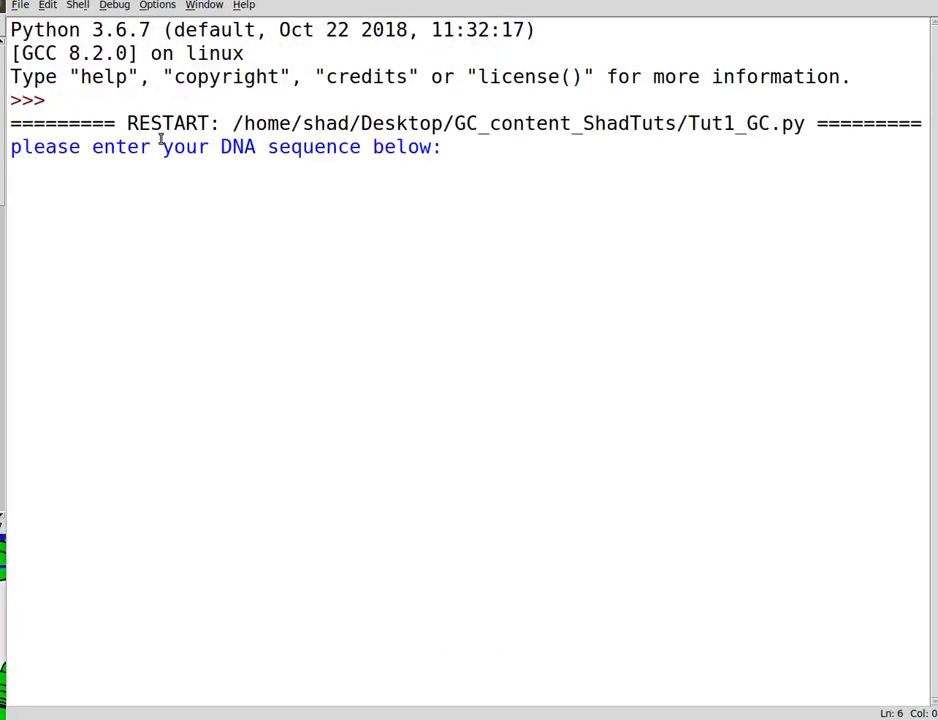
# Step: Enter cgagatgcatcgatcgtcat in the shell, check the uppercase output, and return to the editor
pyautogui.write('cgagatgcatcgatcgtcat')
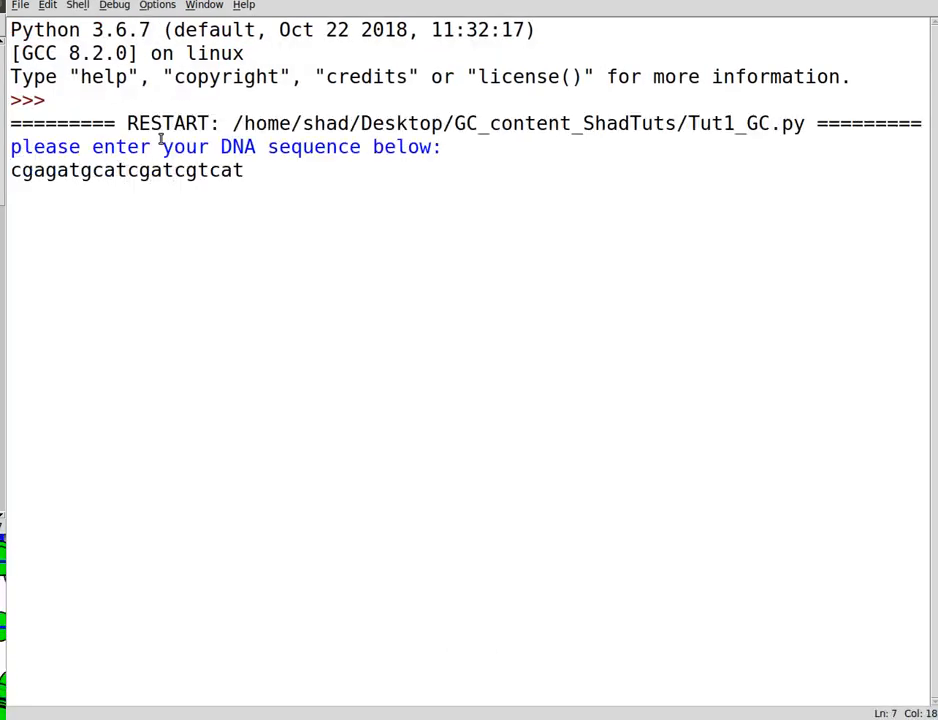
pyautogui.press('Return')
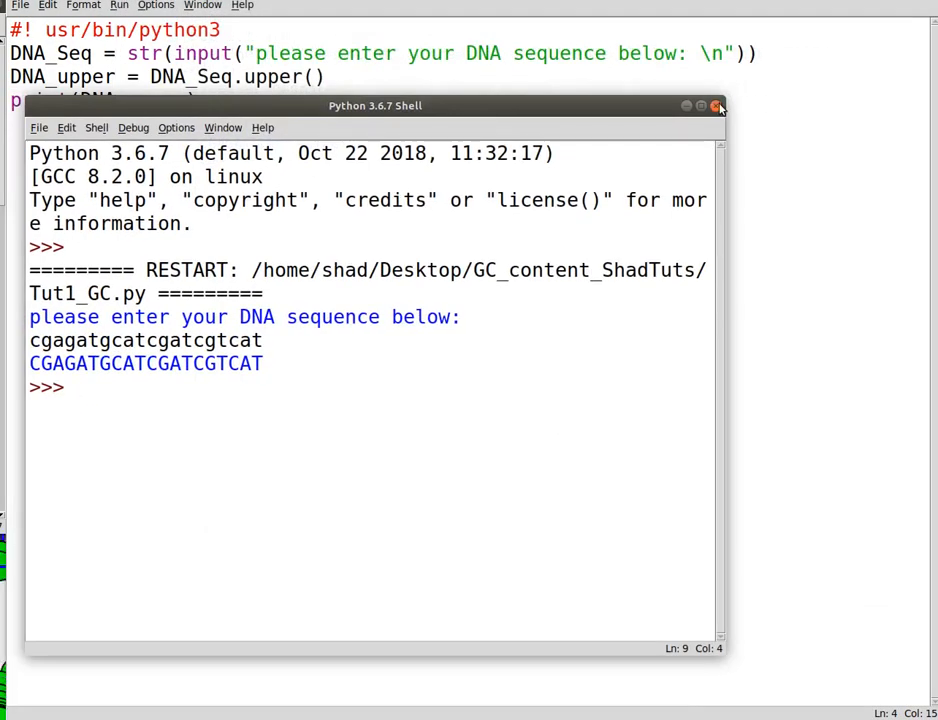
pyautogui.click(718, 104)
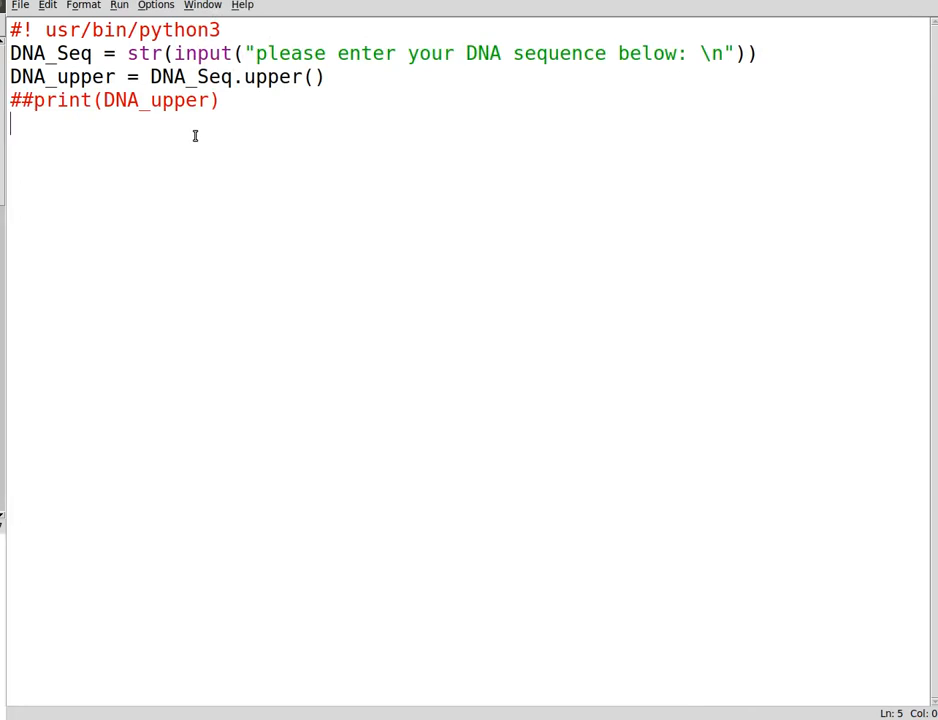
# Step: Write the formula comment # Sum(G+C)/Sum(A+C+G+T)*100 below the commented print line
pyautogui.press('Return')
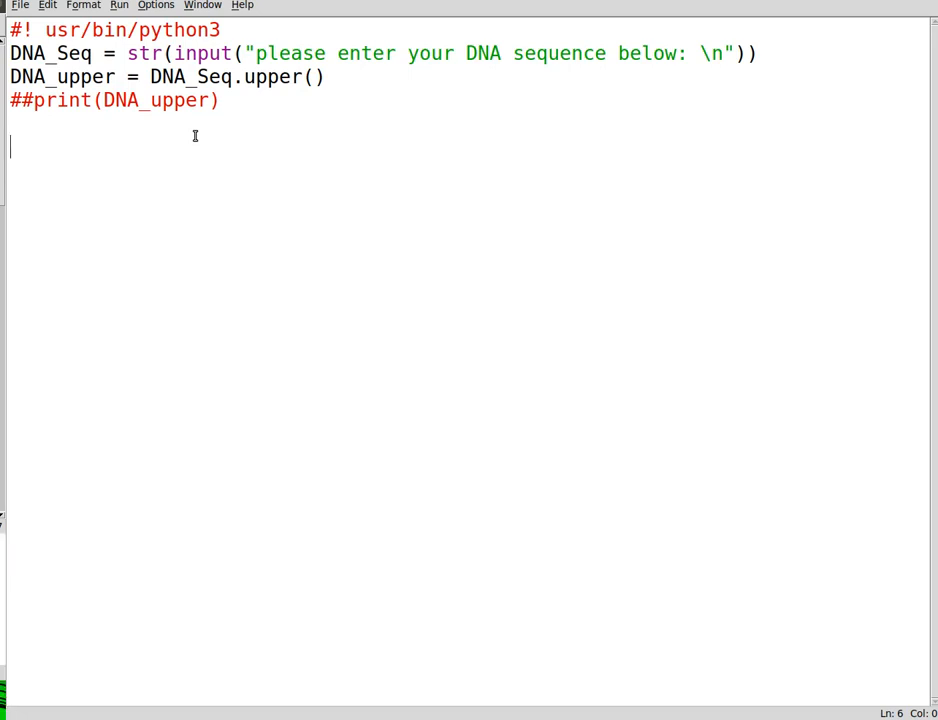
pyautogui.write('#')
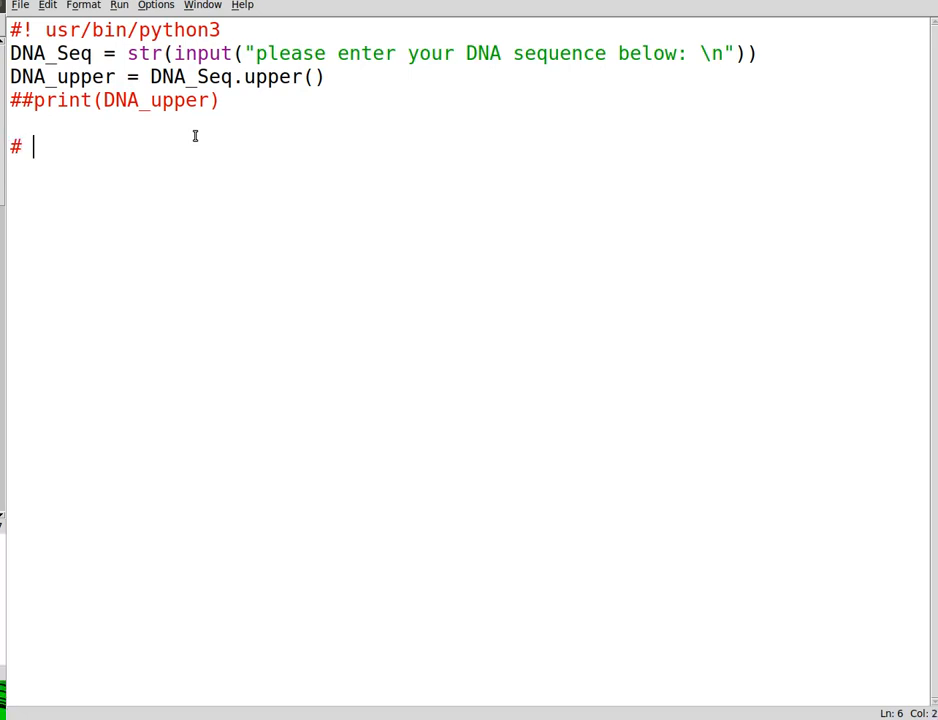
pyautogui.write('()')
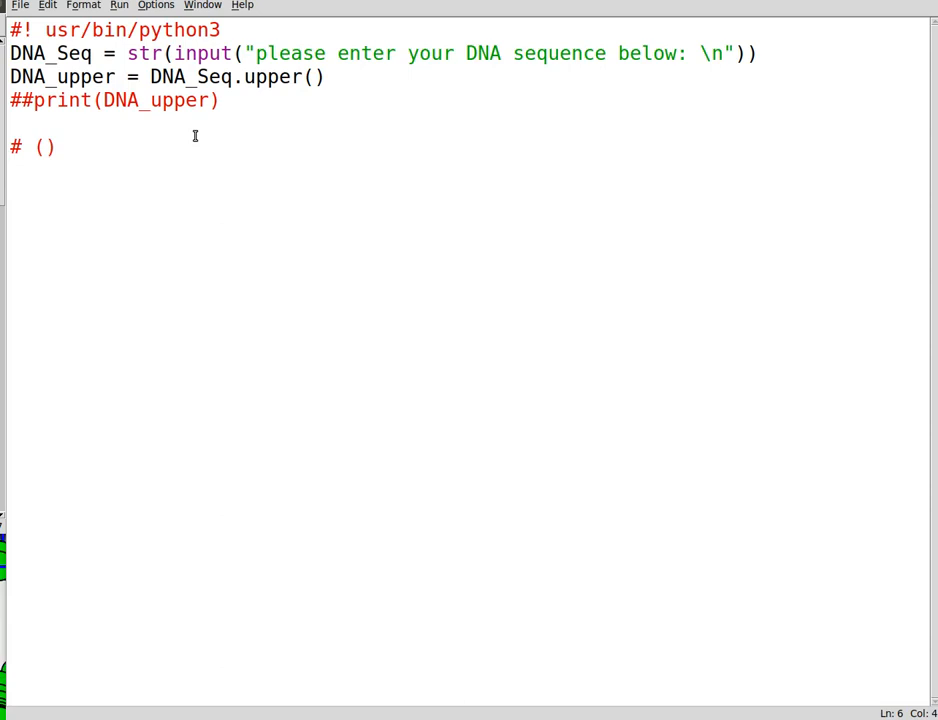
pyautogui.write('sum')
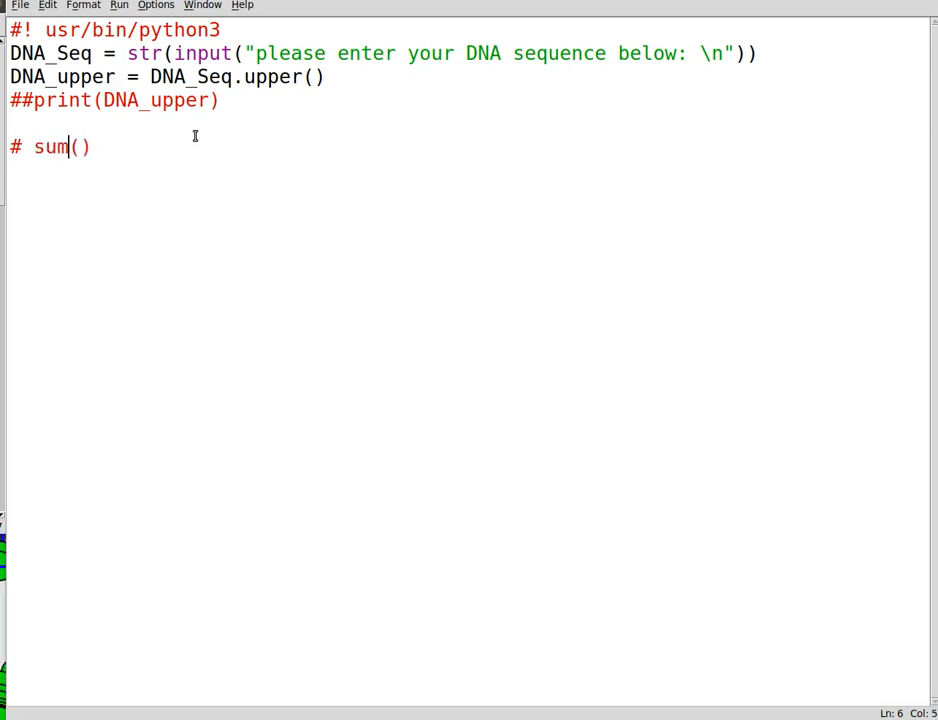
pyautogui.write('G+C')
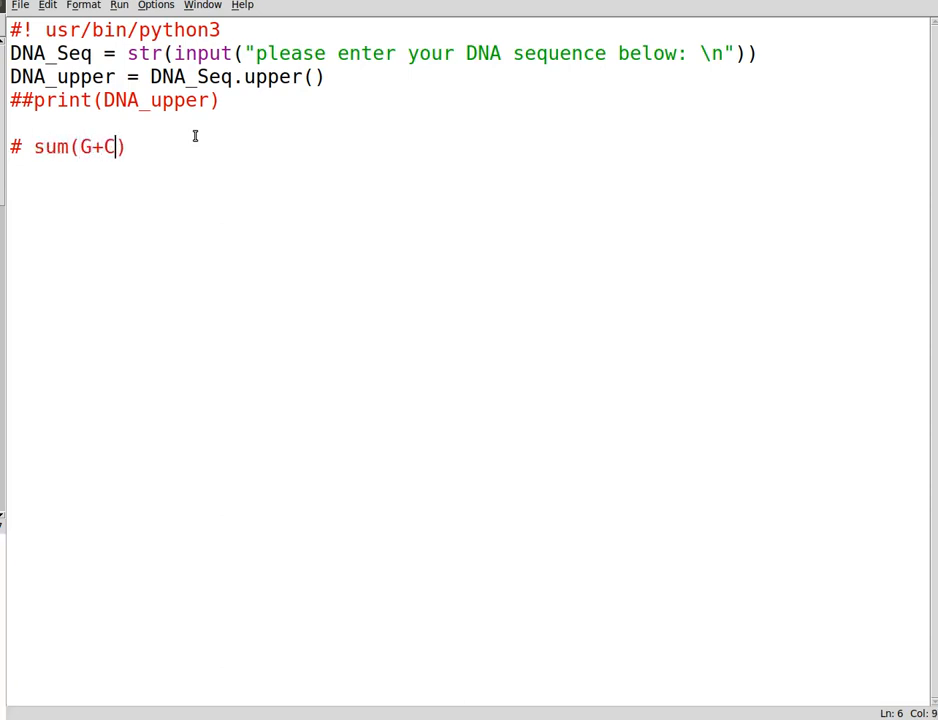
pyautogui.write(')/')
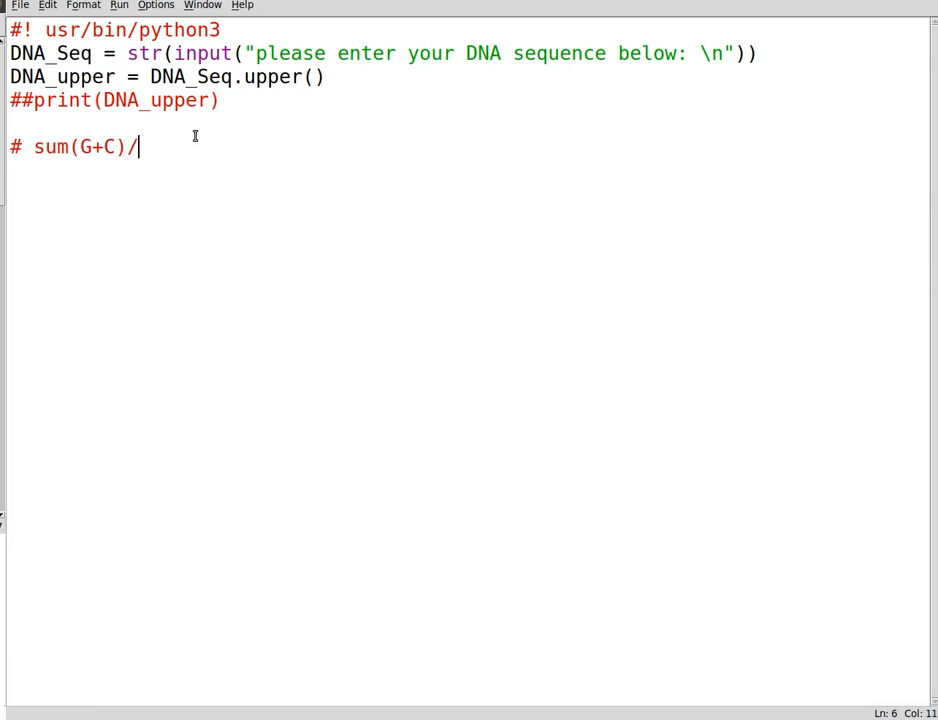
pyautogui.write('total')
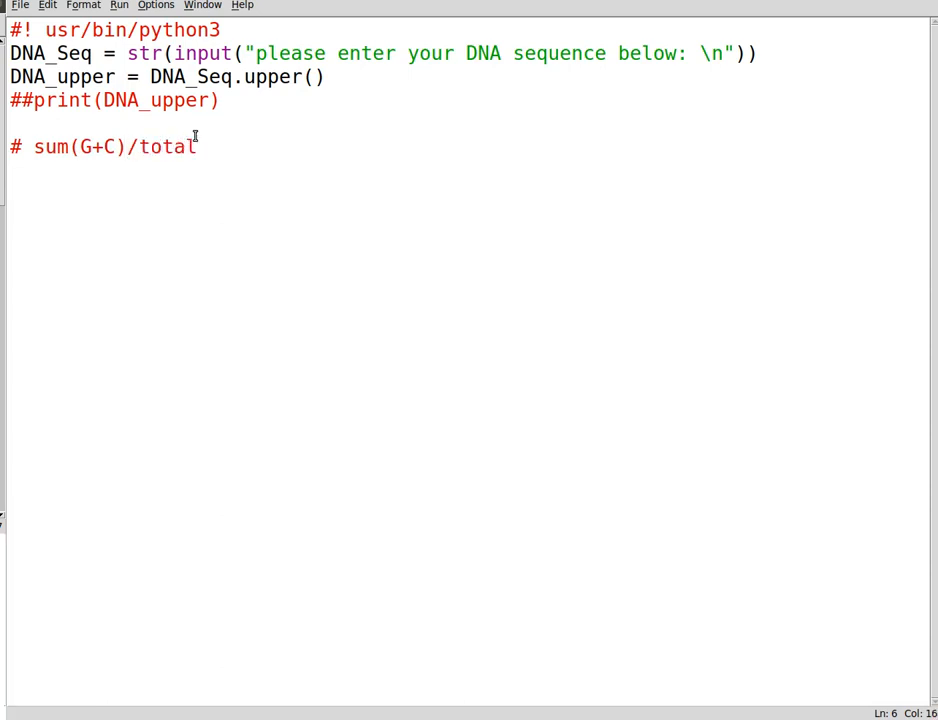
pyautogui.write('Sum')
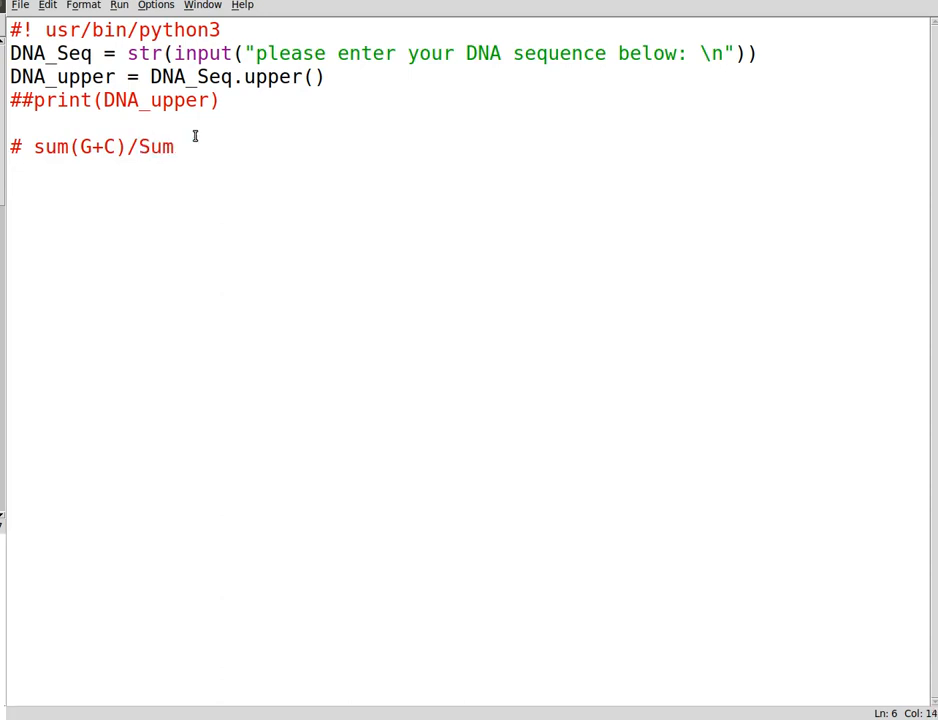
pyautogui.write('(A)')
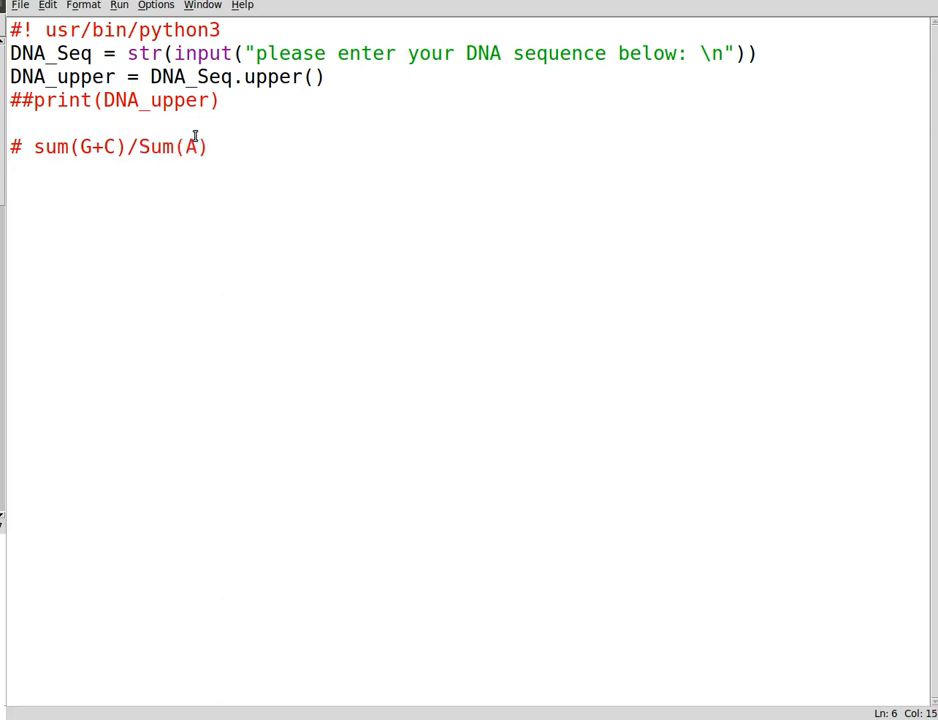
pyautogui.write('+C+')
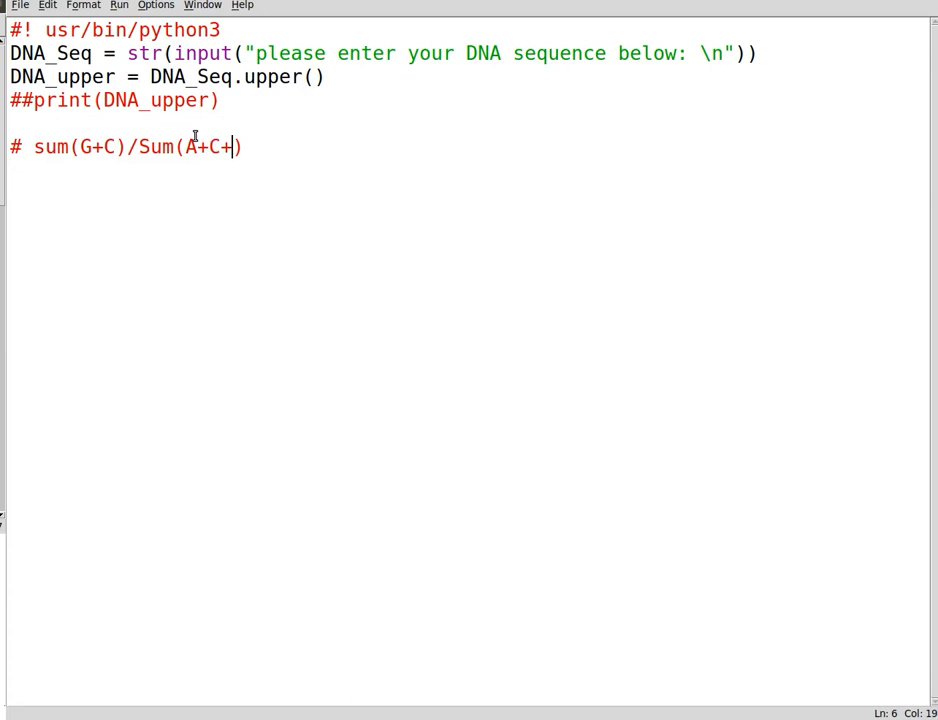
pyautogui.write('G+C')
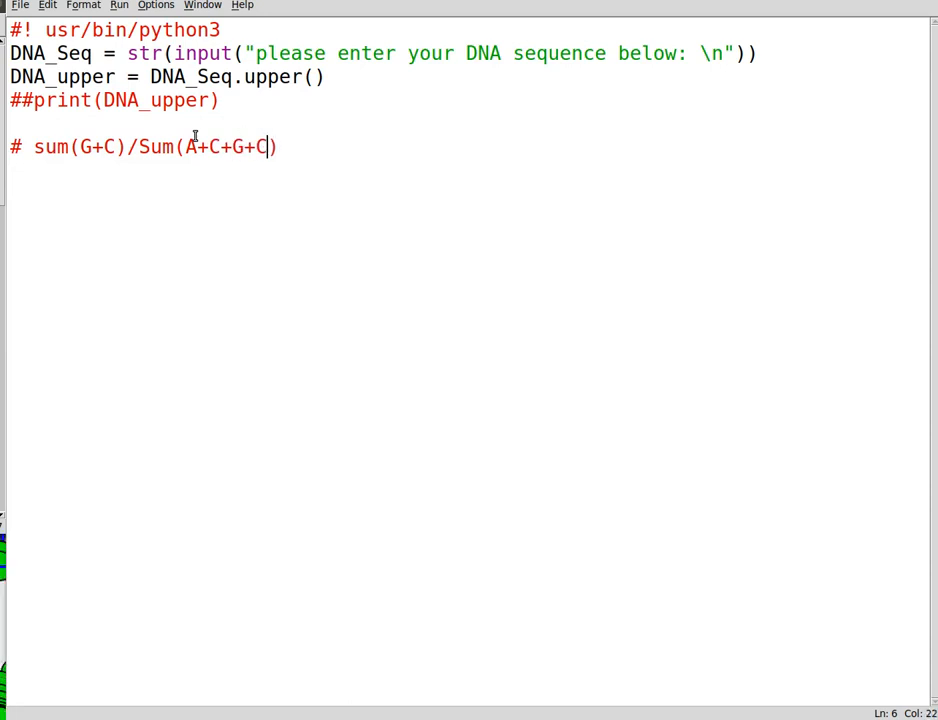
pyautogui.write('T')
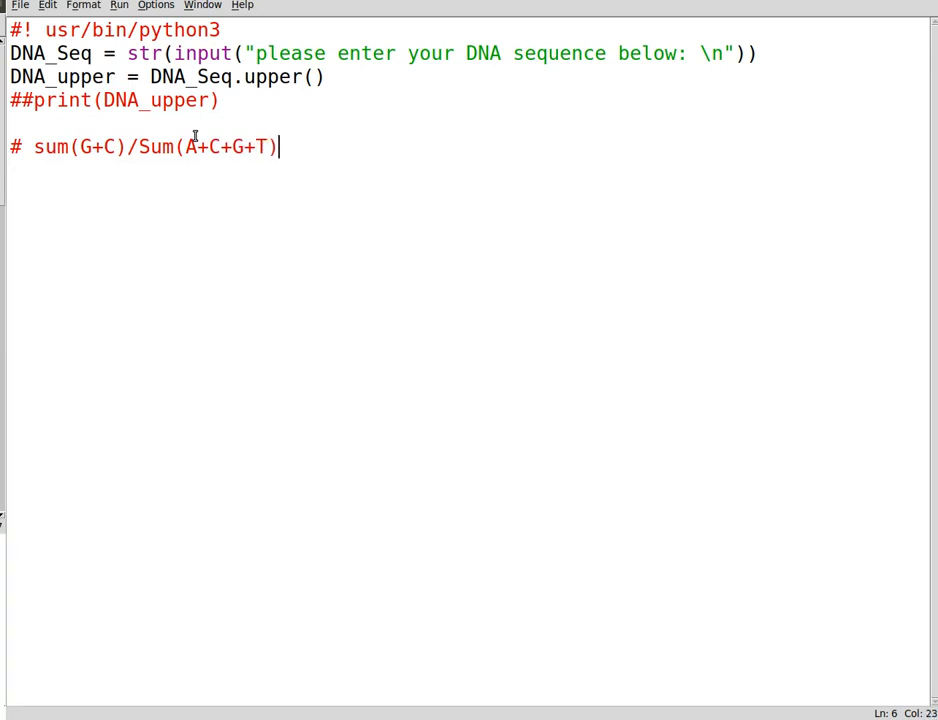
pyautogui.write('*')
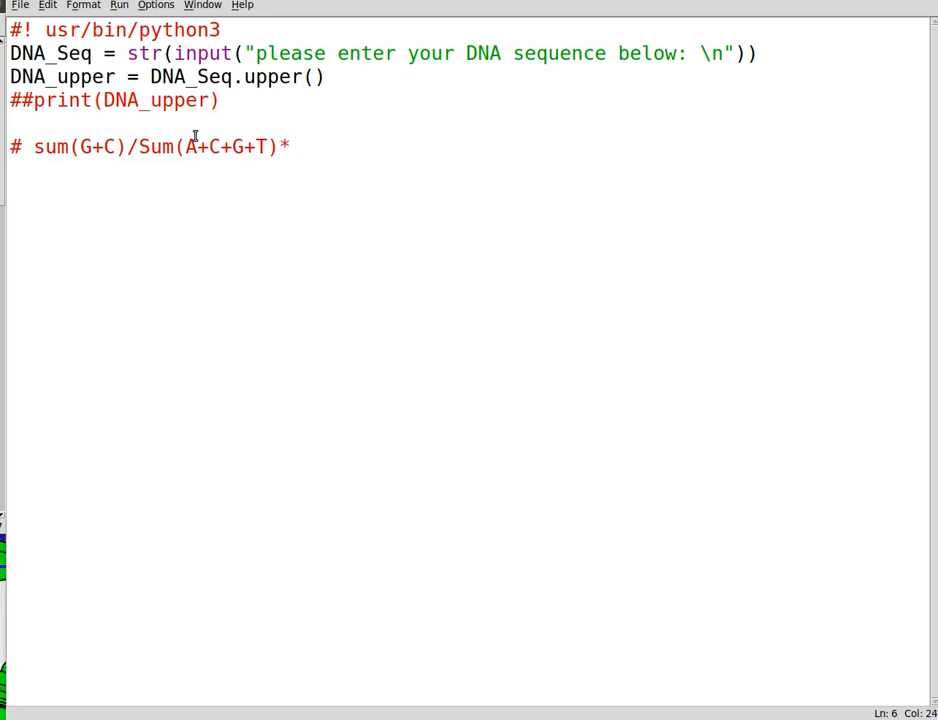
pyautogui.write('100')
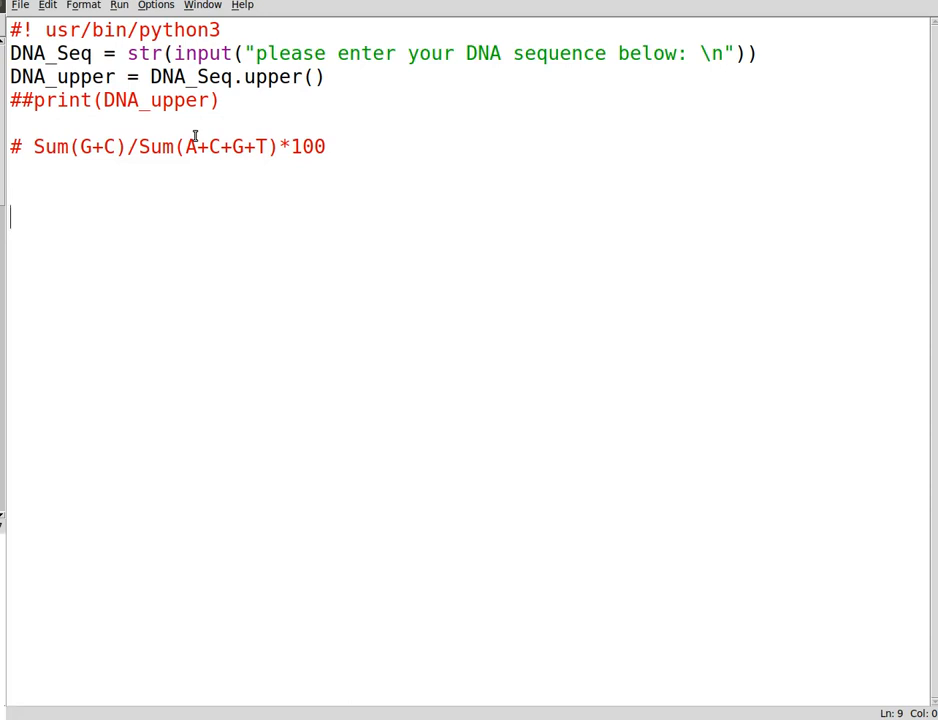
# Step: Add the line A = DNA_upper.count("A") reusing the DNA_upper name
pyautogui.write('A =')
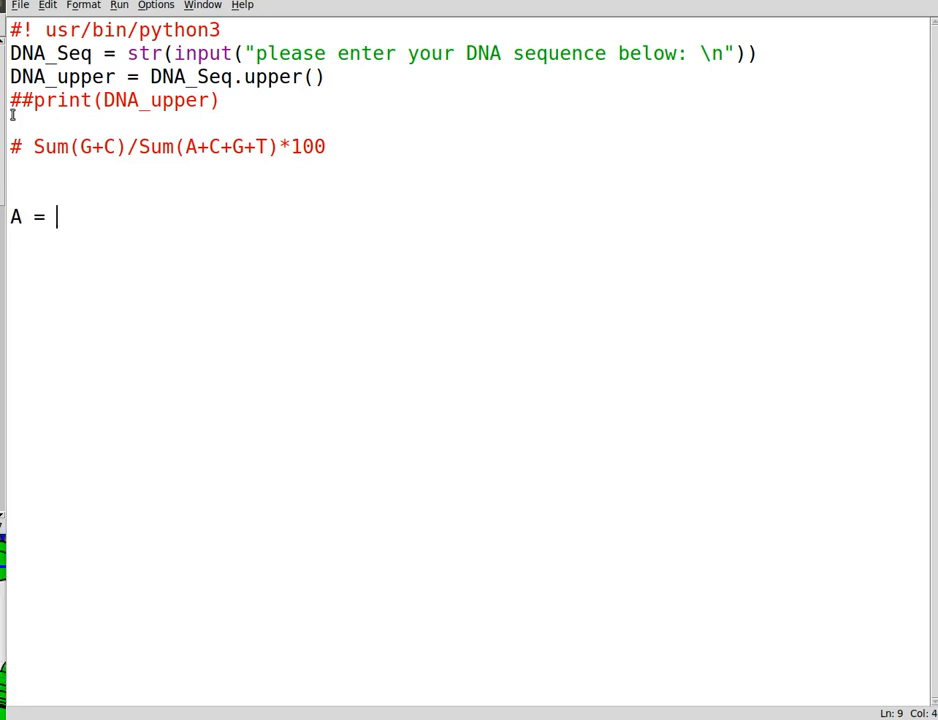
pyautogui.doubleClick(62, 76)
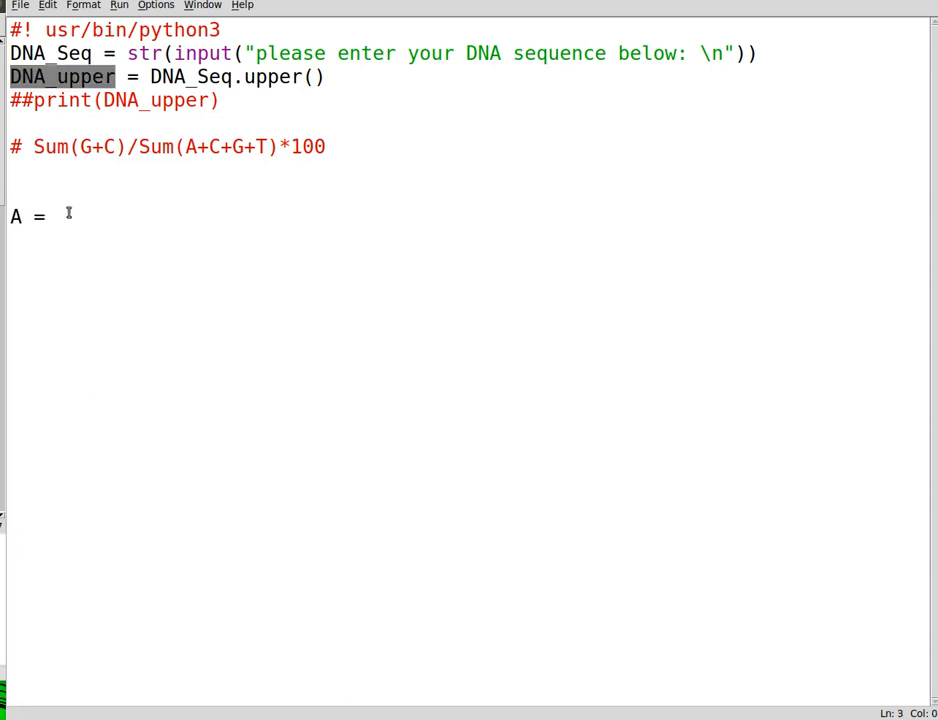
pyautogui.write('DNA_upper.count')
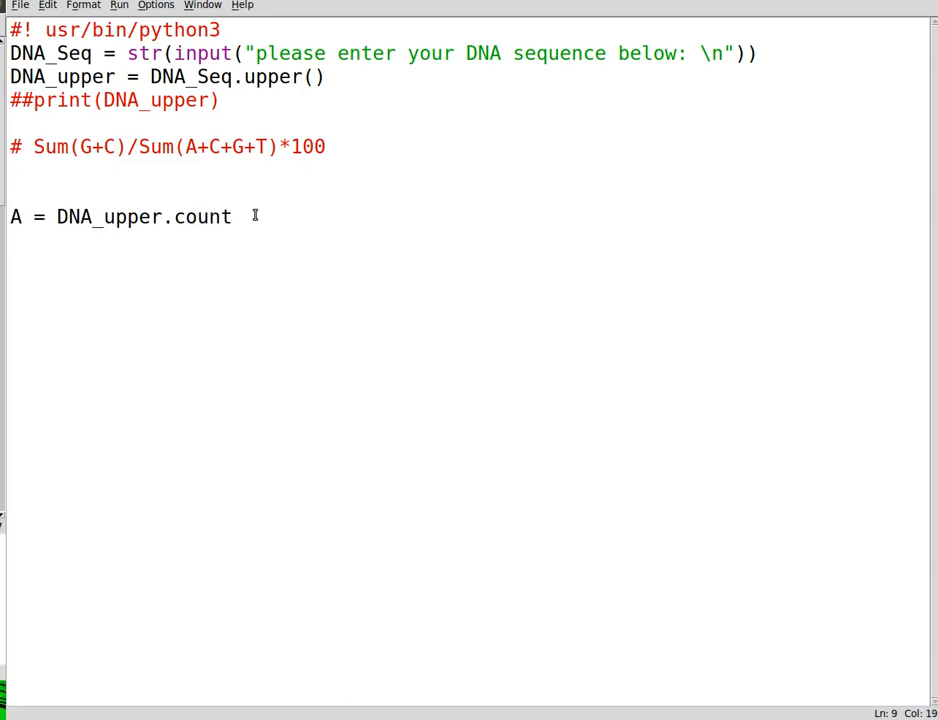
pyautogui.write('("')
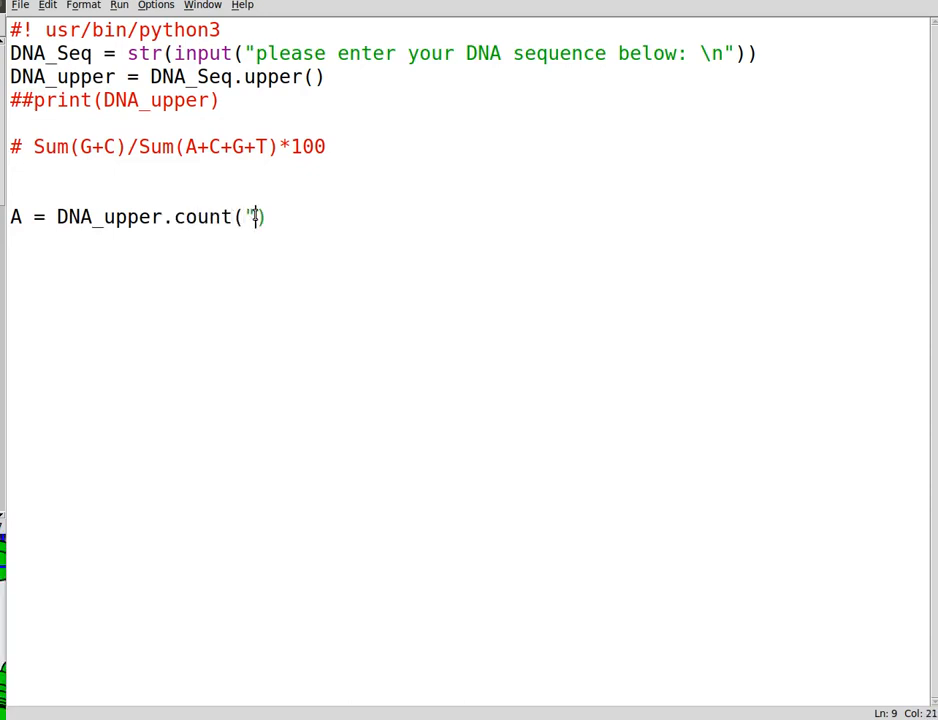
pyautogui.write('T')
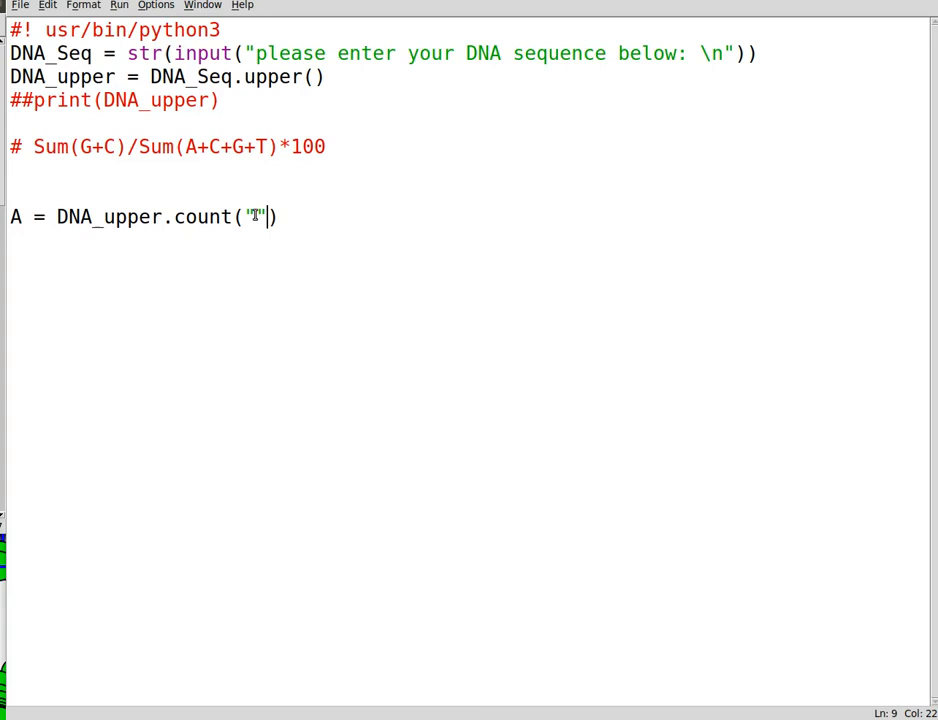
pyautogui.write('A')
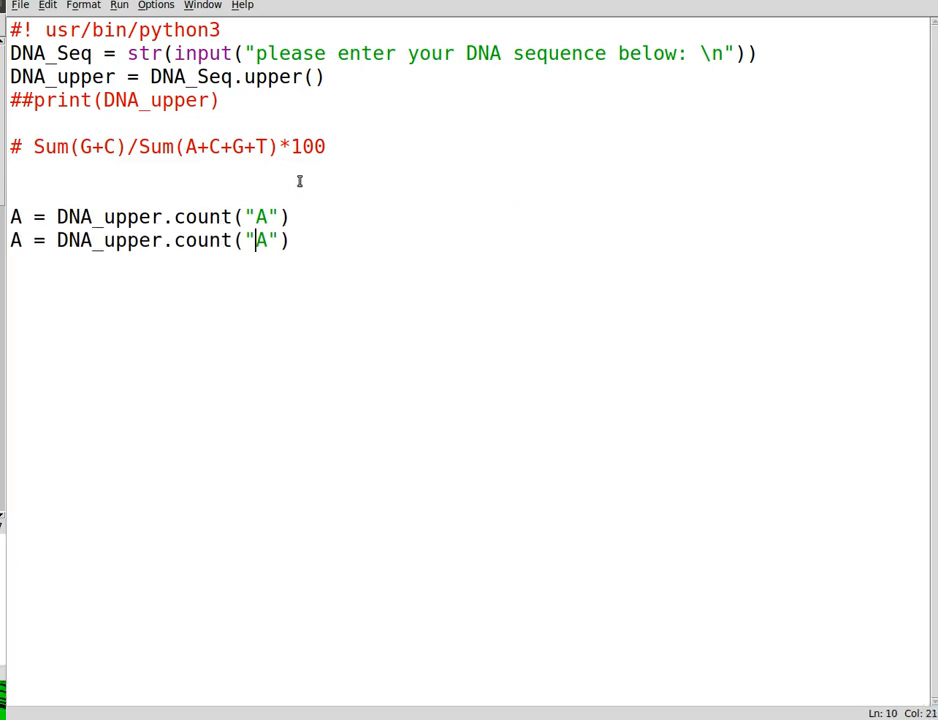
# Step: Add matching count lines for T, G and C from DNA_upper
pyautogui.write('T')
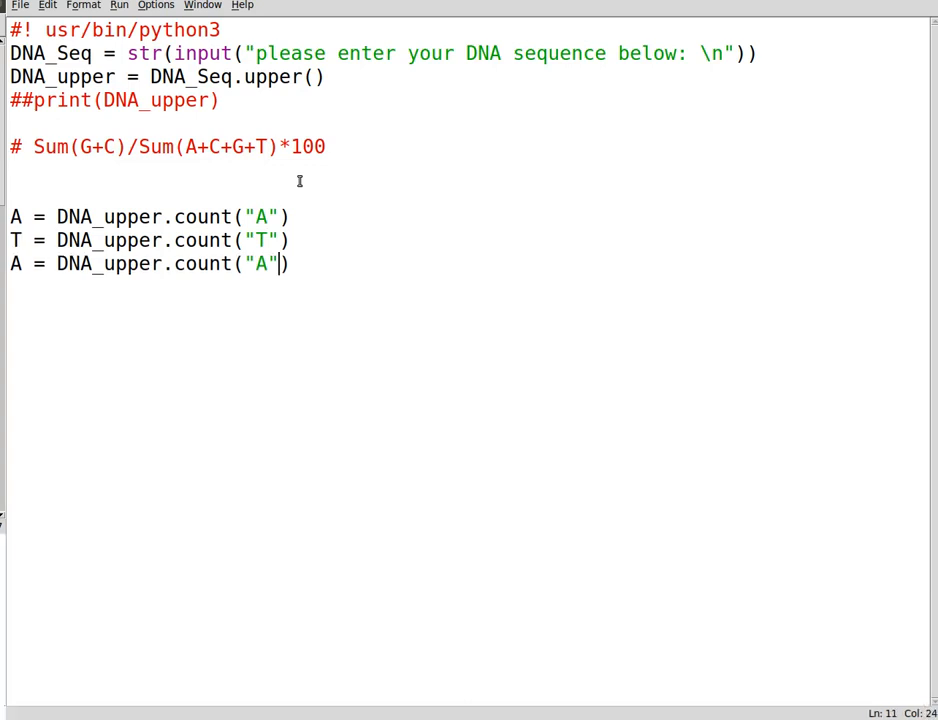
pyautogui.write('G')
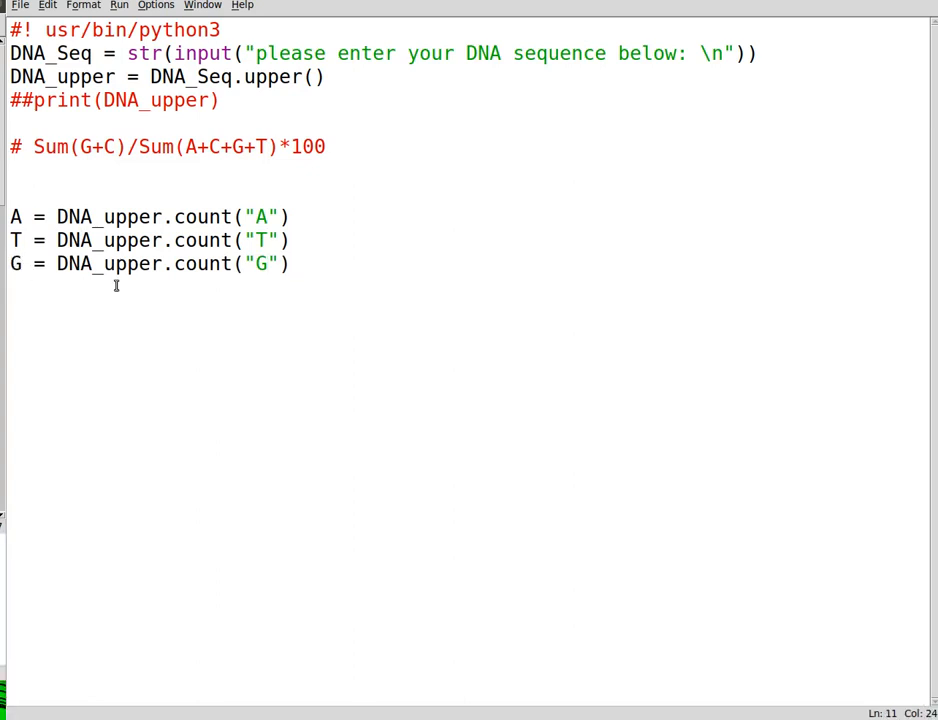
pyautogui.write('C')
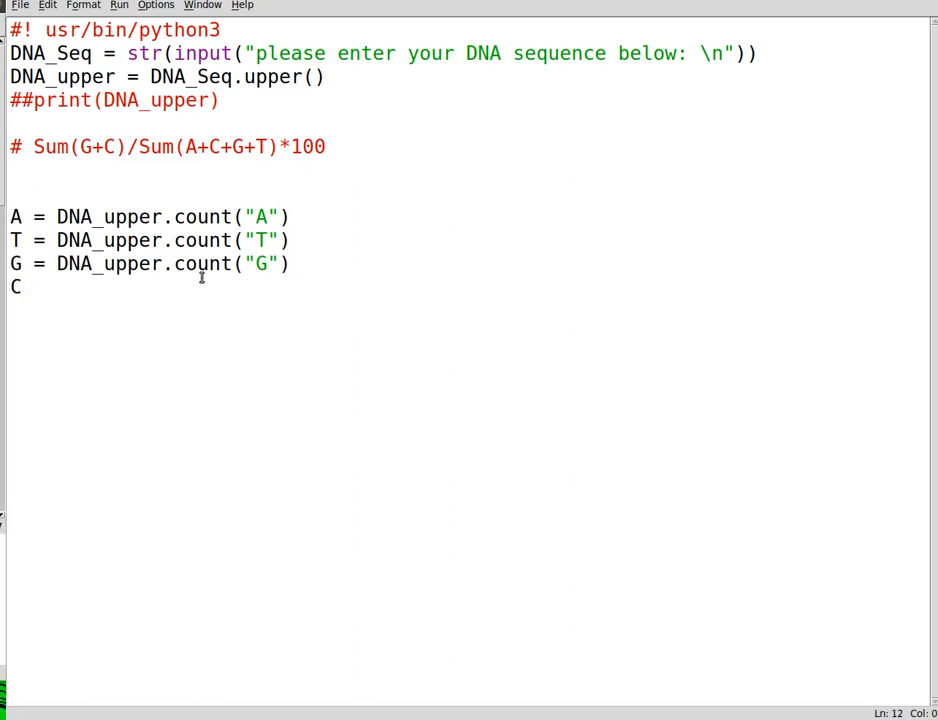
pyautogui.write('= A = DNA_upper.count("A")')
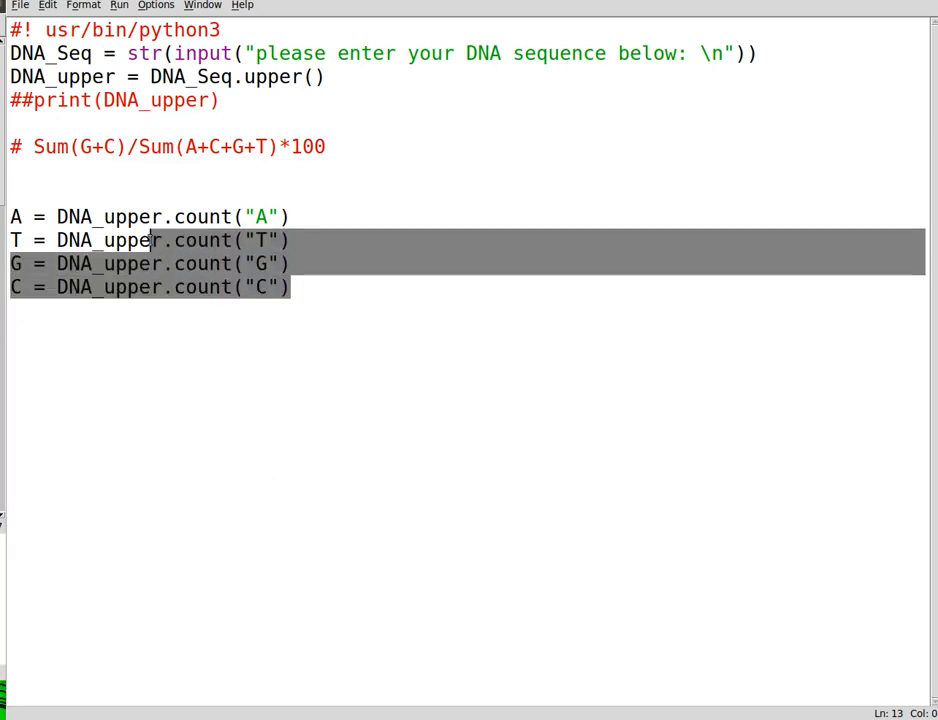
pyautogui.click(12, 170)
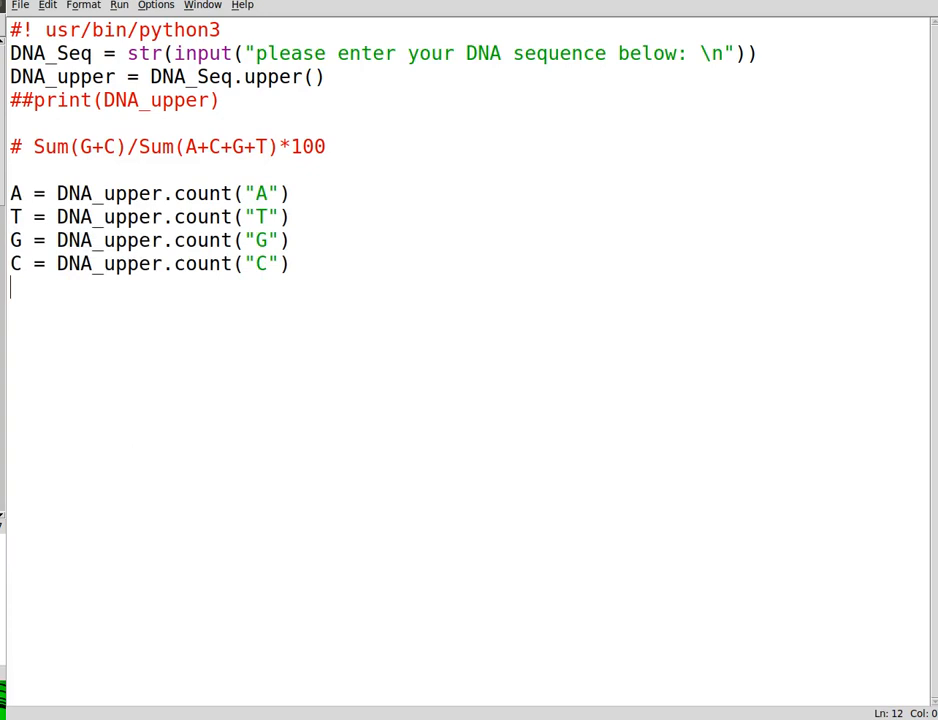
# Step: Add print(A,T,C,G) after the four count lines
pyautogui.write('print()')
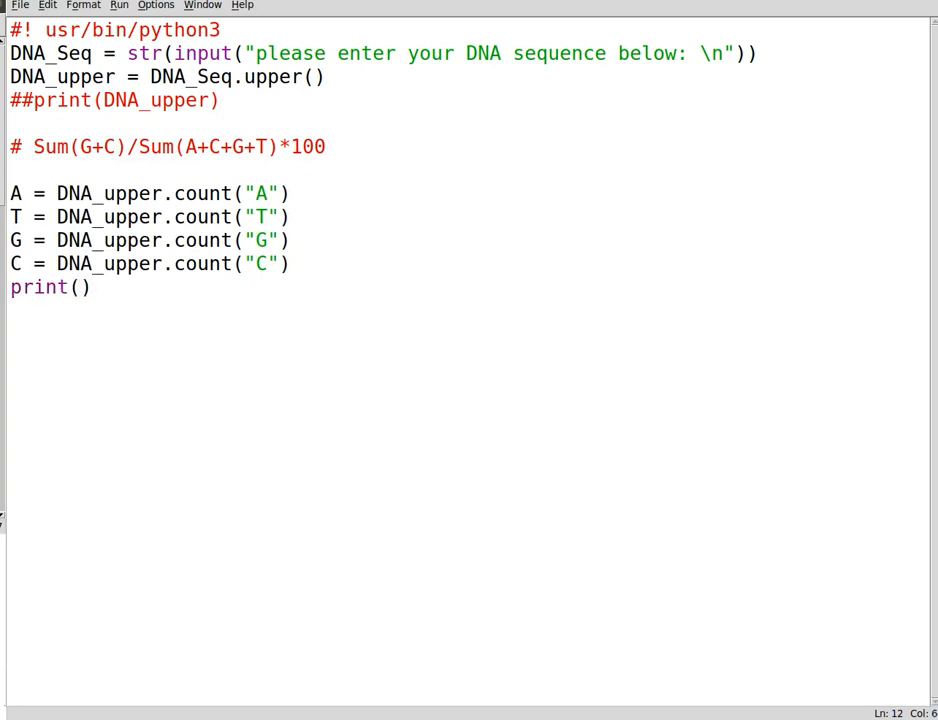
pyautogui.write('A,')
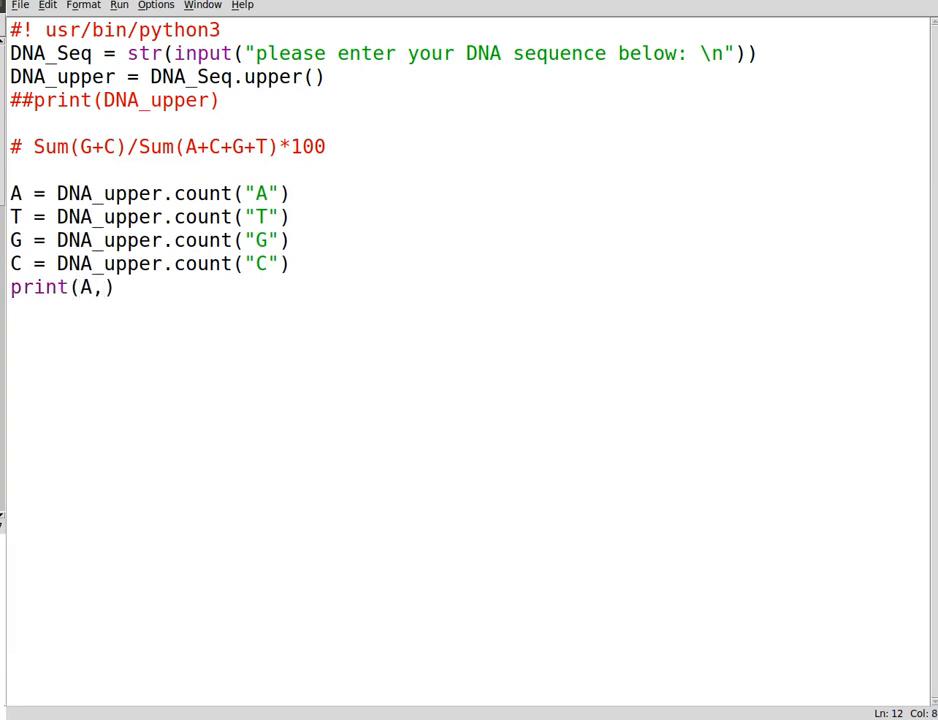
pyautogui.write('T,C,')
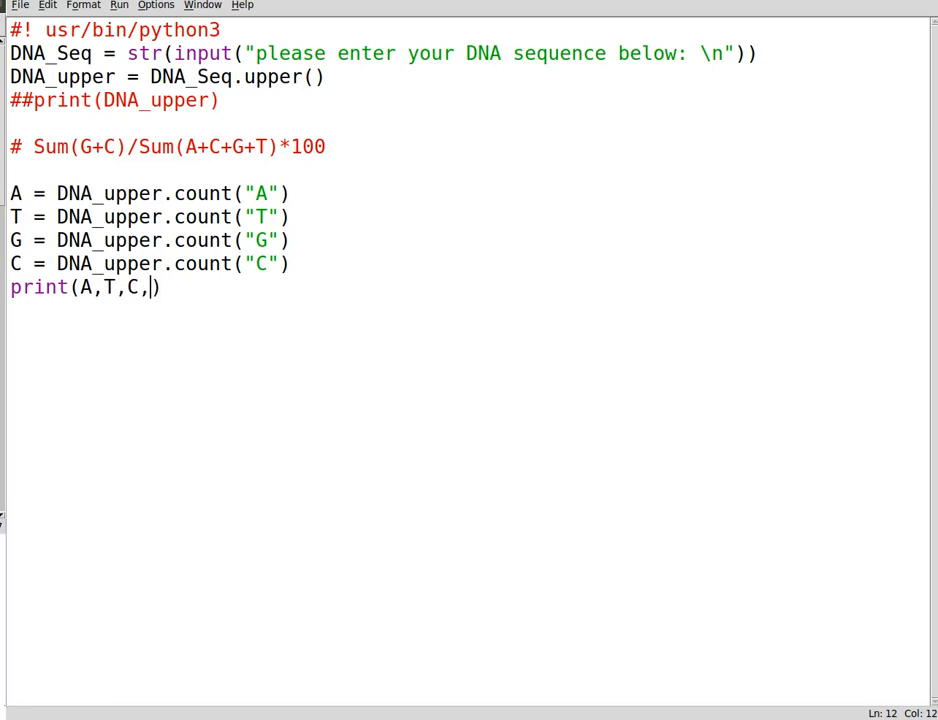
pyautogui.write('G')
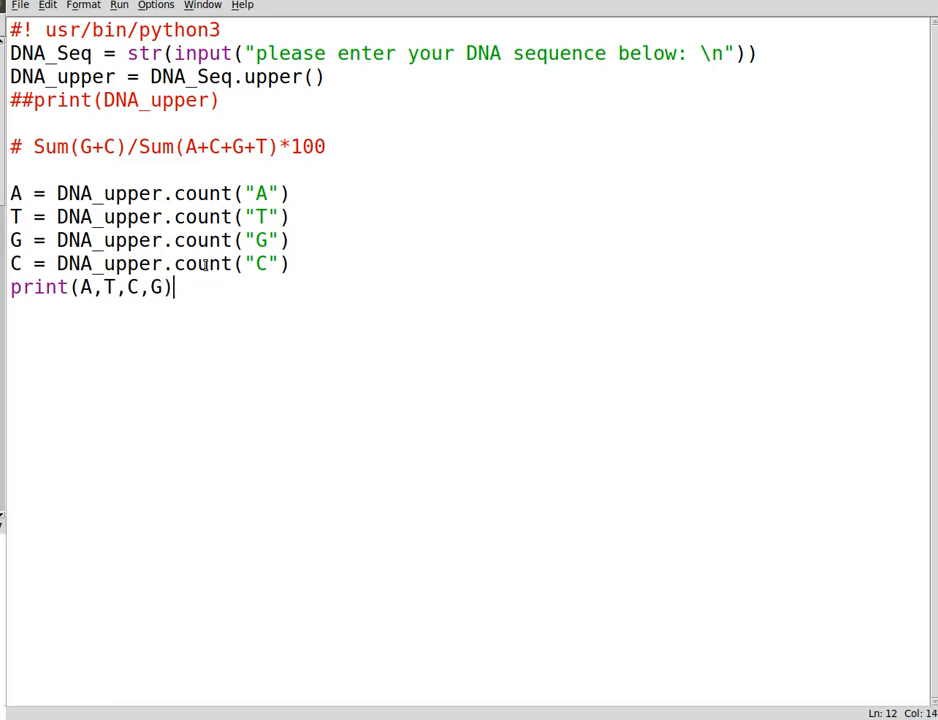
pyautogui.moveTo(260, 396)
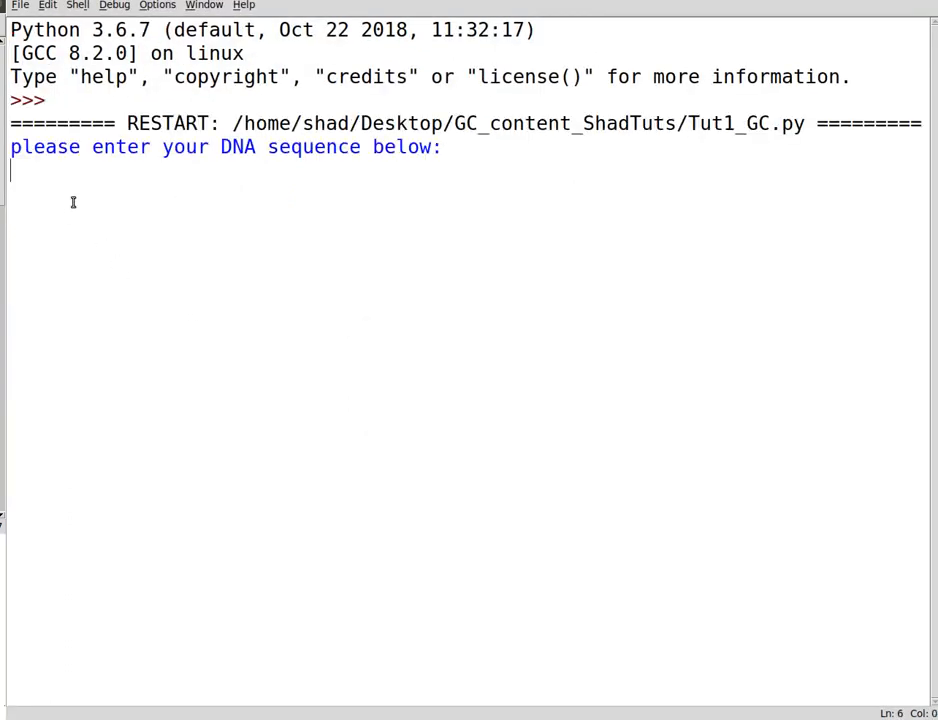
# Step: Enter the test sequence cgatcgatttgGATGtct in the shell and return to the editor
pyautogui.write('cgatcgatttgGATGtctgactTGGTTAA')
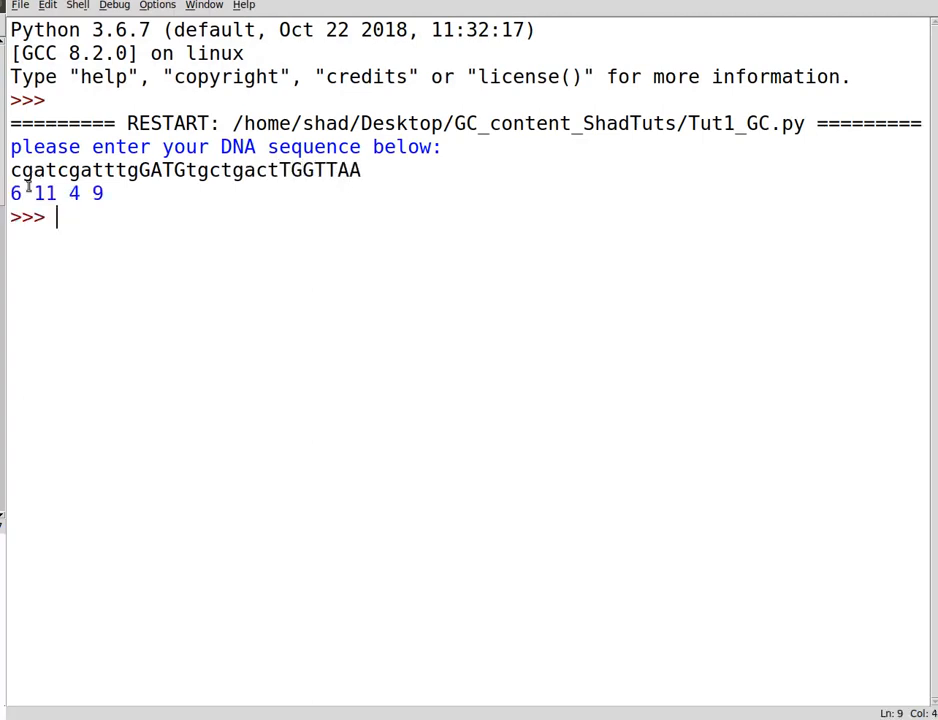
pyautogui.click(100, 192)
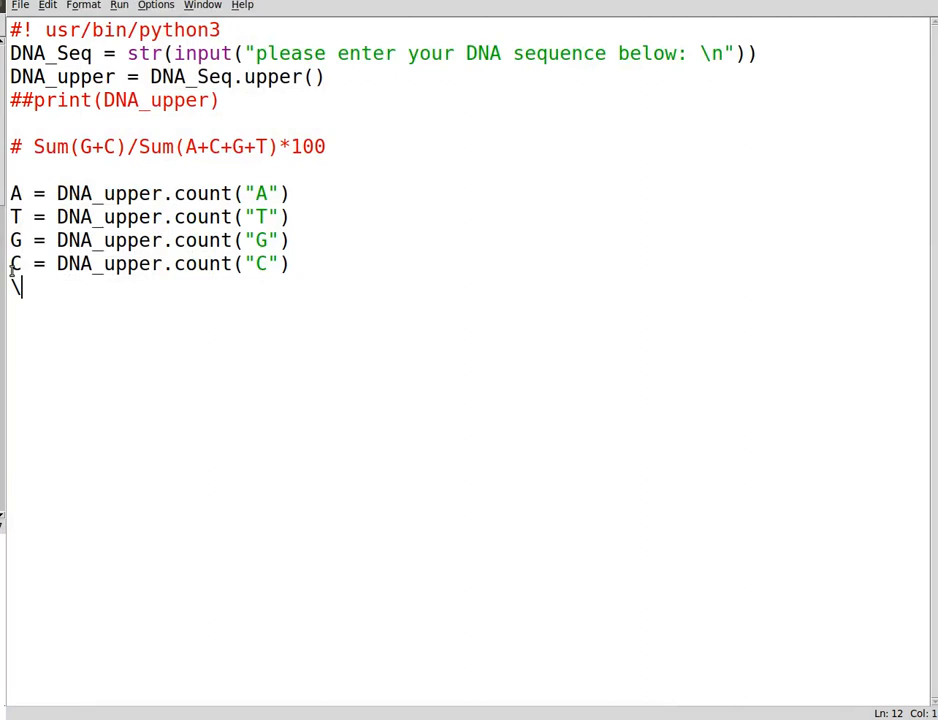
# Step: Remove the print line and write GC_count = (G+C/(G+C+T+A))
pyautogui.press('BackSpace')
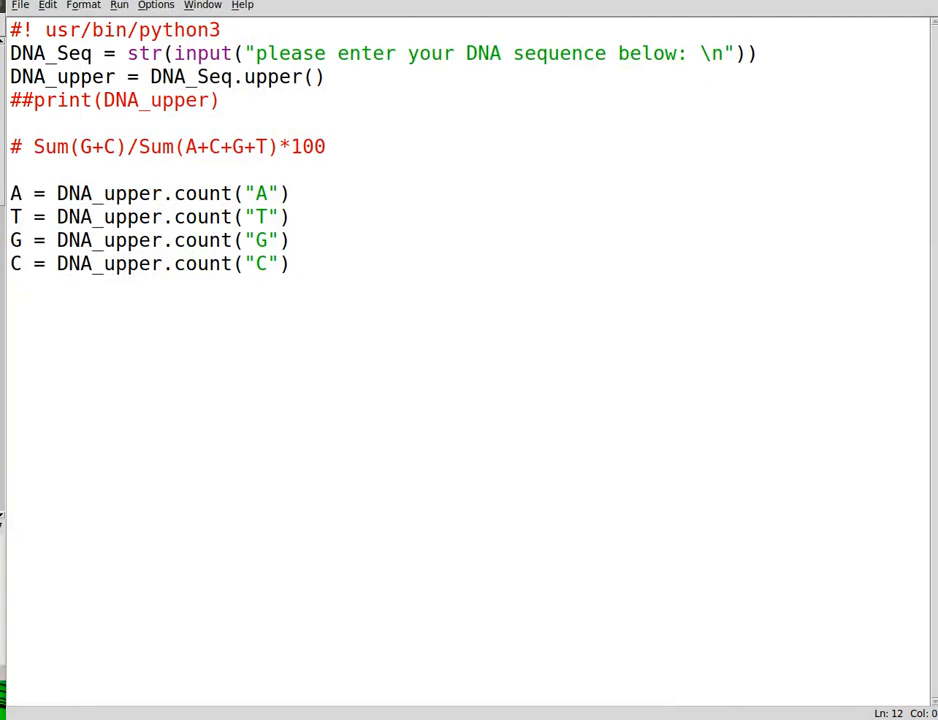
pyautogui.write(']')
pyautogui.write('GC')
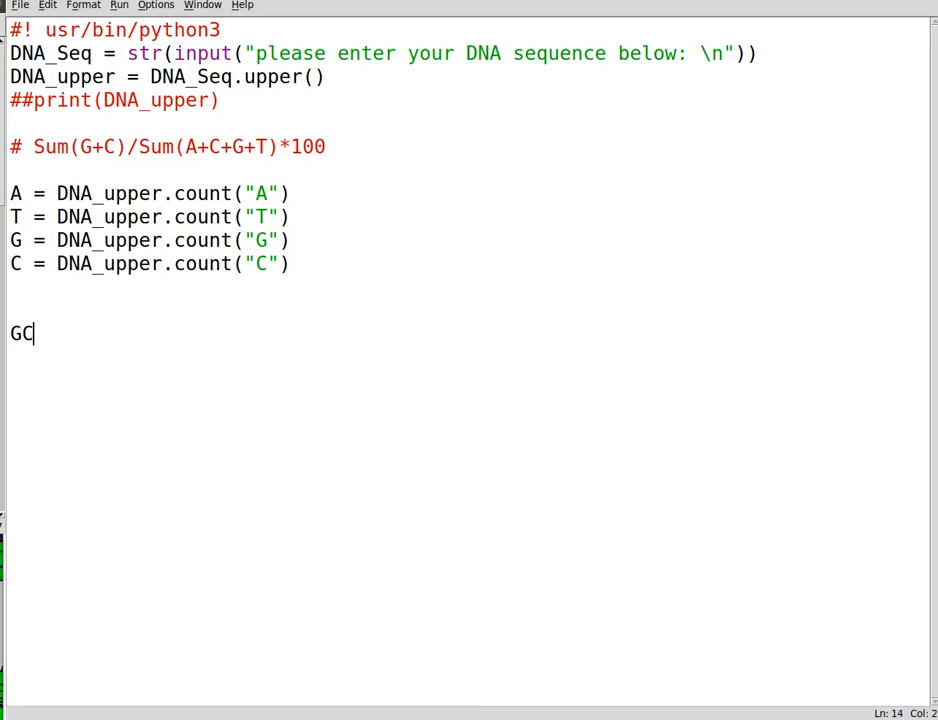
pyautogui.write('_')
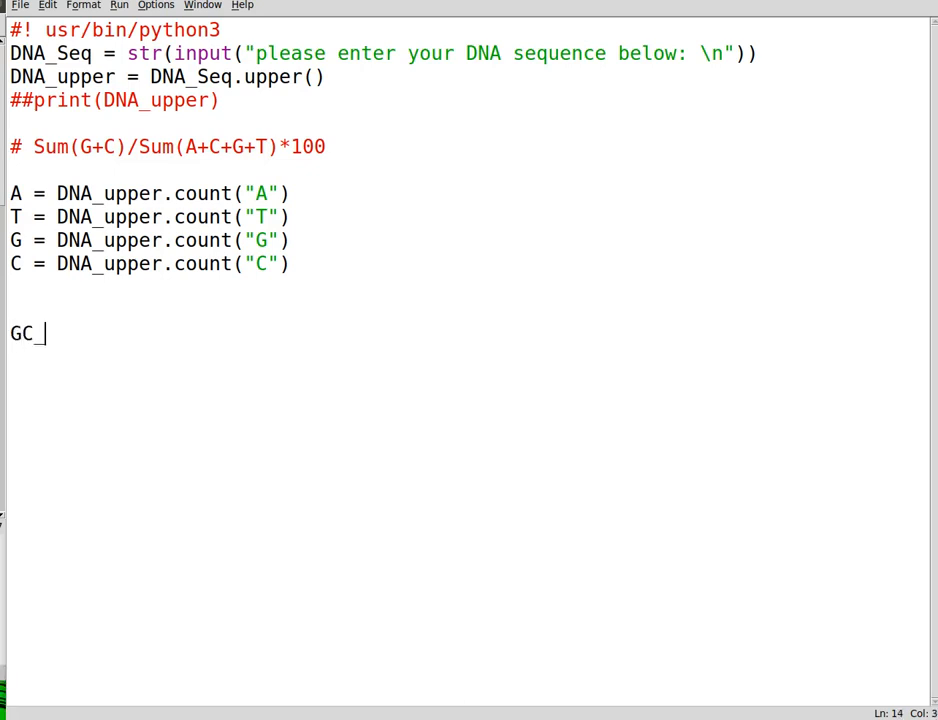
pyautogui.write('count')
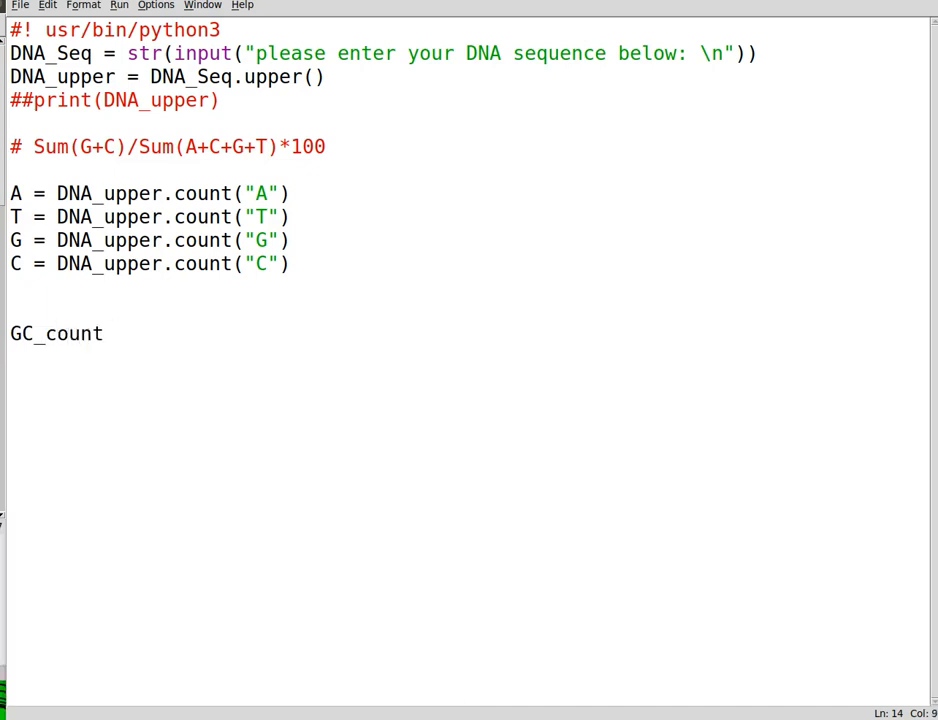
pyautogui.write('=')
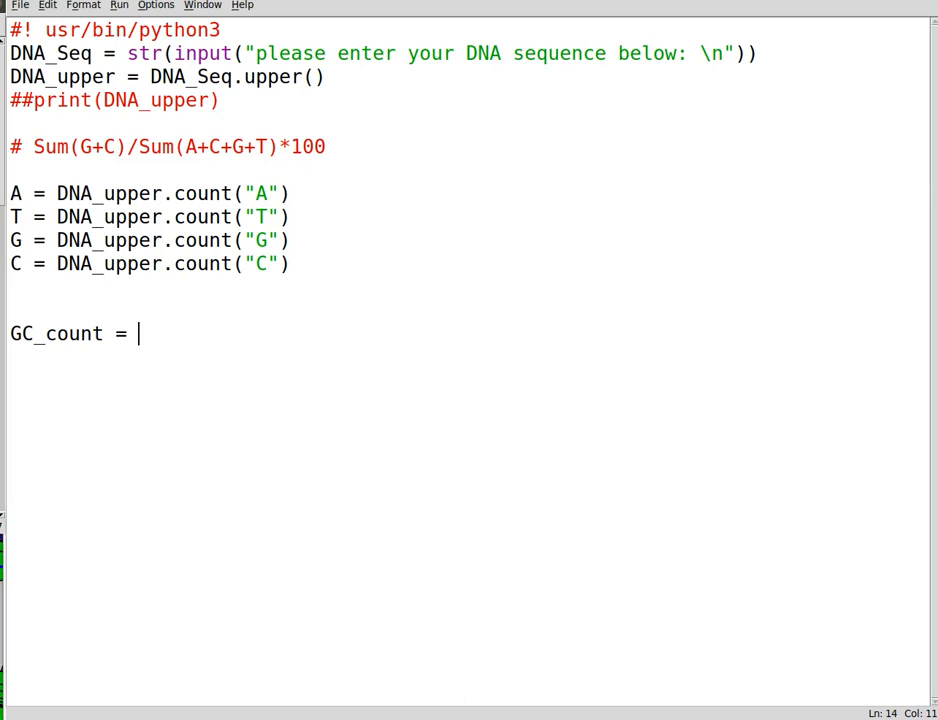
pyautogui.write('G+C/')
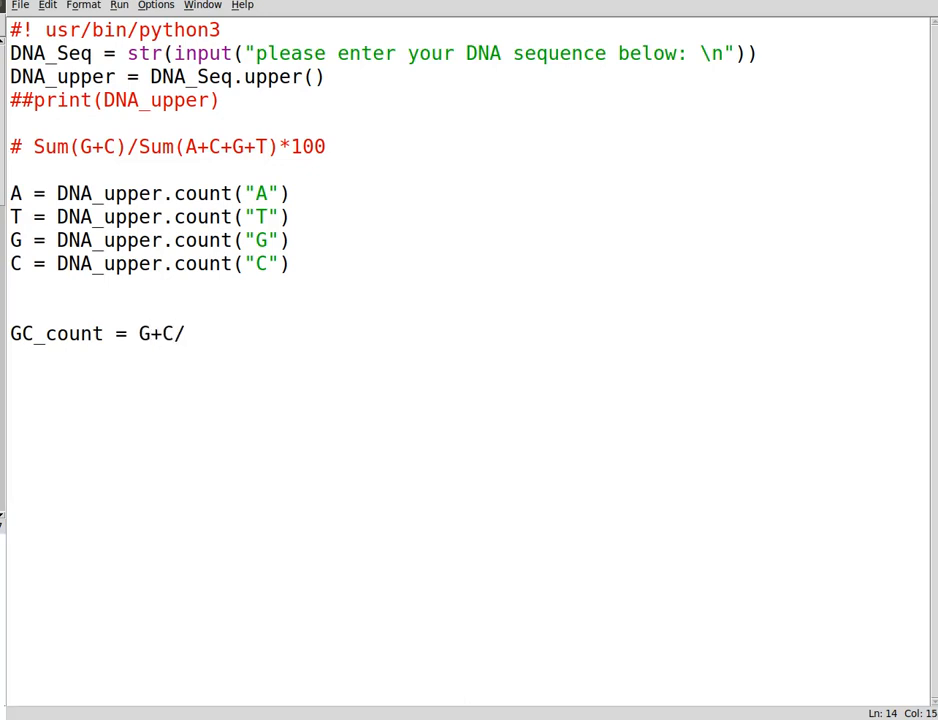
pyautogui.write('()')
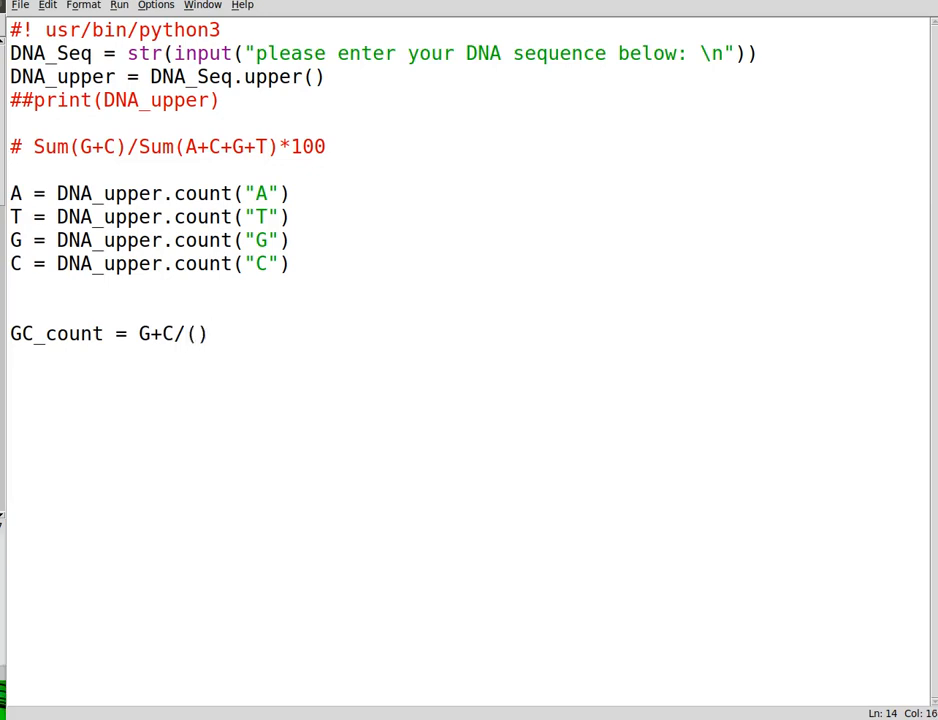
pyautogui.write('G+C+')
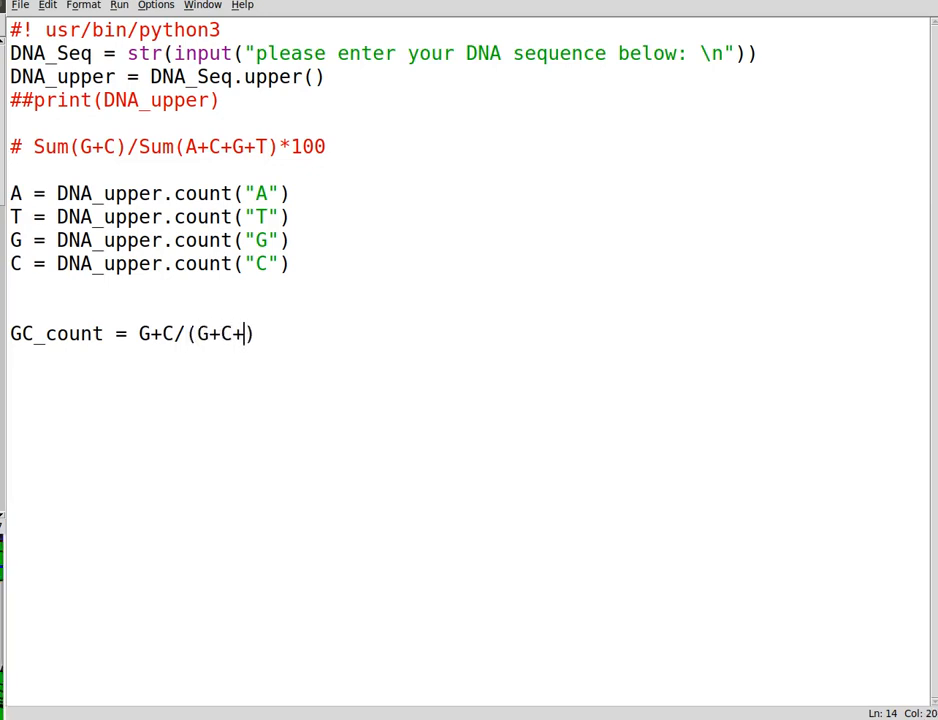
pyautogui.write('T+A)')
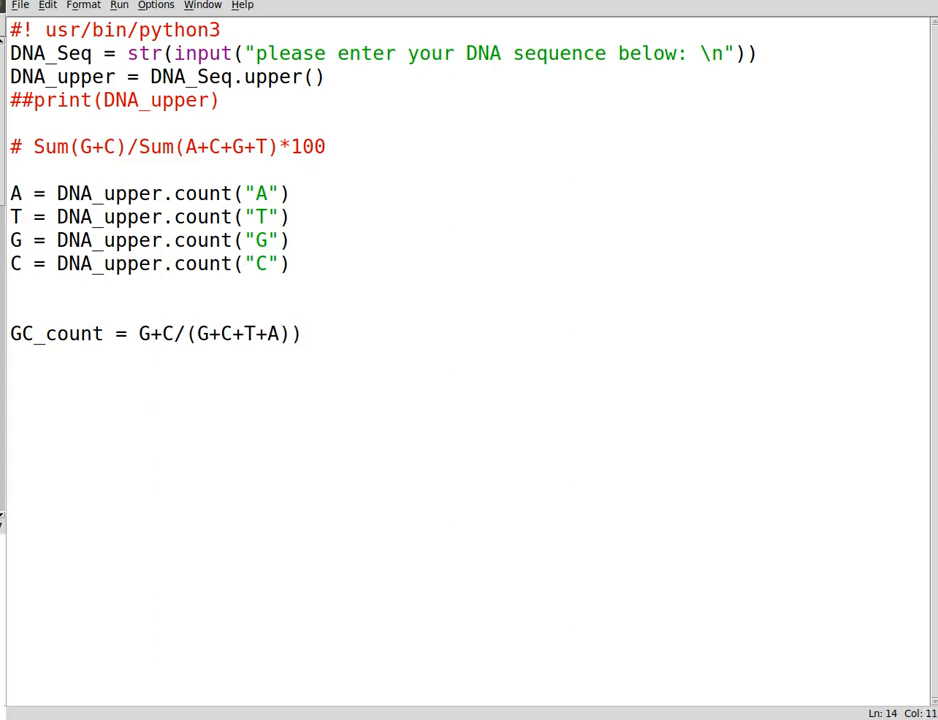
# Step: Wrap the GC_count expression with *100 and start an empty print() below it
pyautogui.write('(')
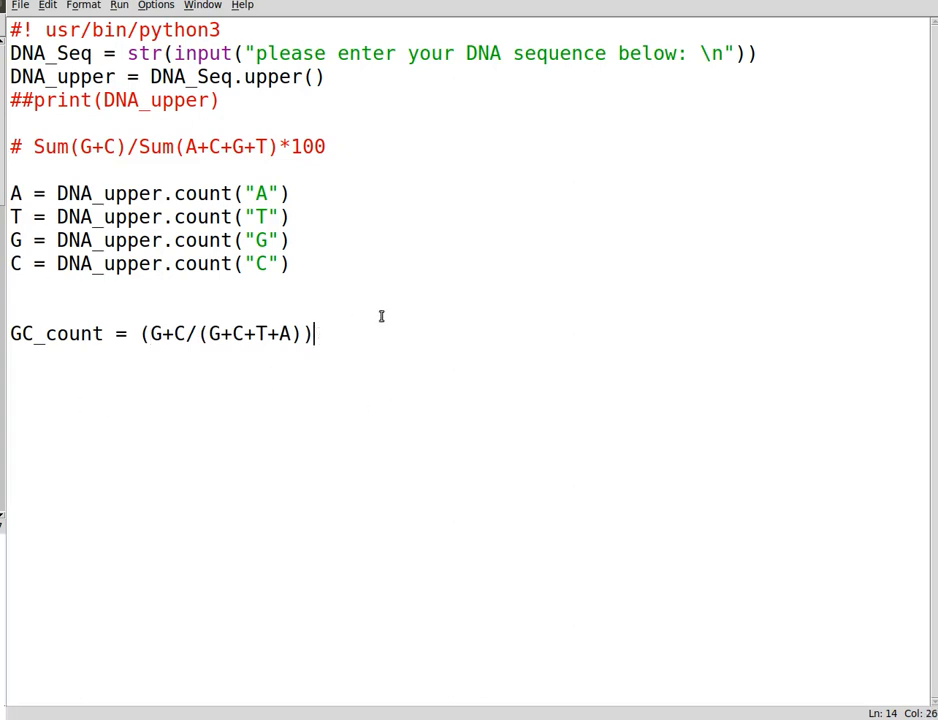
pyautogui.write('*10')
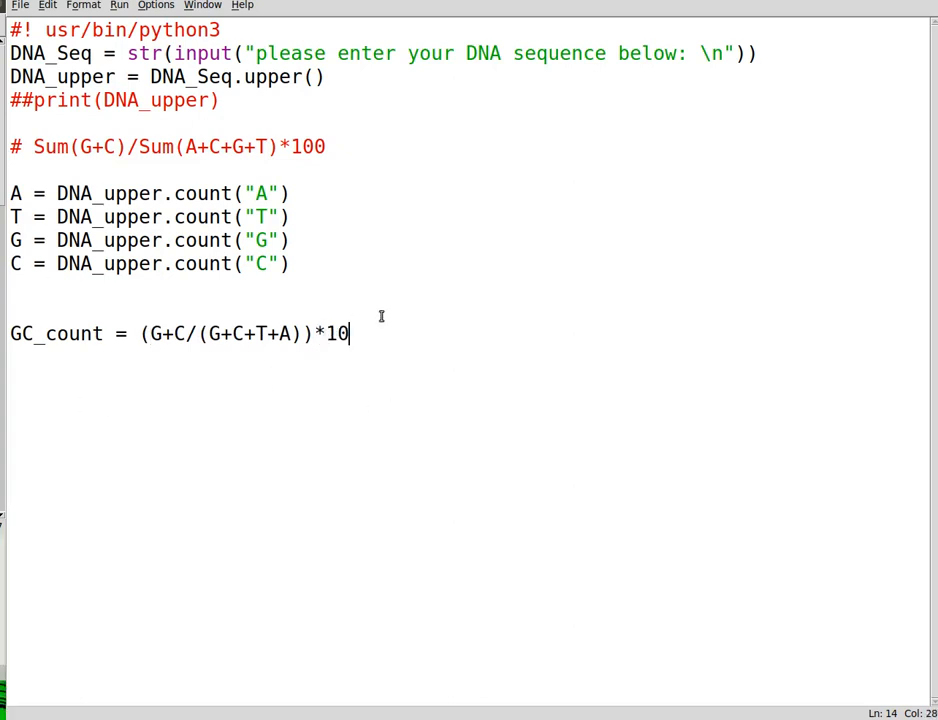
pyautogui.write('0')
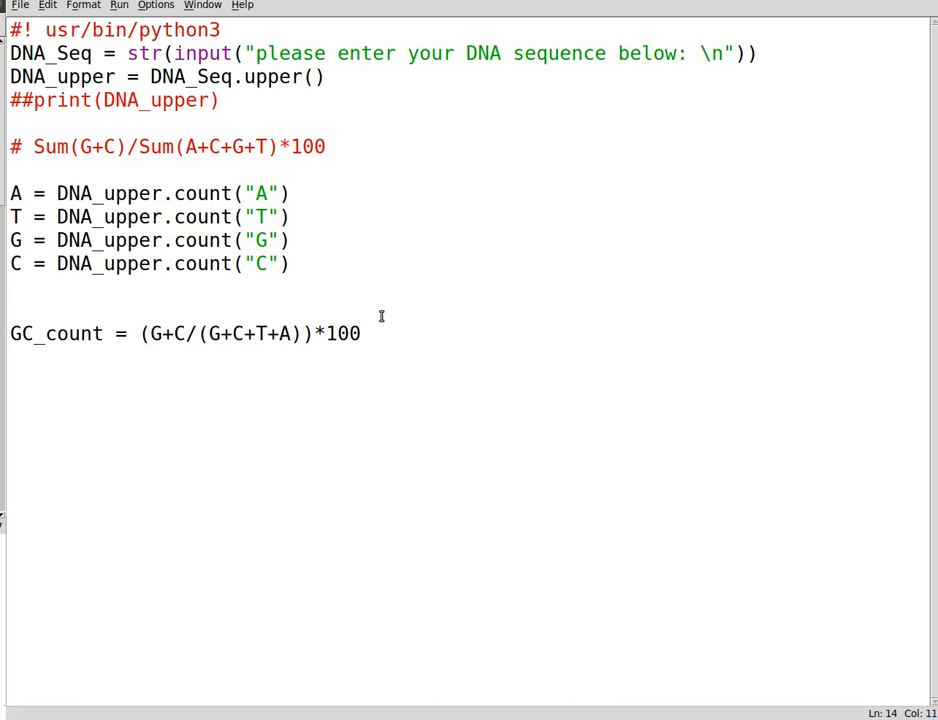
pyautogui.write('(')
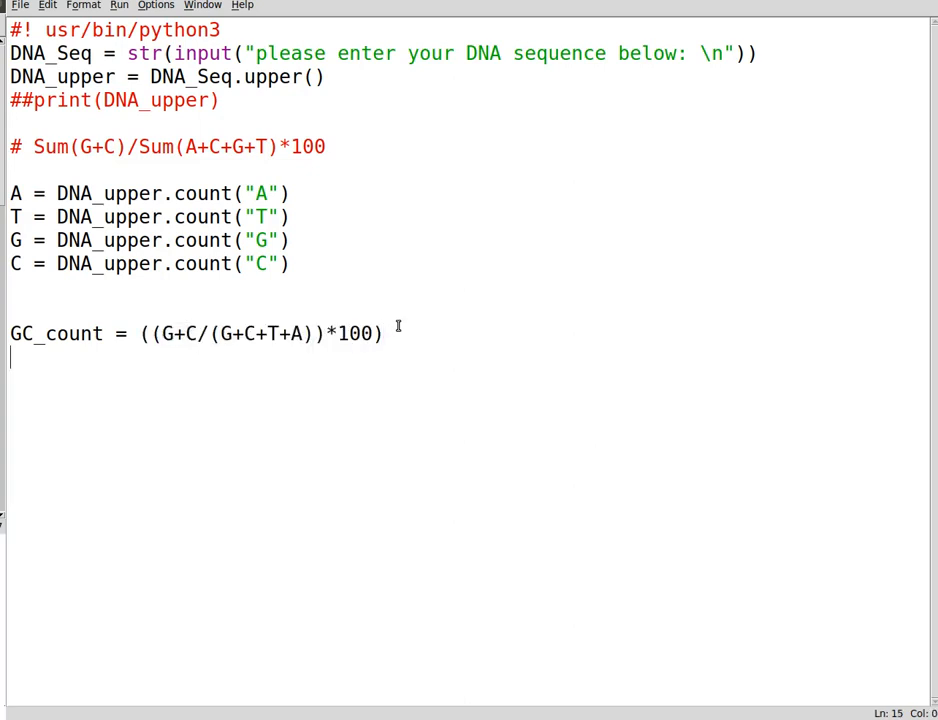
pyautogui.write('print()')
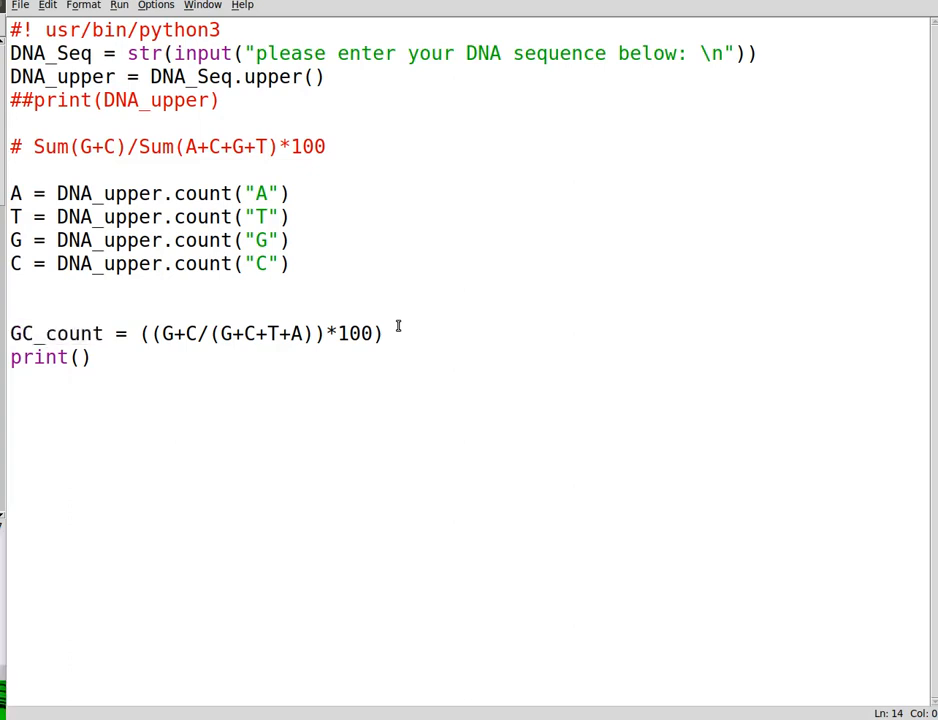
# Step: Write the print message 'the GC_content of your entered DNA:\n' inside the print call
pyautogui.click(76, 356)
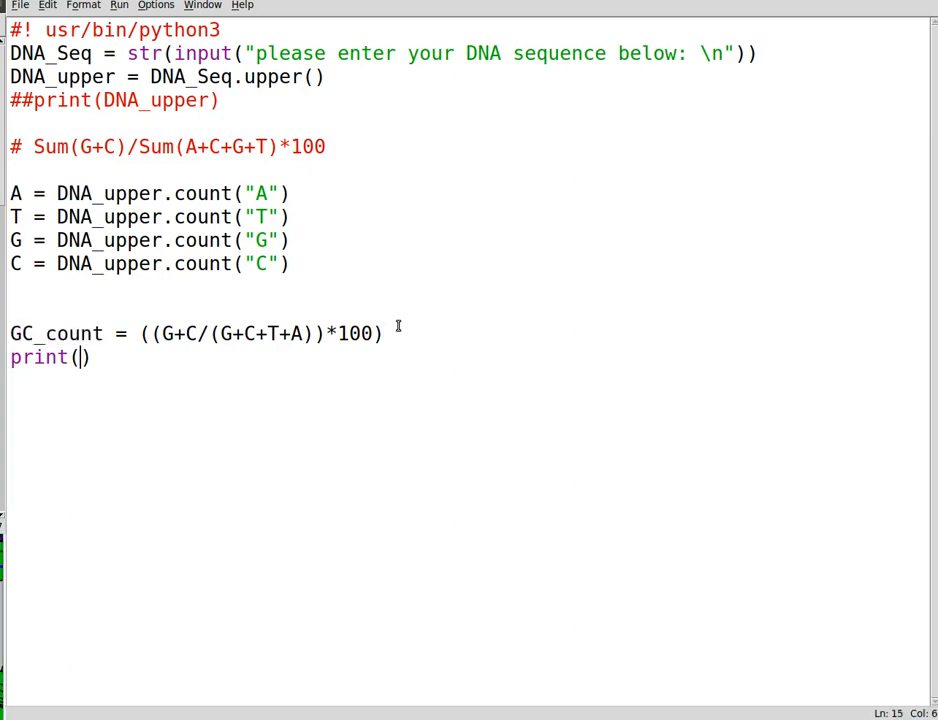
pyautogui.write('"')
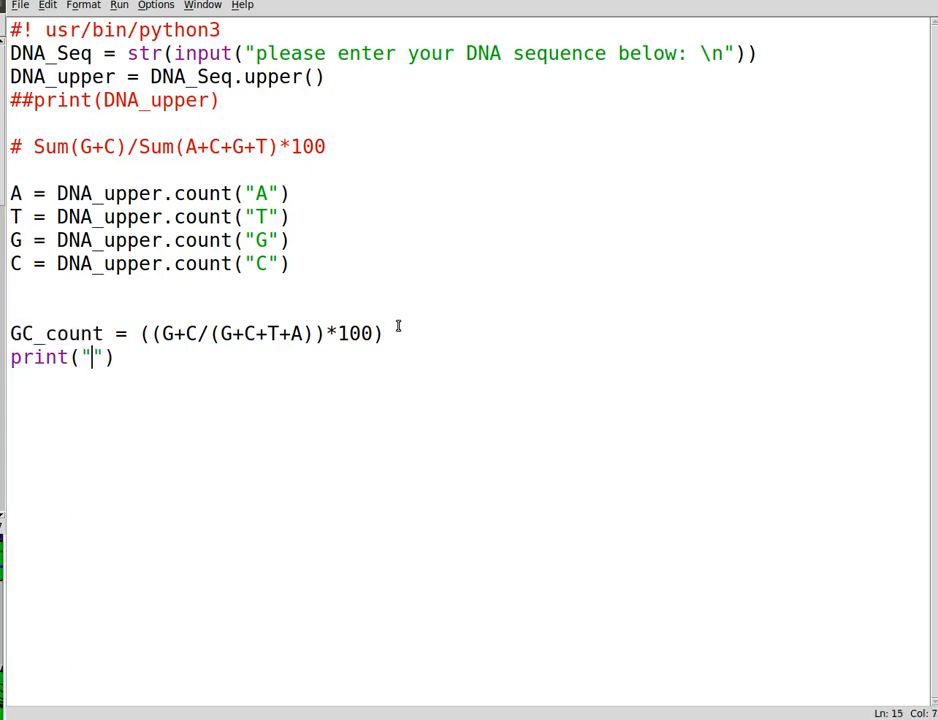
pyautogui.write('the G')
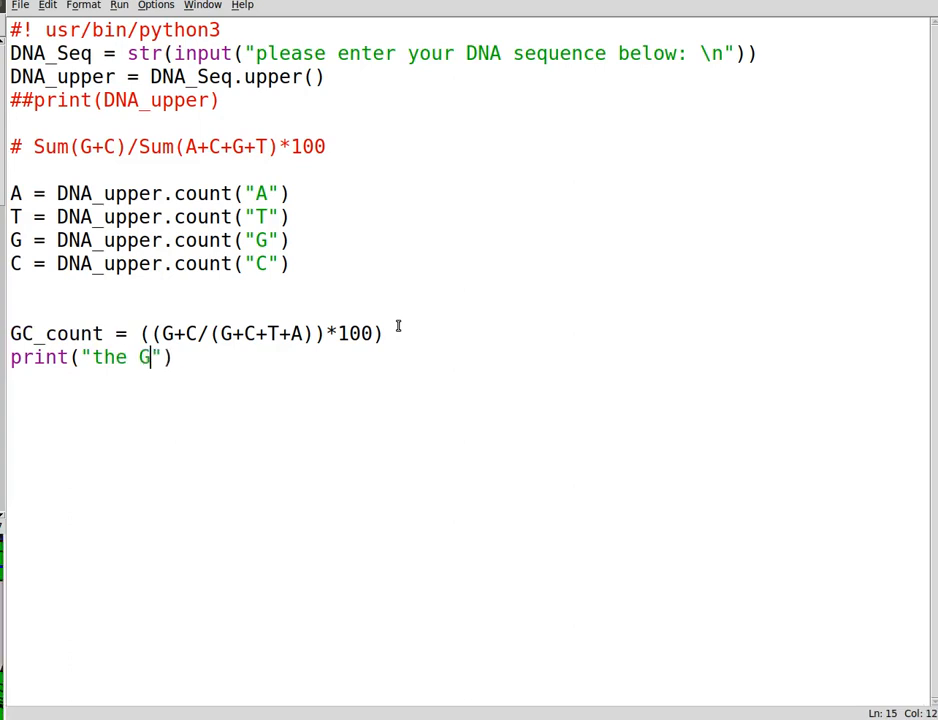
pyautogui.write('C_content')
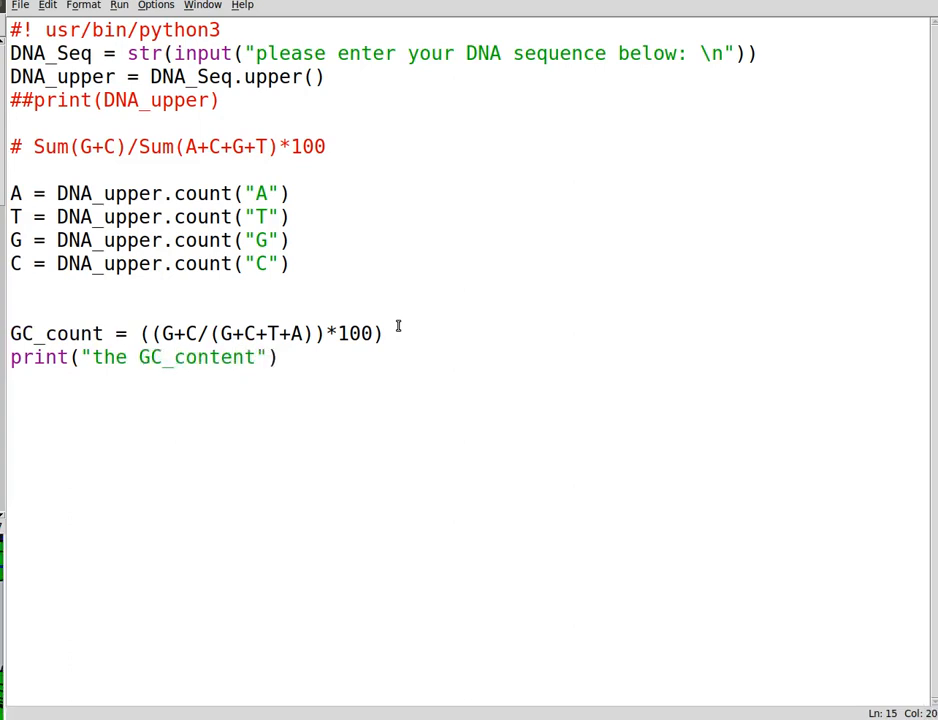
pyautogui.write('of your entered')
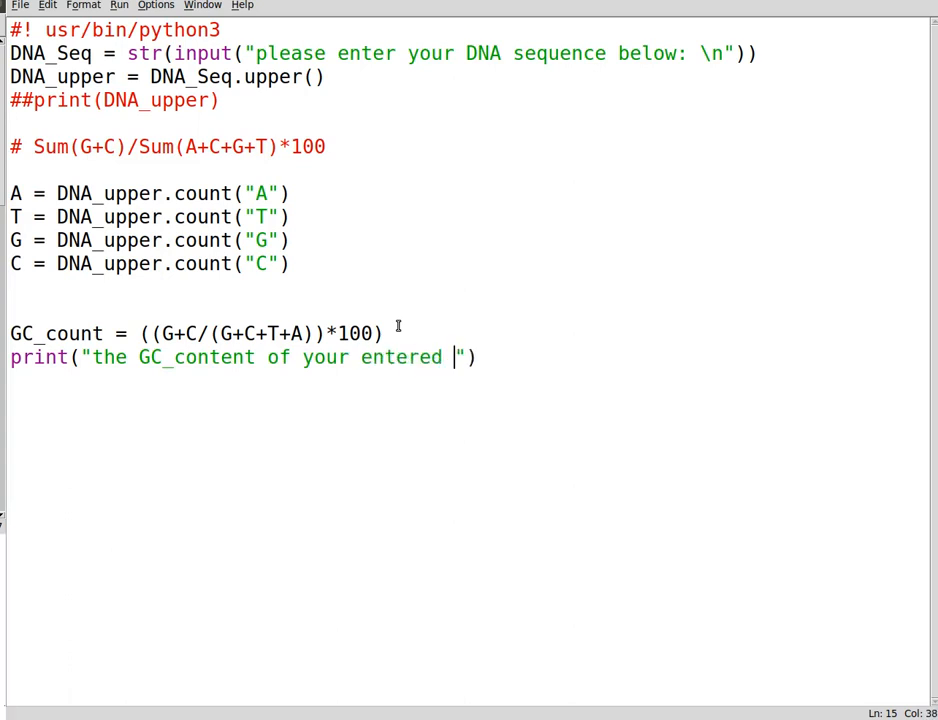
pyautogui.press('BackSpace')
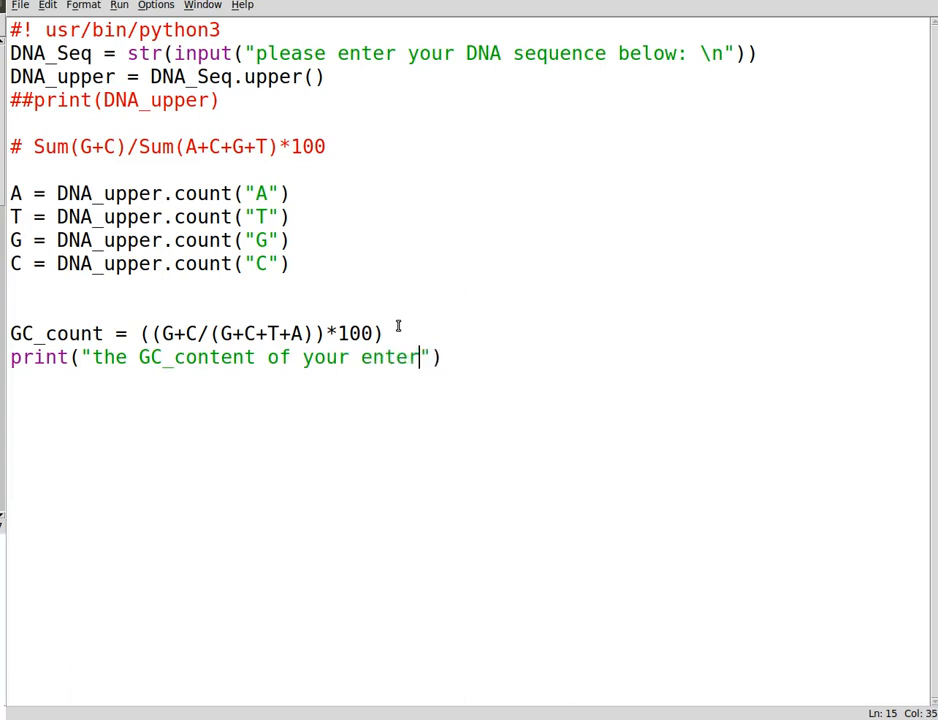
pyautogui.write('ed DNA sequence is')
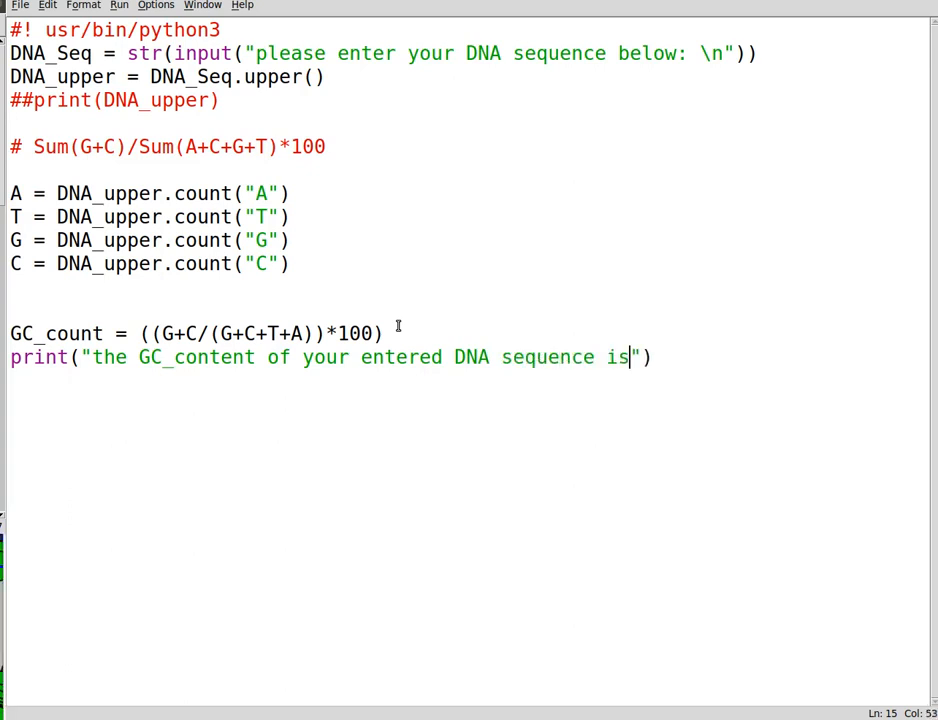
pyautogui.write(':\\n')
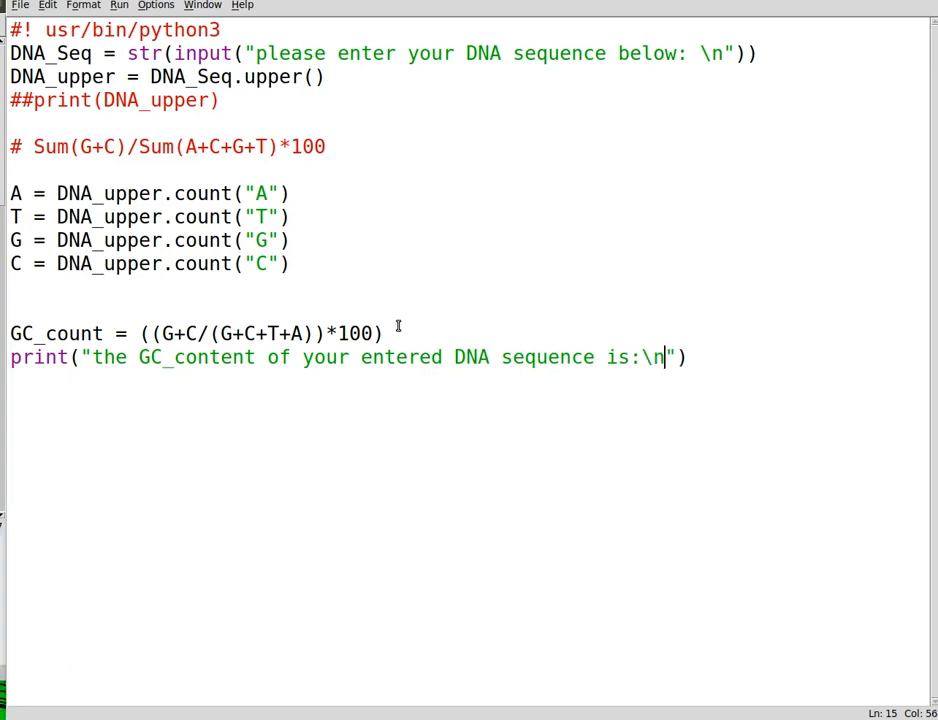
# Step: Finish the string with '{0}%' and append .format(GC_count), then rerun the script
pyautogui.write('{}')
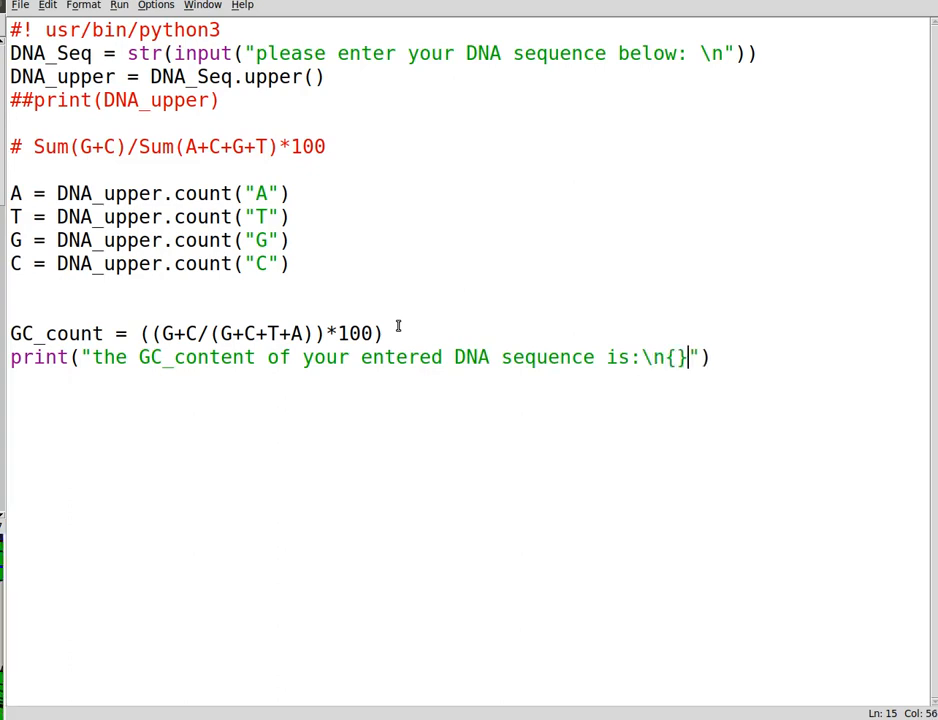
pyautogui.write('o')
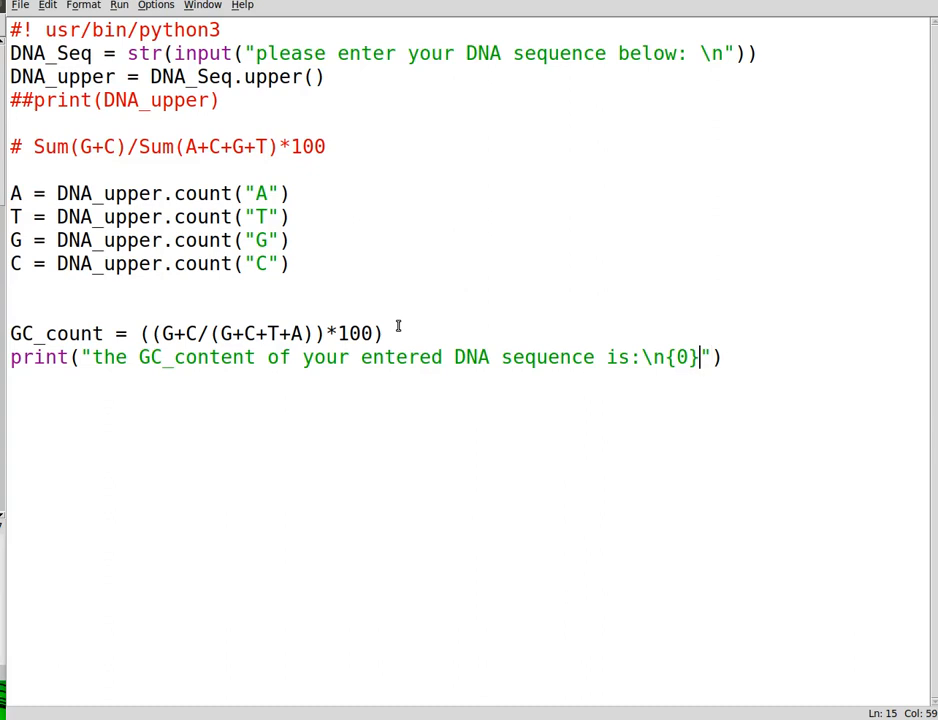
pyautogui.write('%')
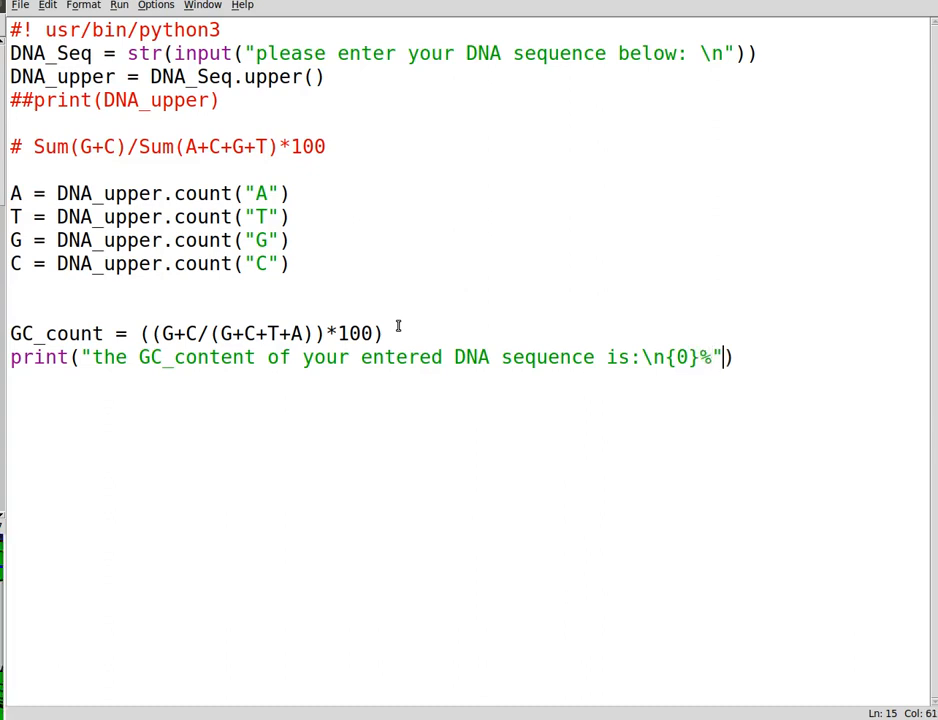
pyautogui.write('.format(')
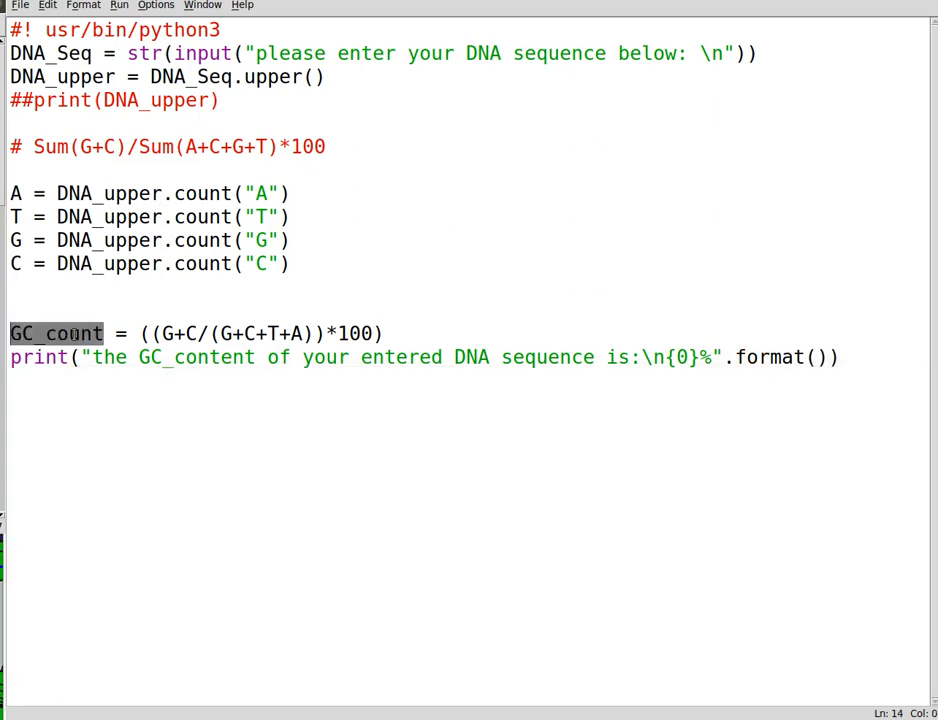
pyautogui.write('GC_count')
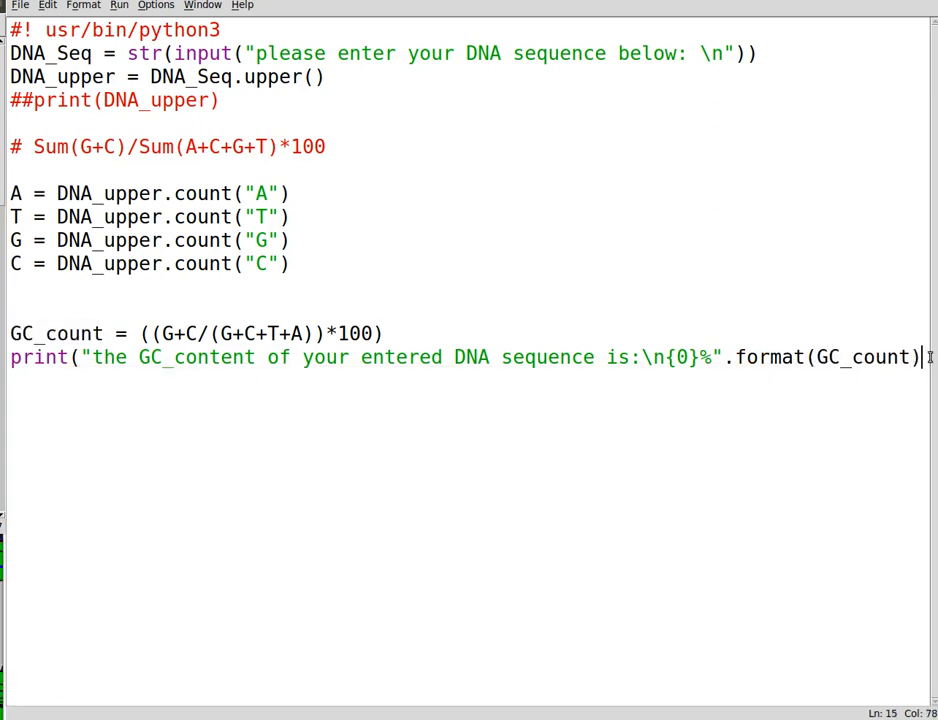
pyautogui.press('Return')
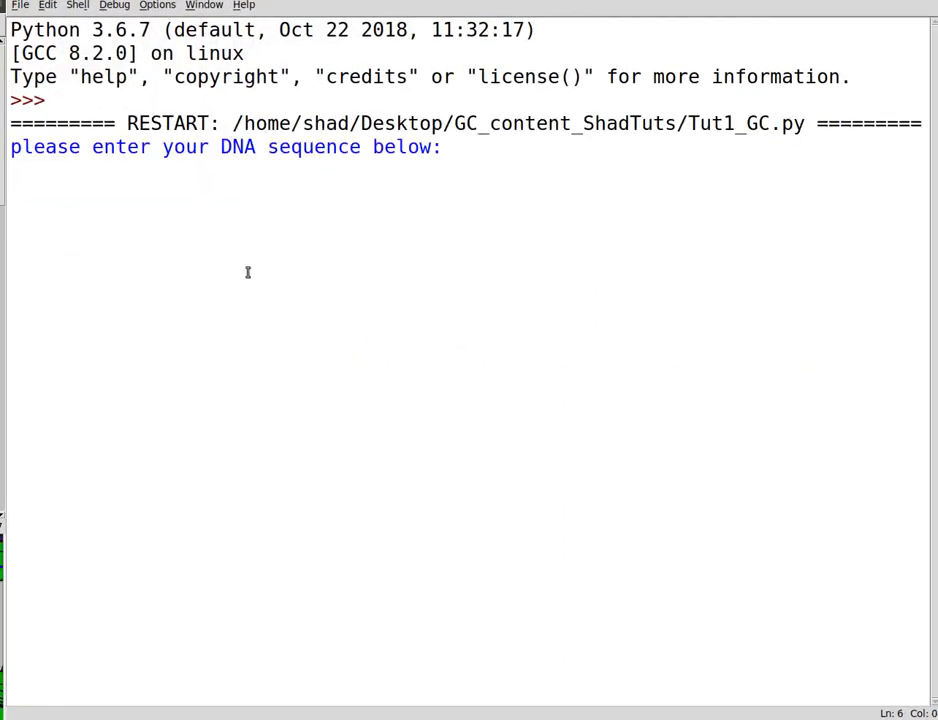
# Step: Test with sequence CTACGatgcatgctg, see GC content 724.0%, and return to the editor
pyautogui.write('CTACGatgcatgctg')
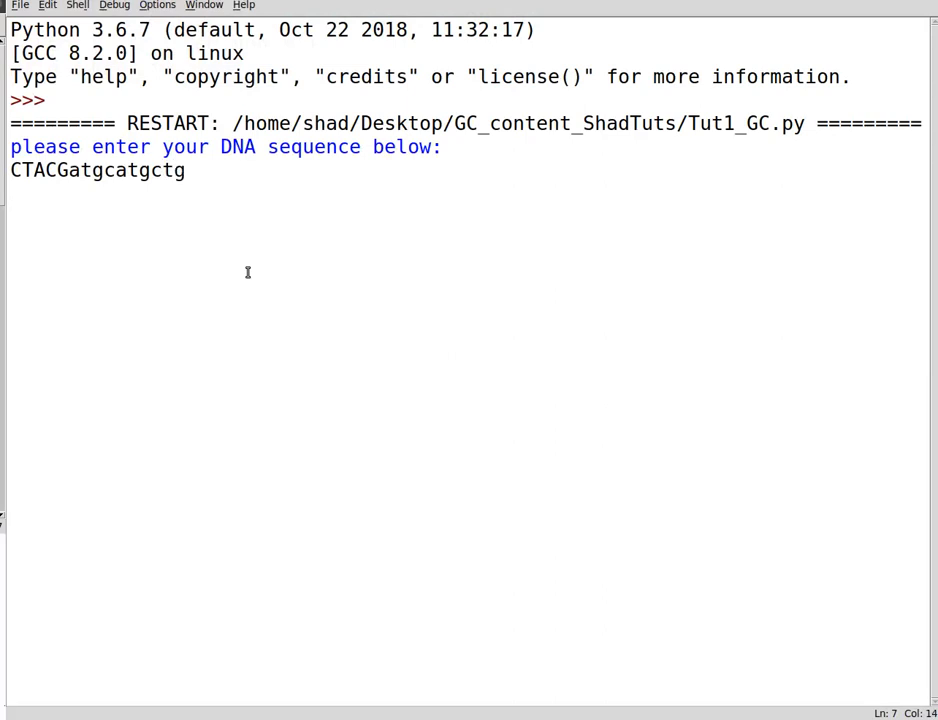
pyautogui.press('Return')
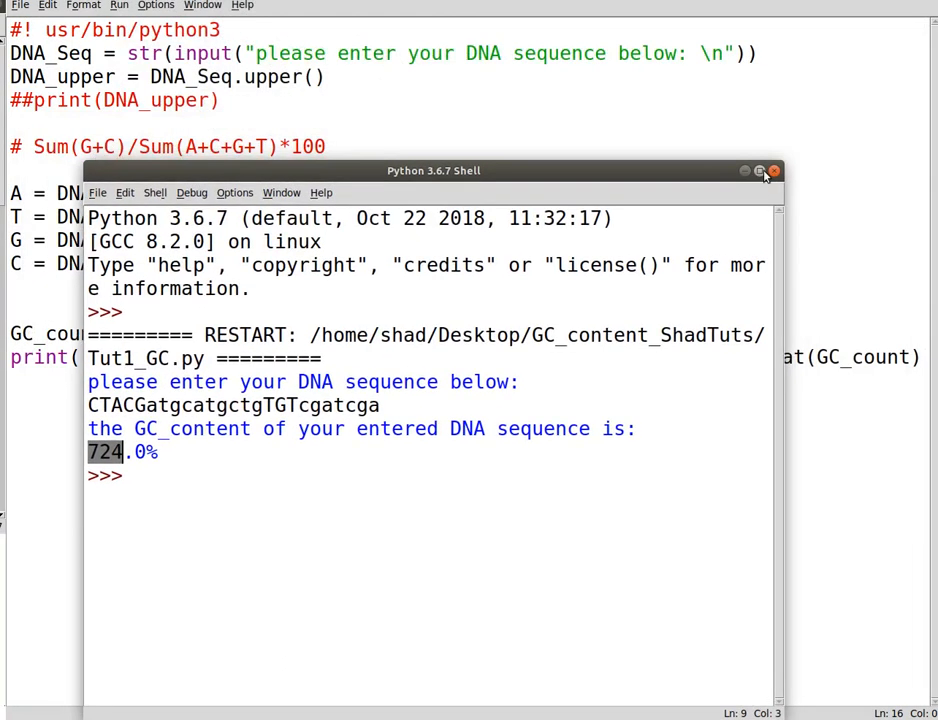
pyautogui.click(772, 170)
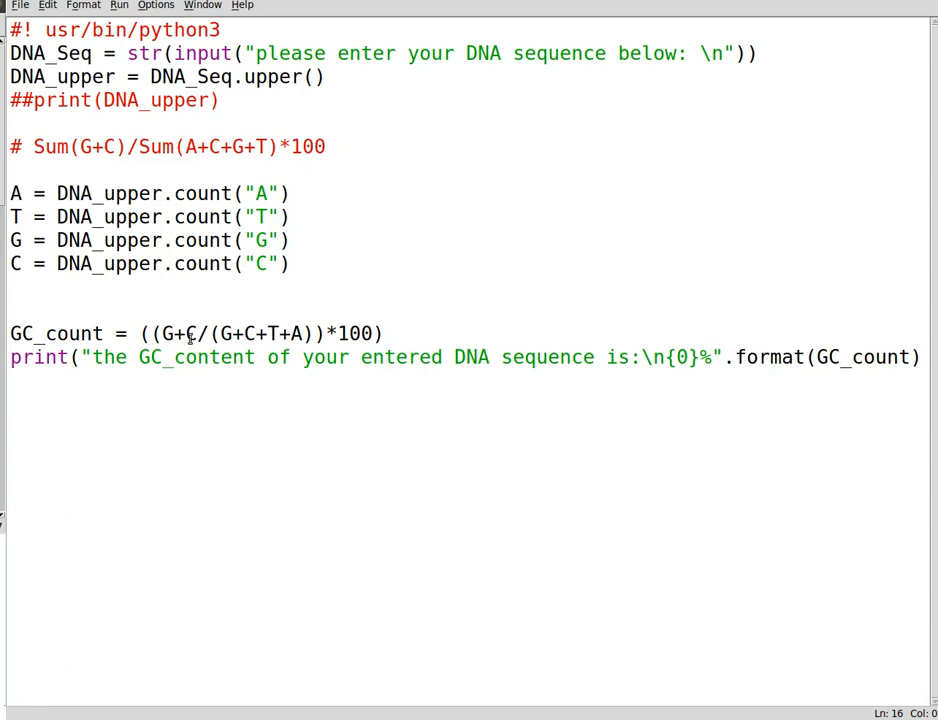
# Step: Move *100 inside the outer parentheses of the GC_count formula and rerun the script
pyautogui.click(326, 332)
pyautogui.write(')')
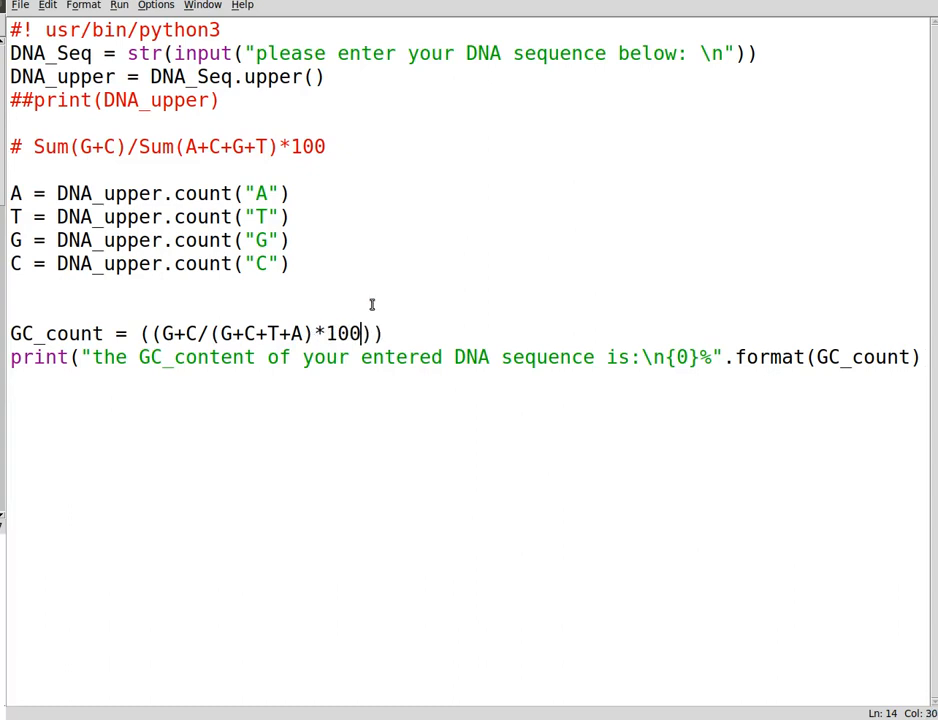
pyautogui.press('F5')
pyautogui.write('CGACTGCATGCTgca')
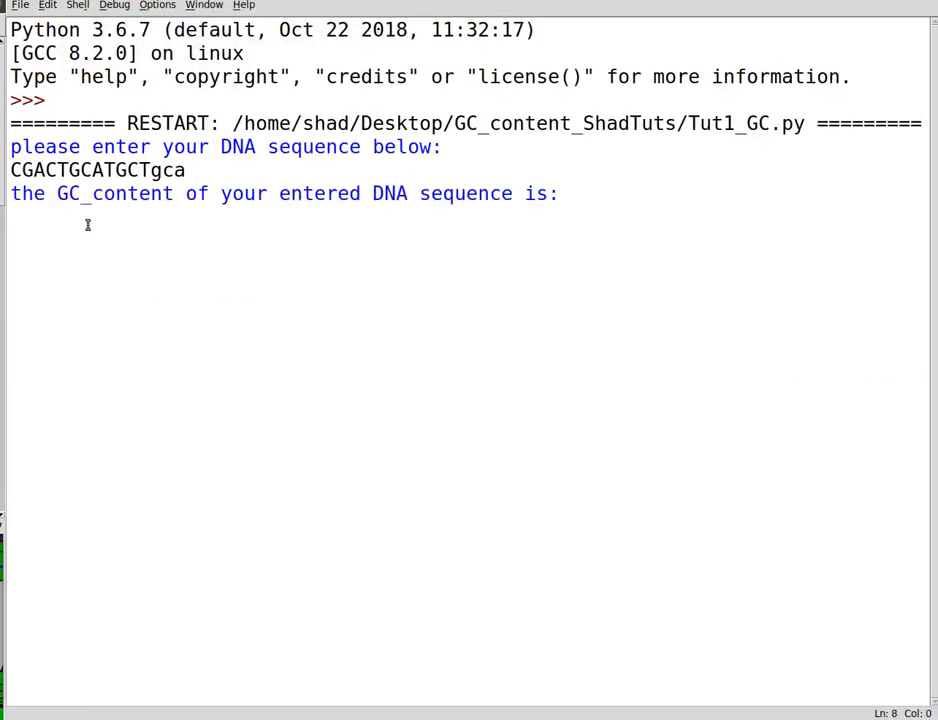
pyautogui.press('Return')
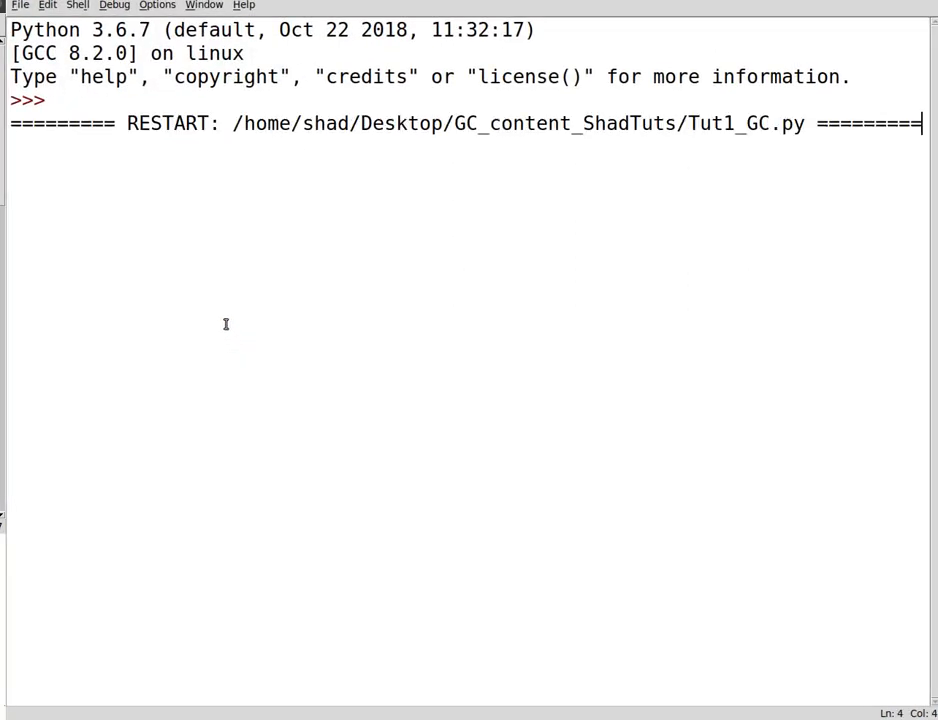
# Step: Test with sequence cagtcgatcgTGCTagcta, see another too-high percentage, and return to the editor
pyautogui.write('cagtcgatcgTGCTagctagcATCGtagatcgctacgatgattcatgg')
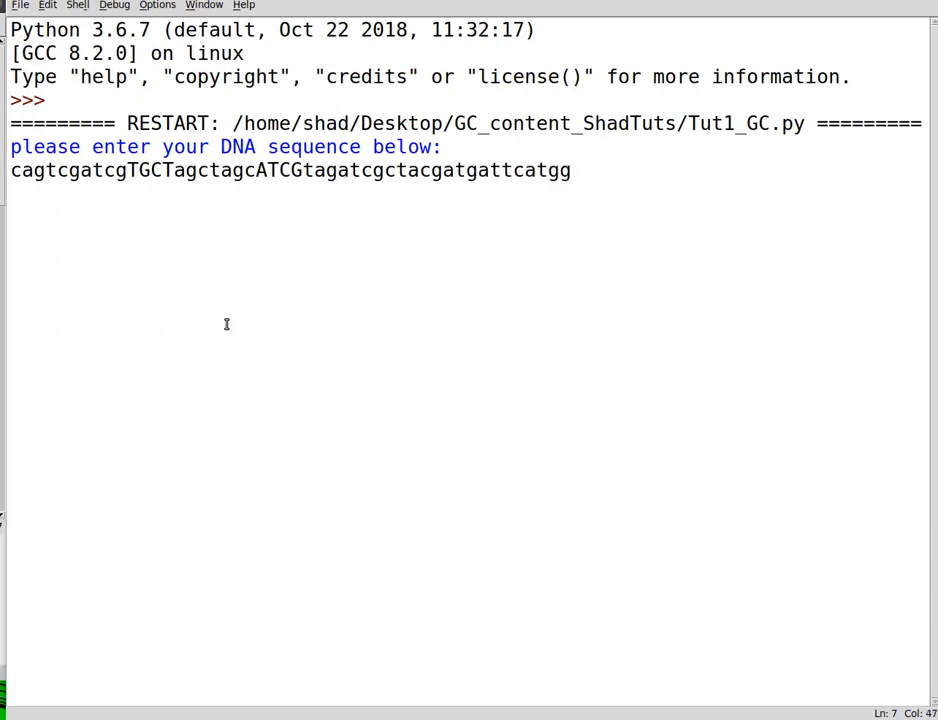
pyautogui.press('Return')
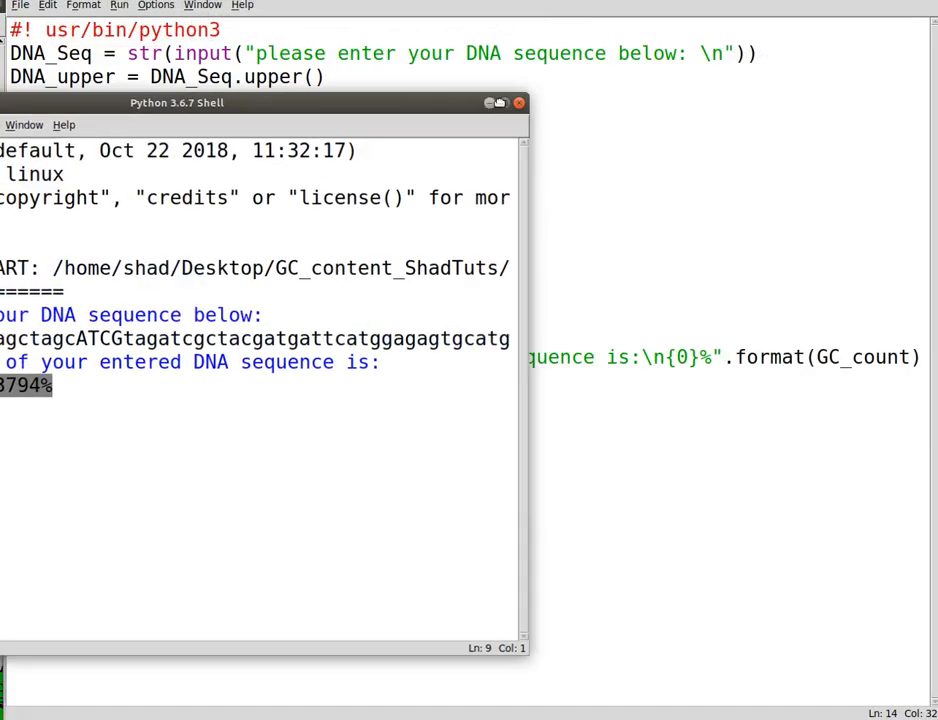
pyautogui.click(520, 102)
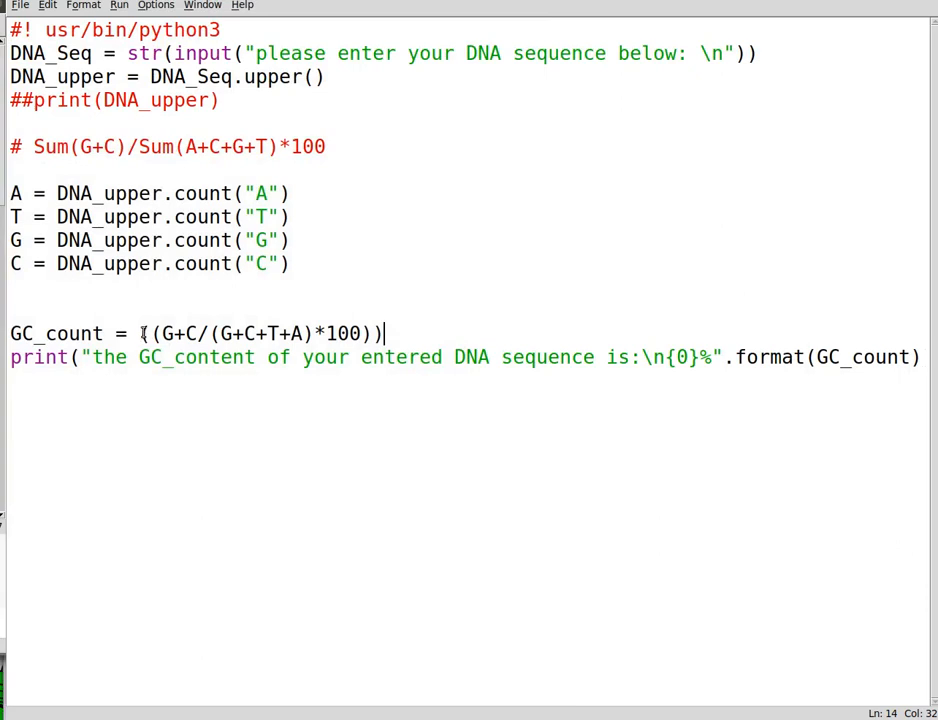
# Step: Wrap the GC_count expression in round(..., 2) so the result has two decimal places
pyautogui.click(140, 332)
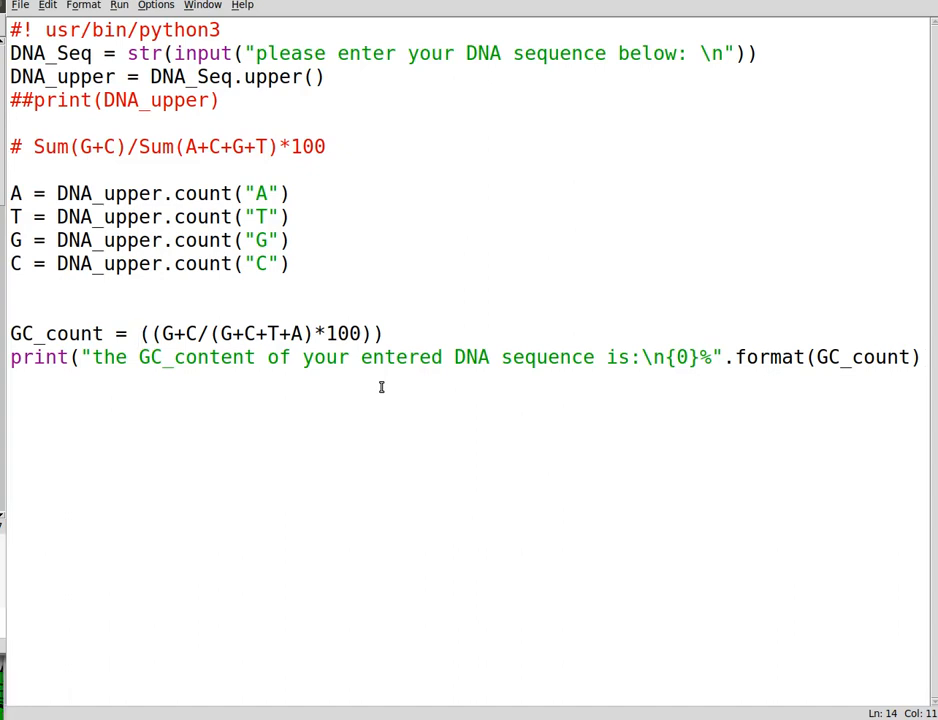
pyautogui.write('roud')
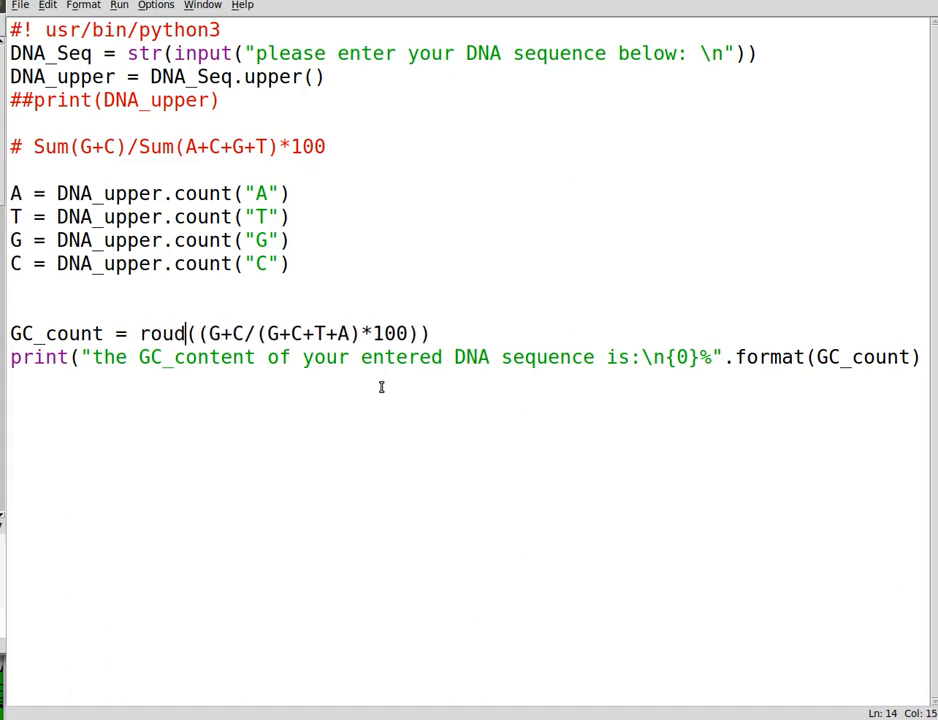
pyautogui.write('n')
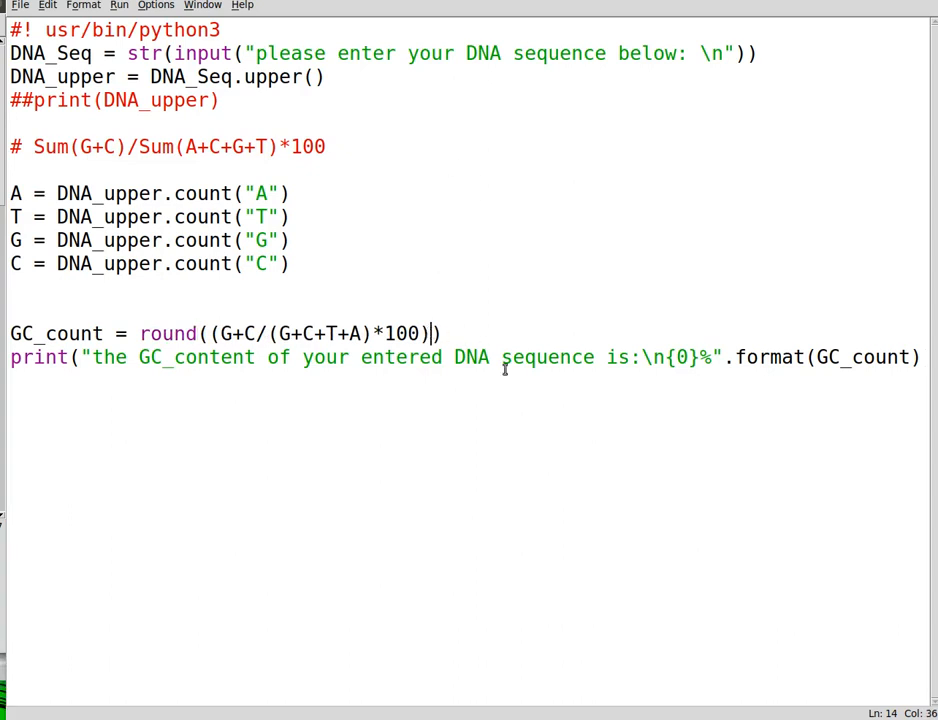
pyautogui.write(',')
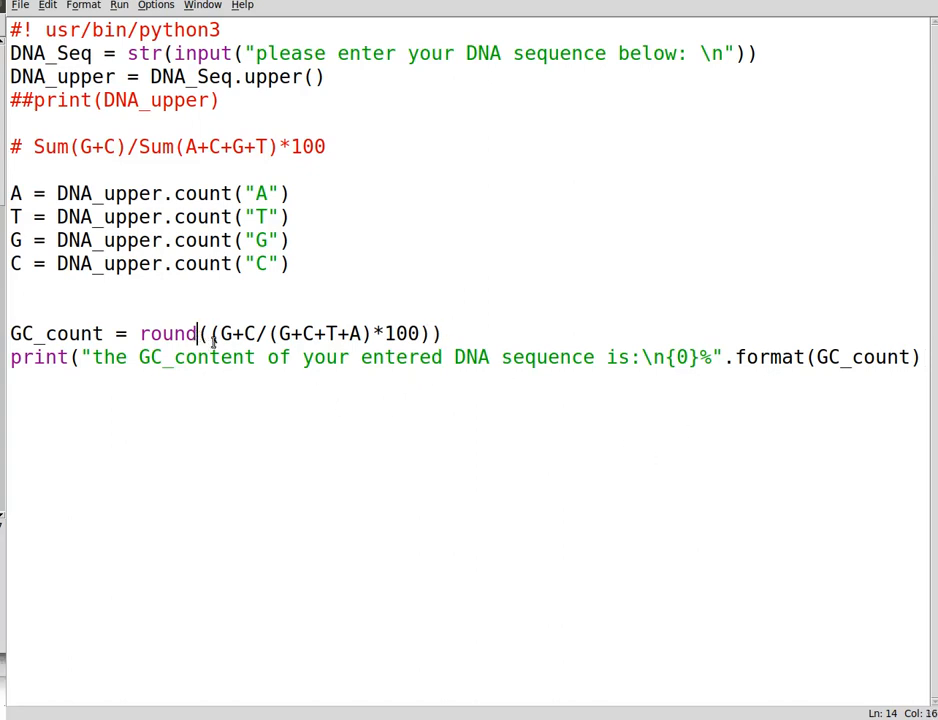
pyautogui.write('(')
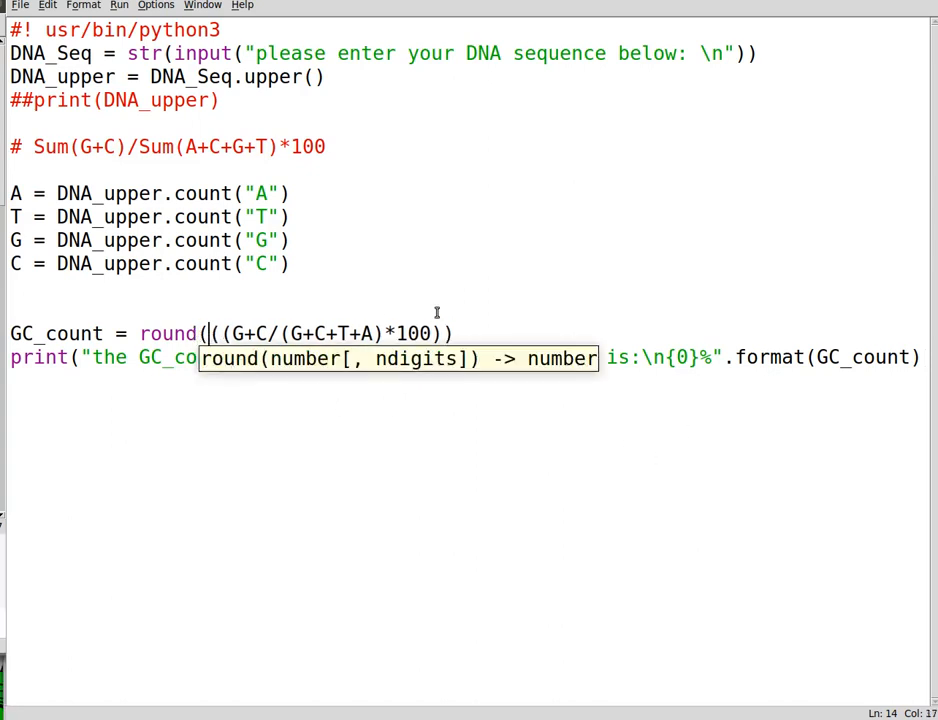
pyautogui.write('),2')
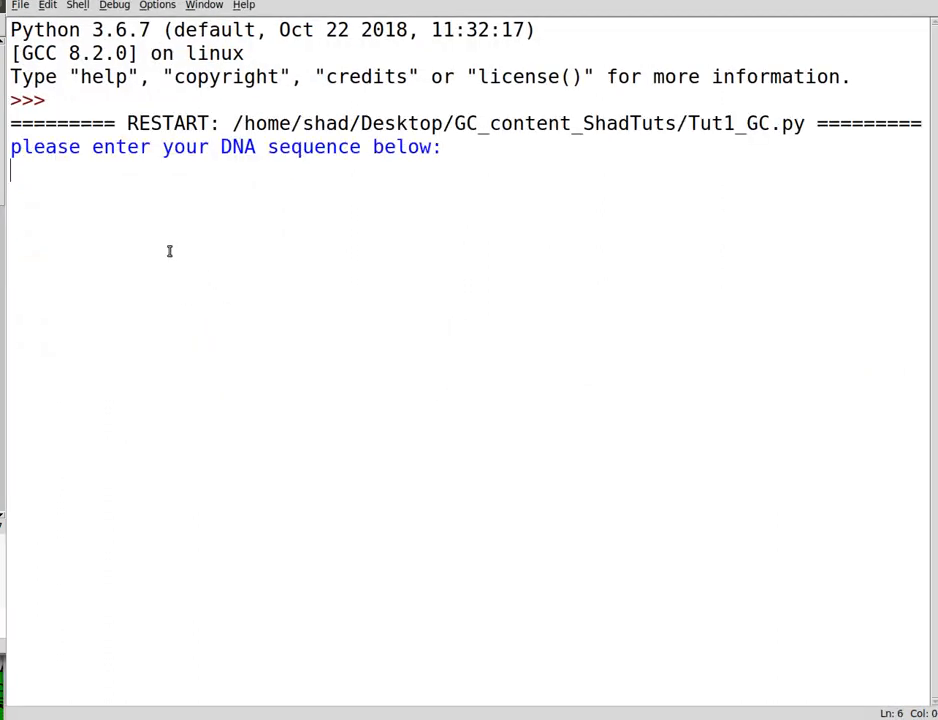
# Step: Test with sequence CGATGcTAGTgatcgatgtGCTAGCtcgtaaggattggaa, then return to the end of the print line
pyautogui.write('CGATGcTAGTgatcgatgtGCTAGC')
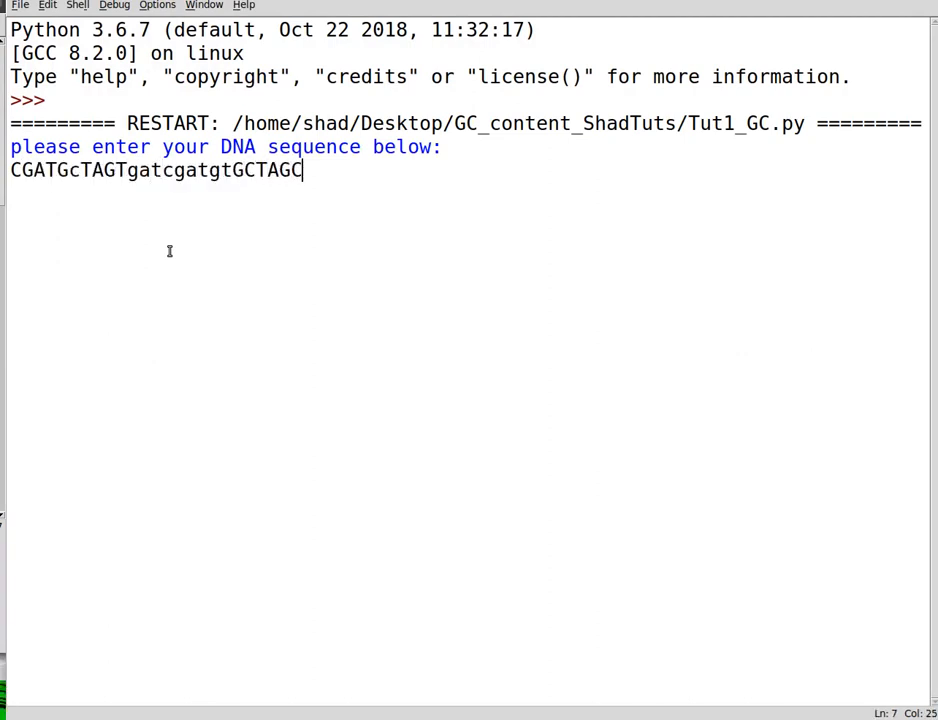
pyautogui.write('tcgtaaggattggaa')
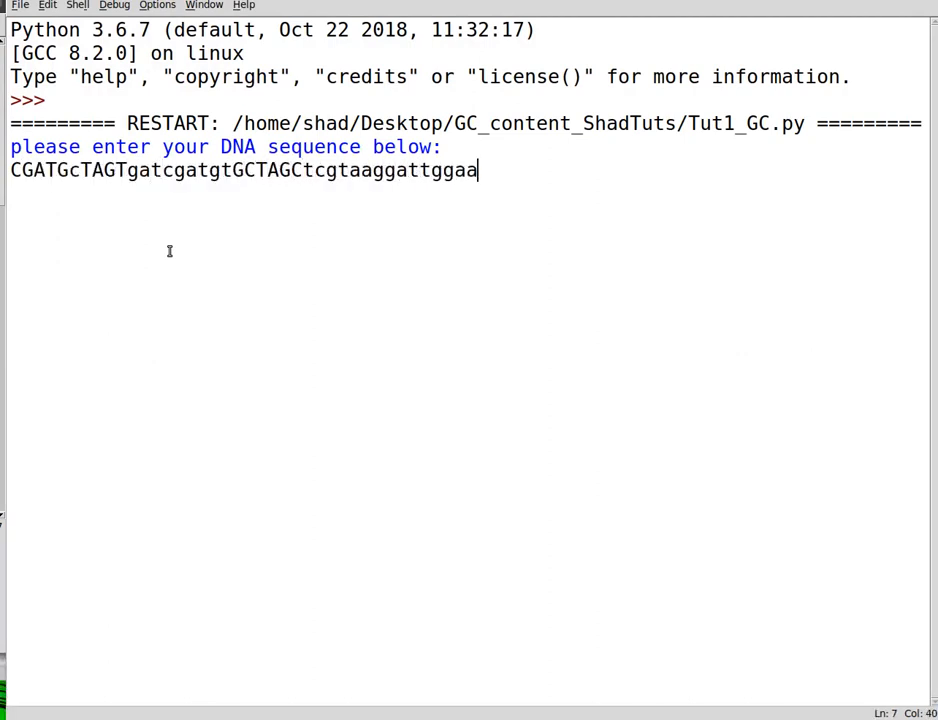
pyautogui.press('Return')
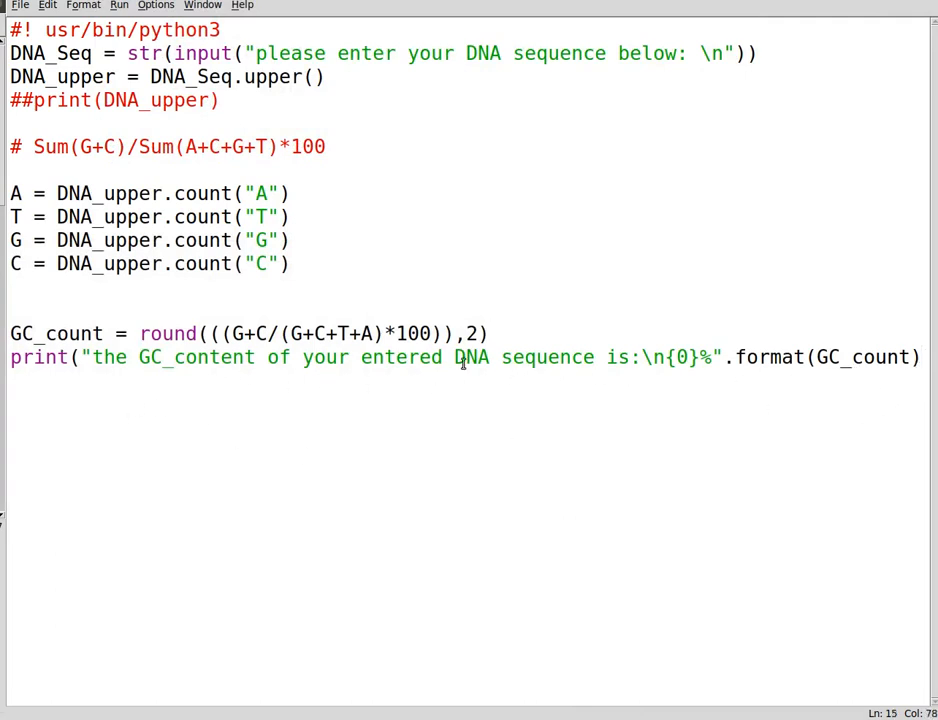
pyautogui.click(920, 356)
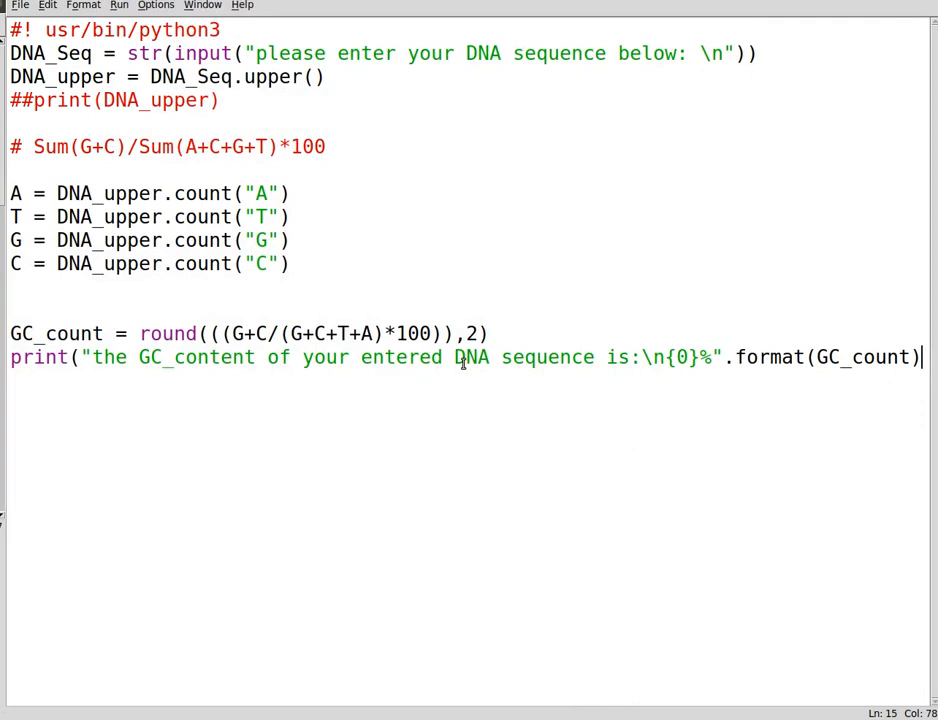